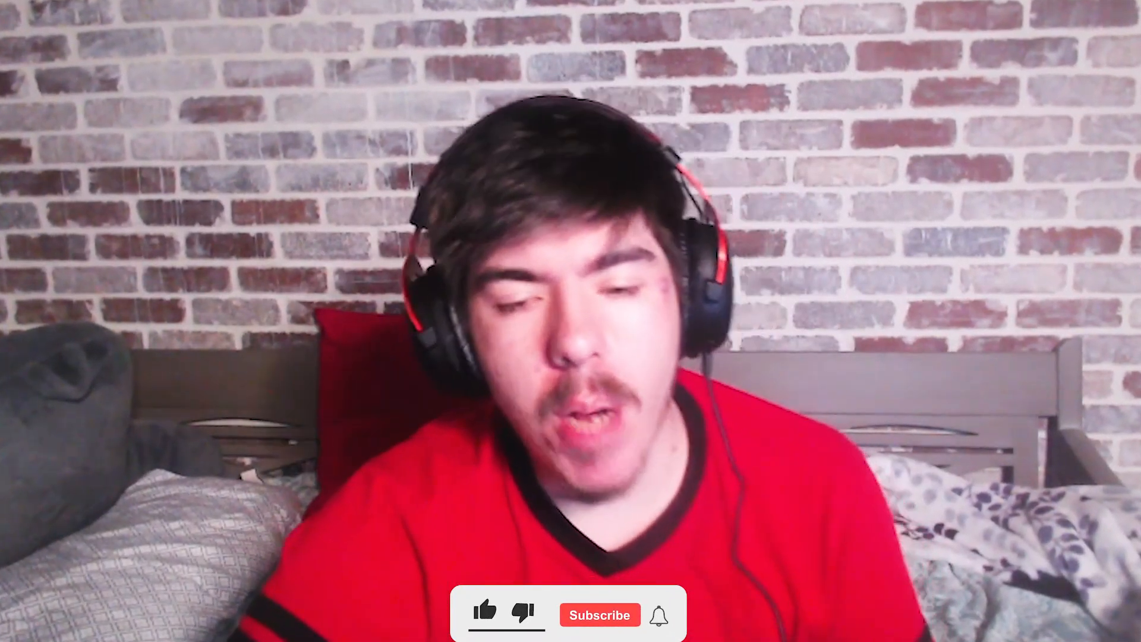
- Drop the first Plinko balls with High risk and 16 rows selected
left_click(599, 614)
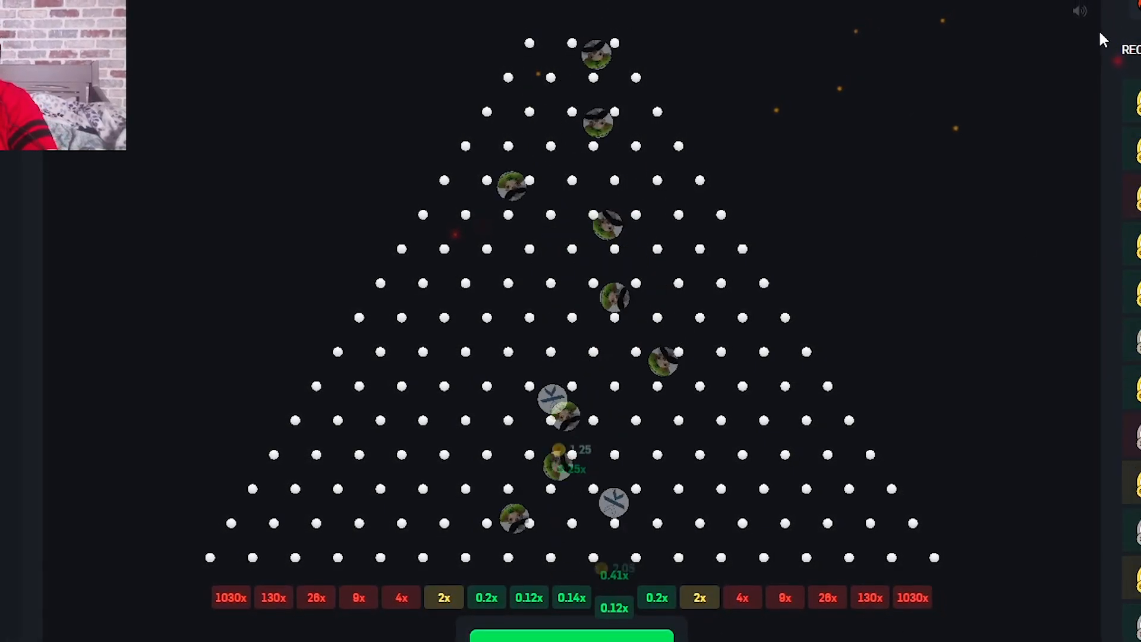
- Close the Plinko settings popup and drop a run of 15-coin balls
left_click(541, 583)
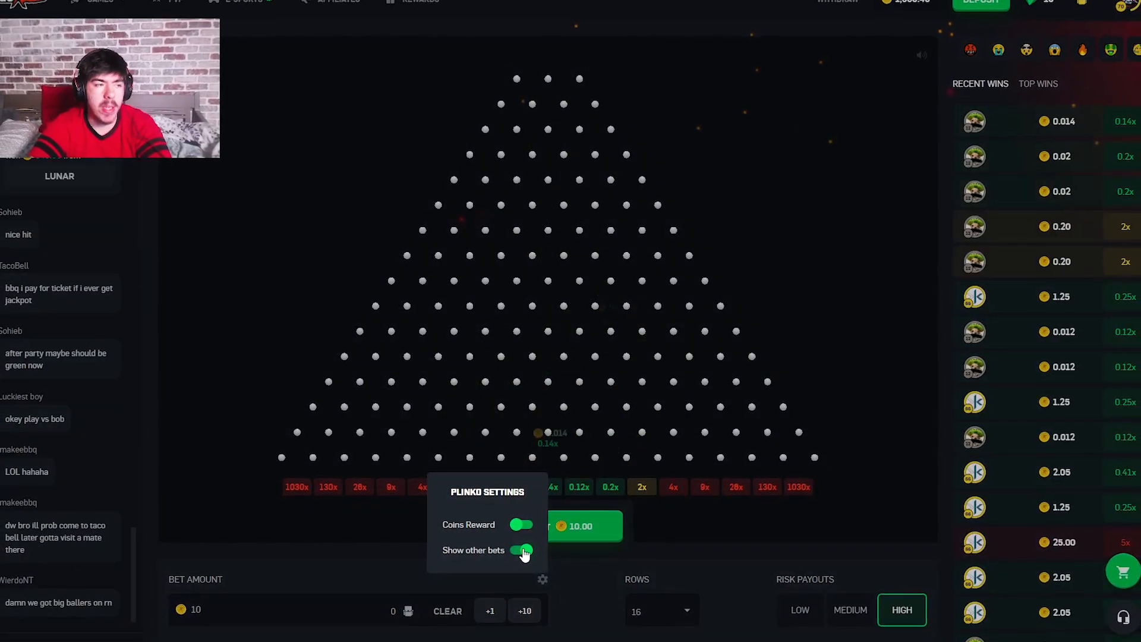
left_click(521, 549)
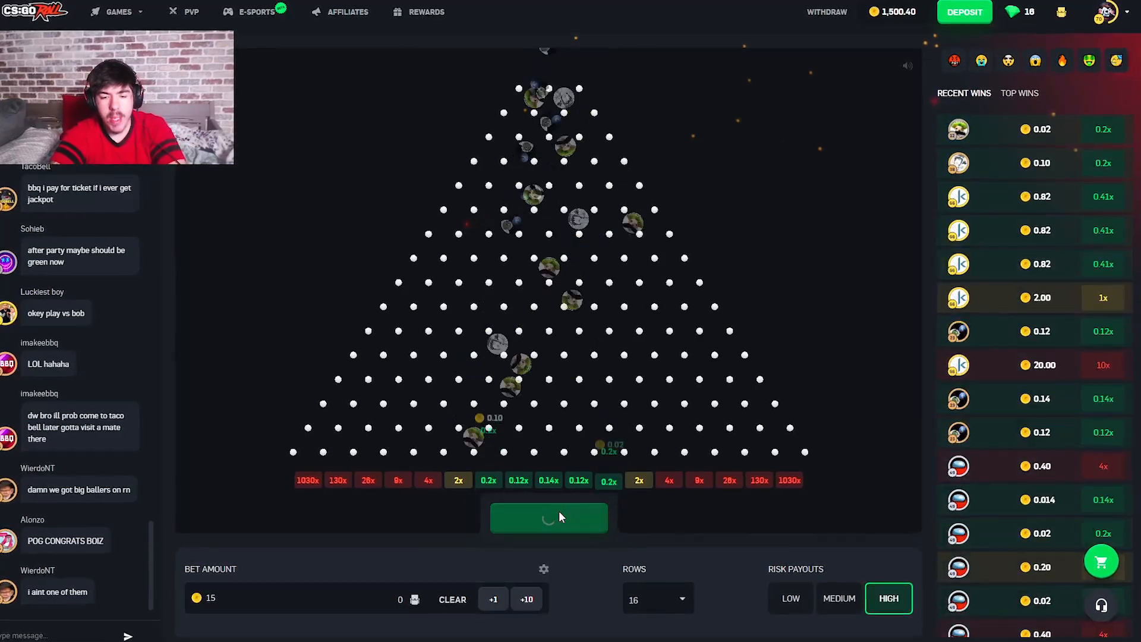
left_click(548, 518)
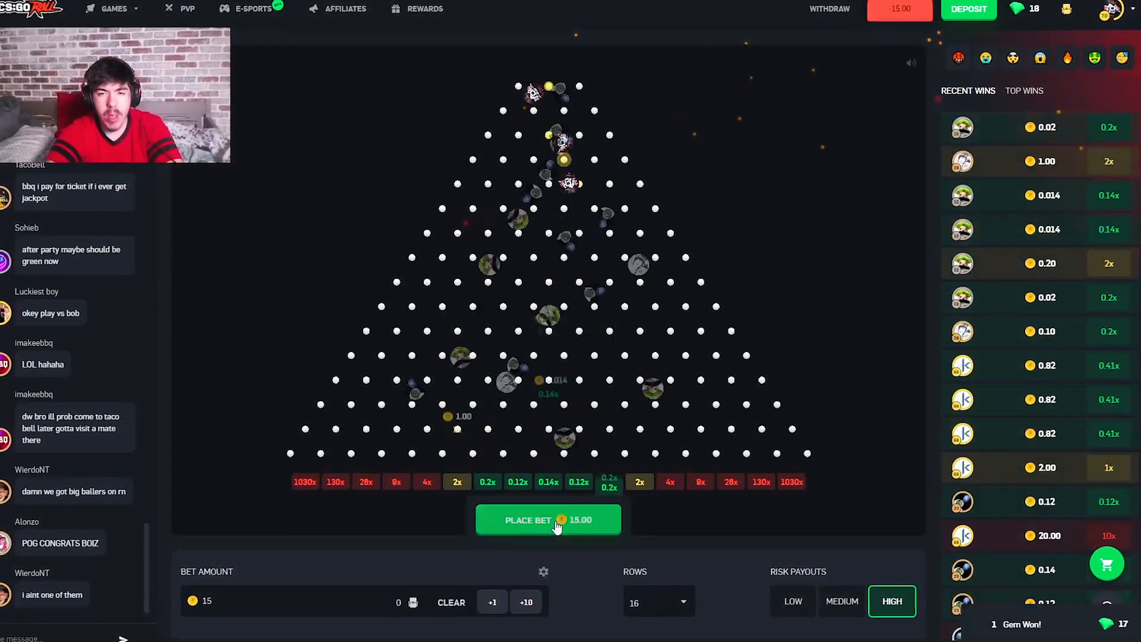
left_click(548, 519)
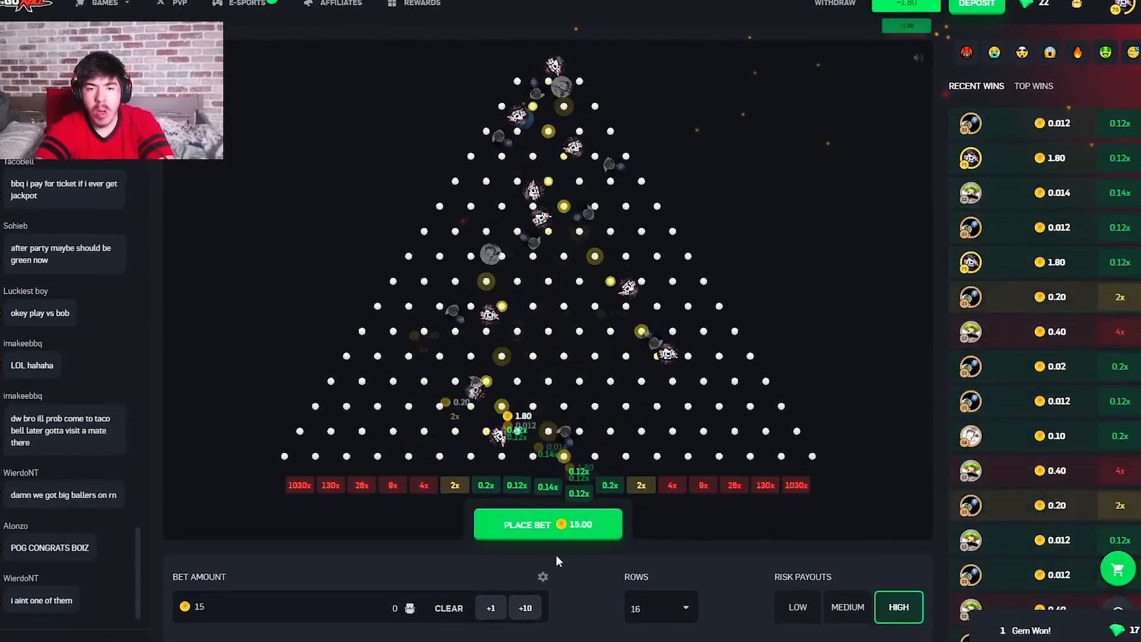
left_click(547, 524)
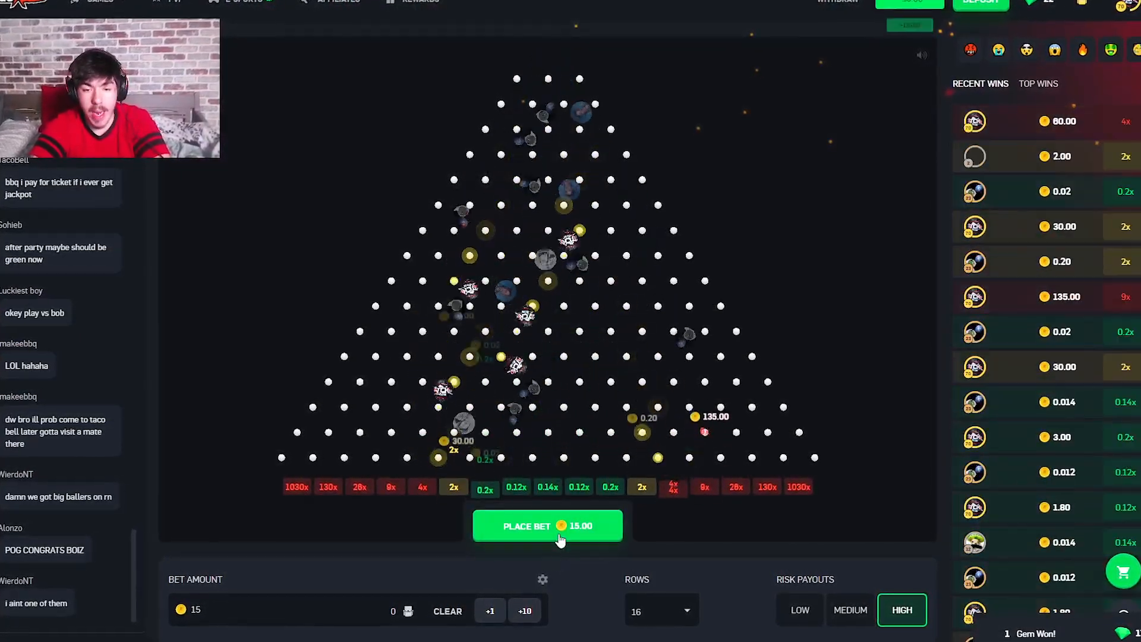
left_click(546, 525)
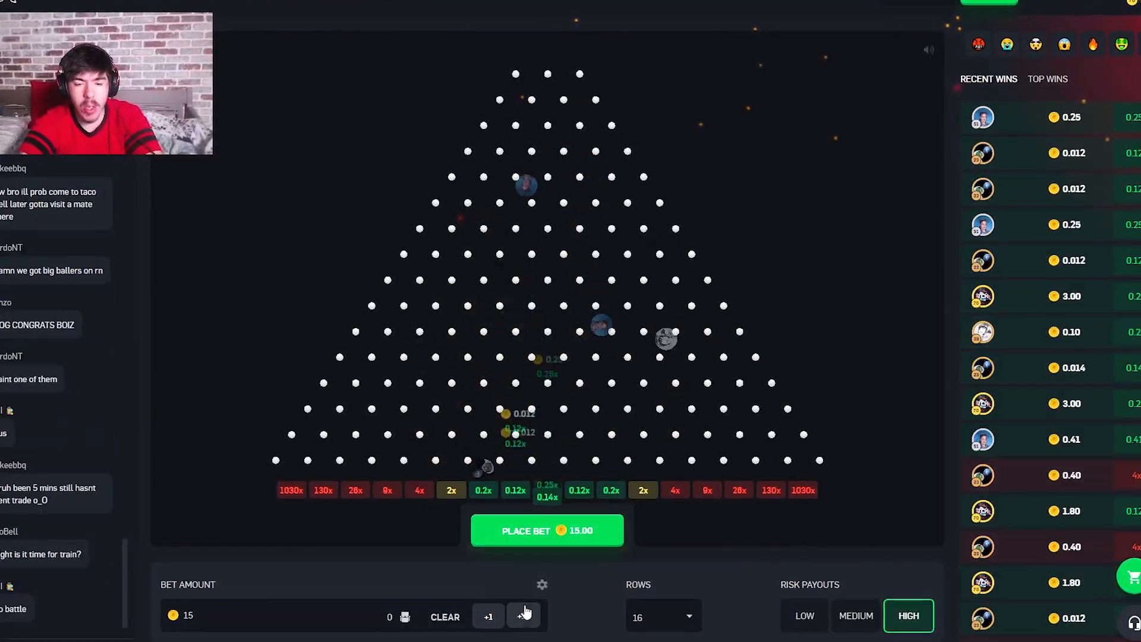
left_click(542, 584)
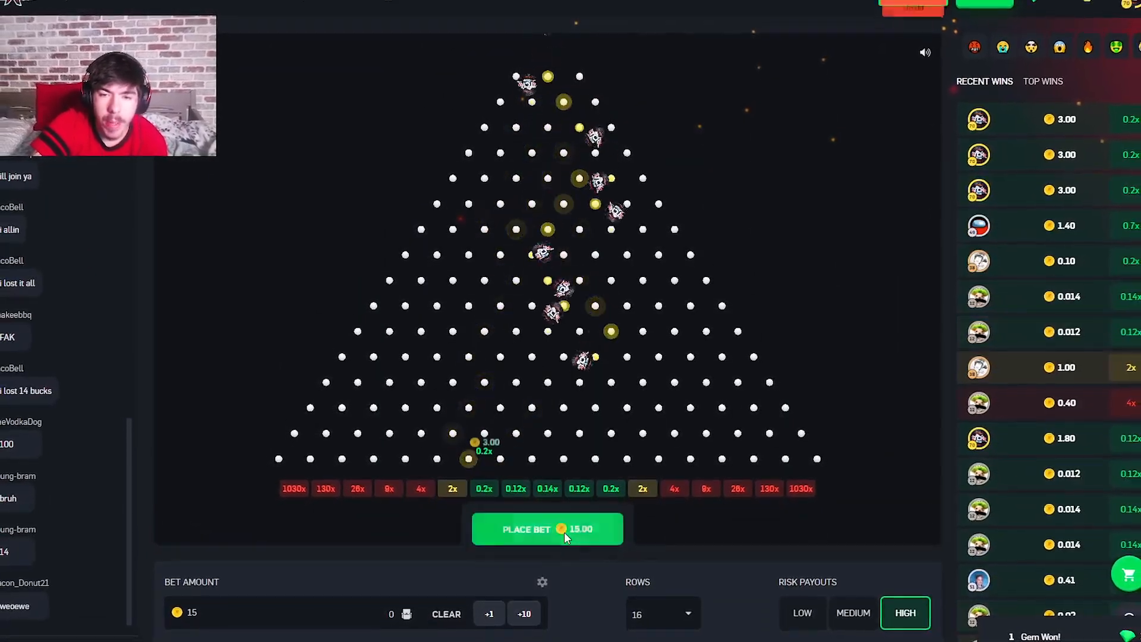
left_click(547, 528)
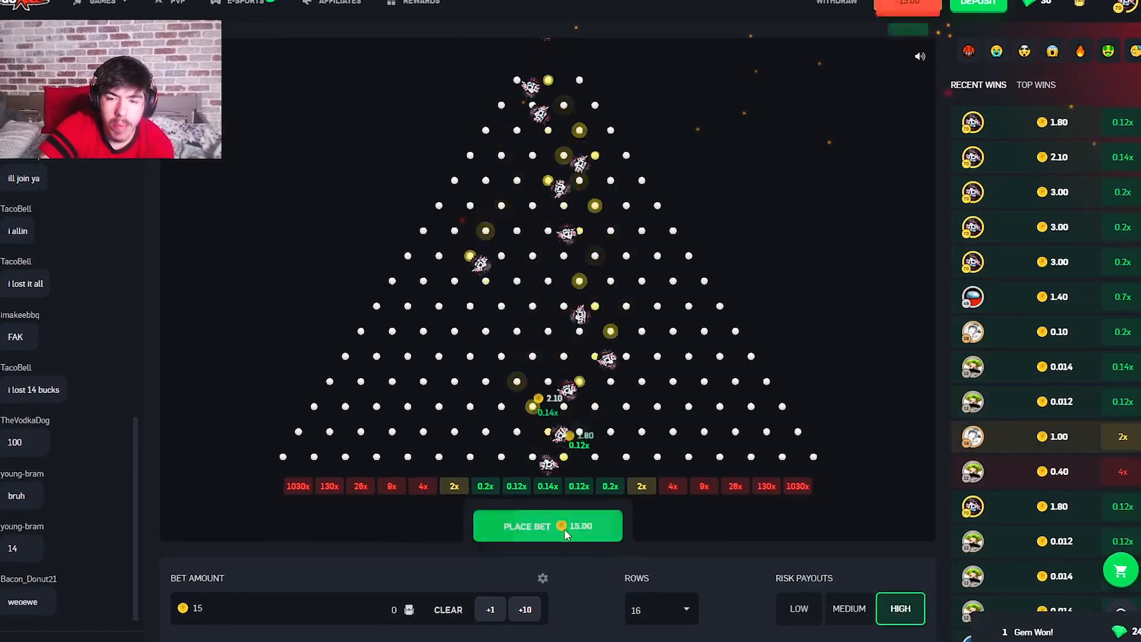
- Drop seven balls at a 10-coin bet, landing mostly 0.12x–0.2x with some 2x and 4x
left_click(547, 525)
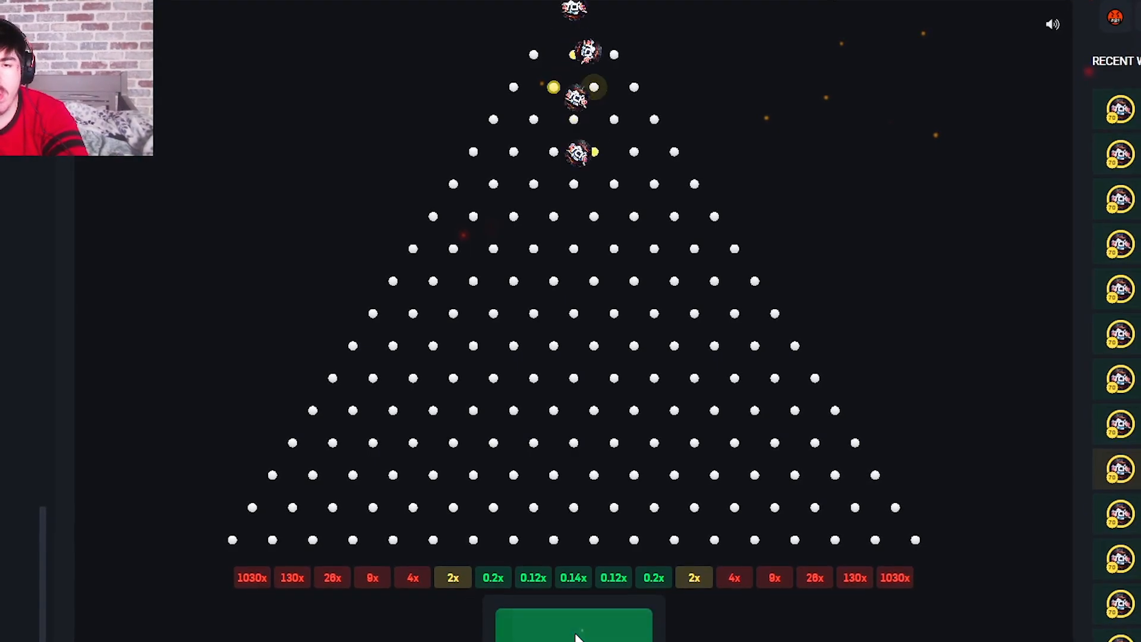
left_click(574, 625)
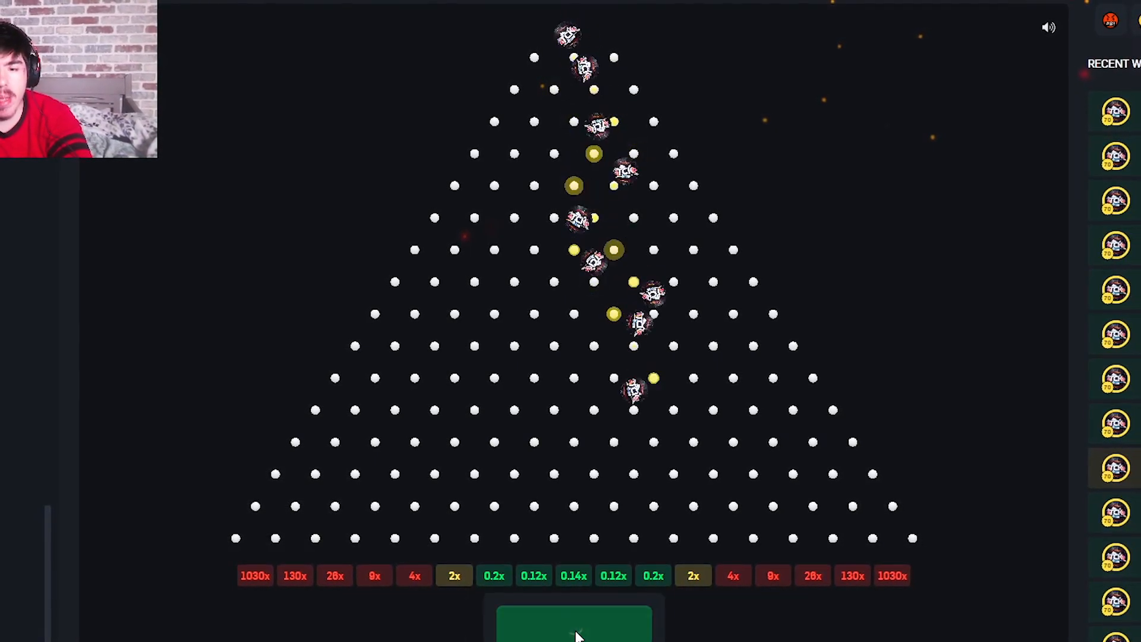
left_click(573, 622)
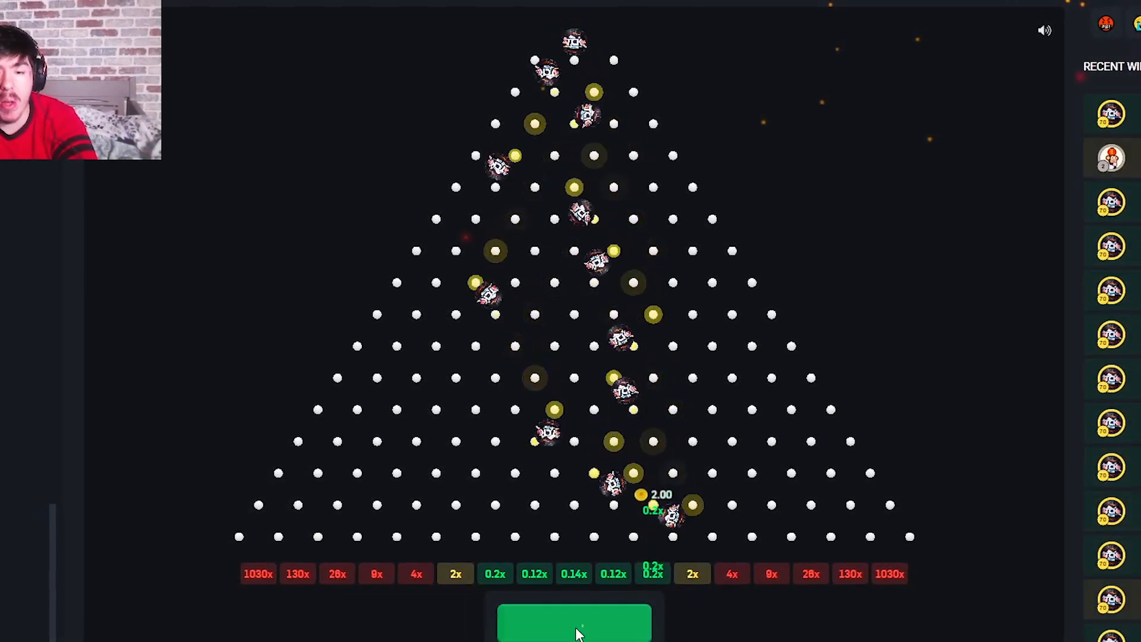
left_click(574, 619)
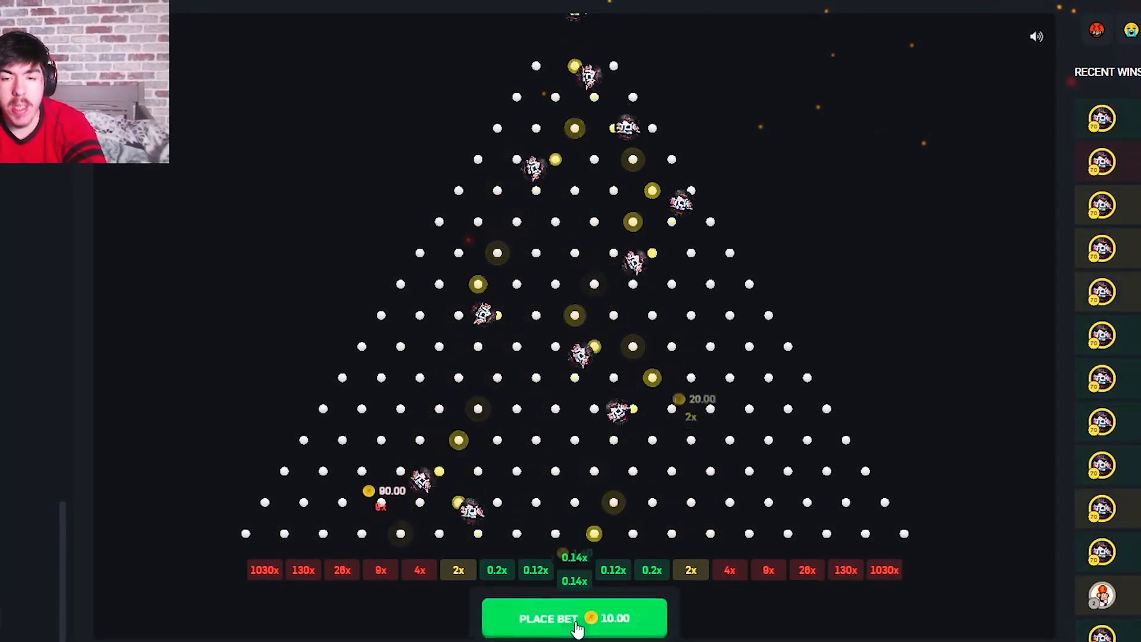
left_click(574, 618)
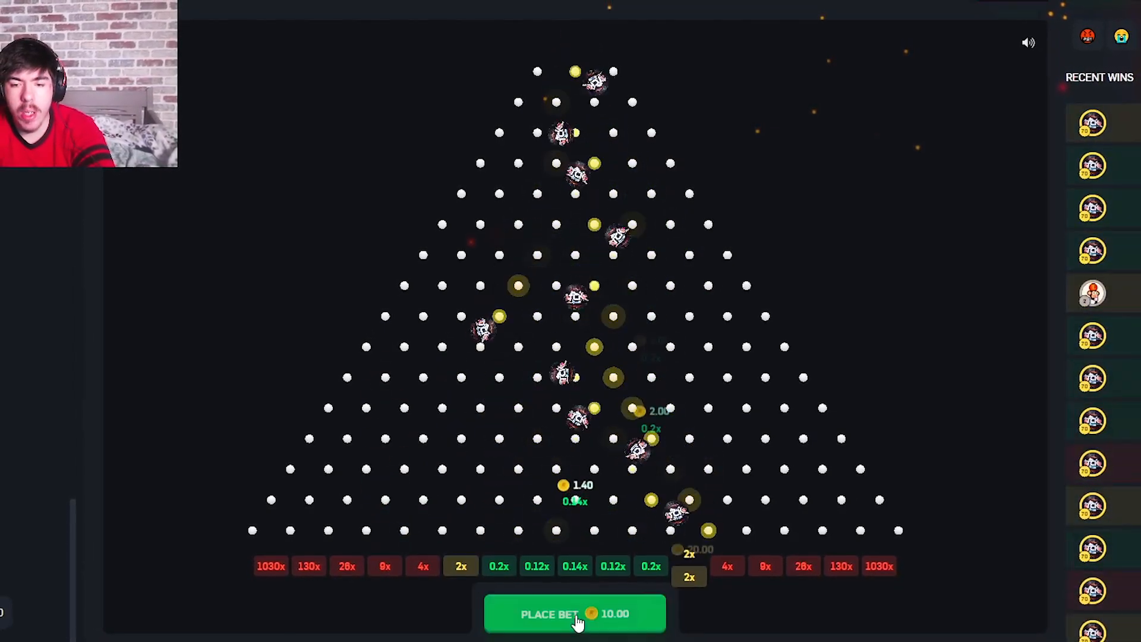
left_click(575, 613)
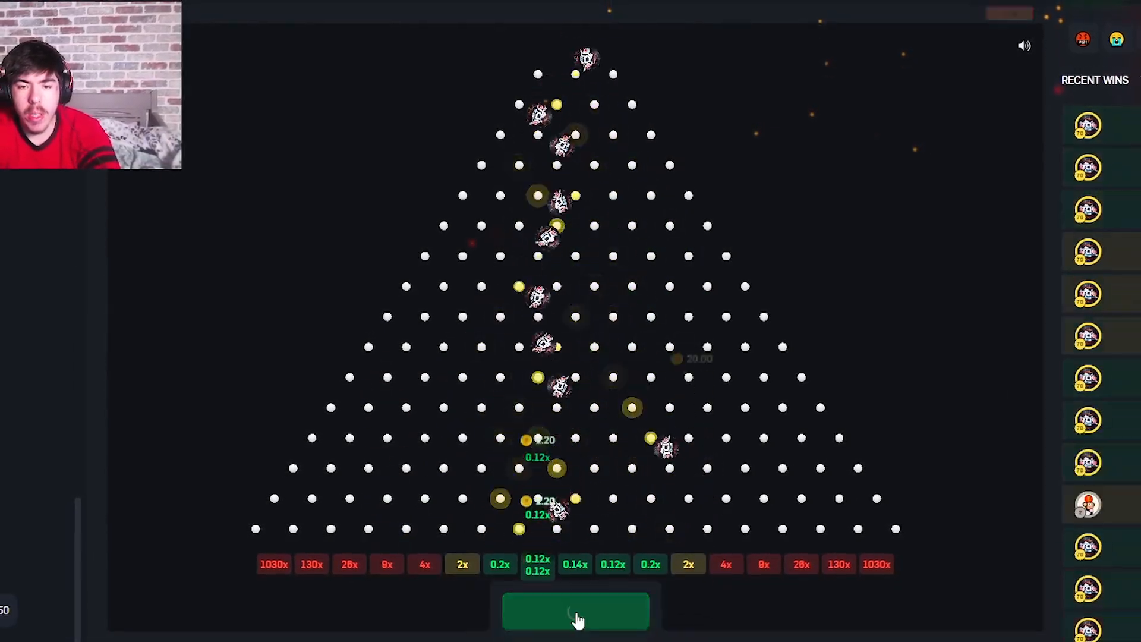
left_click(575, 609)
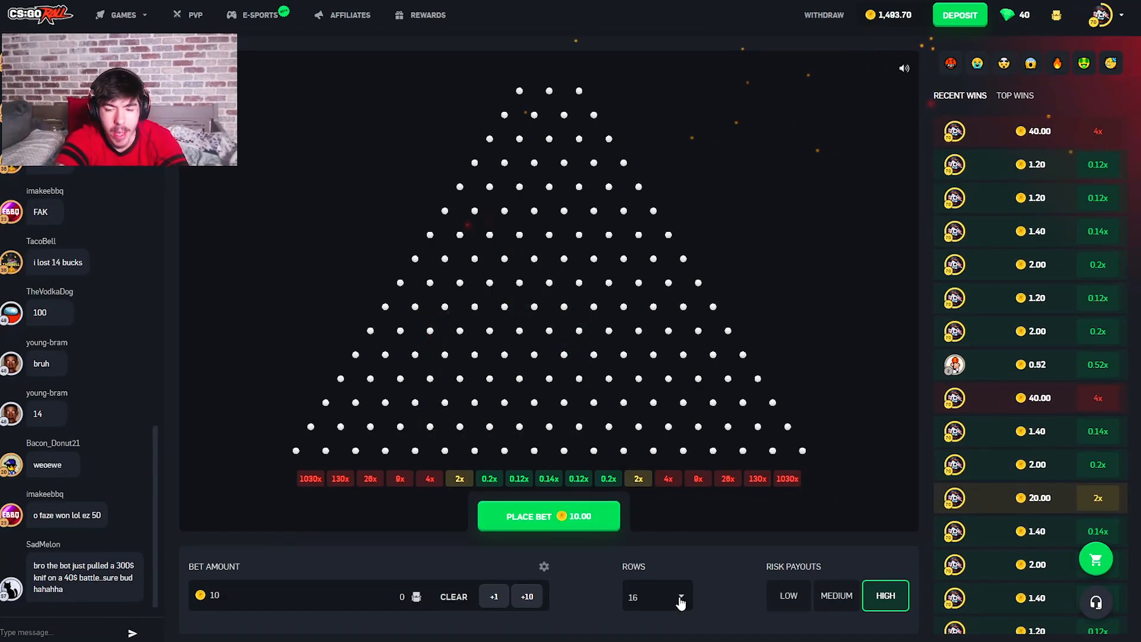
- Switch the board to 15 rows and drop balls at a 15-coin bet
left_click(678, 598)
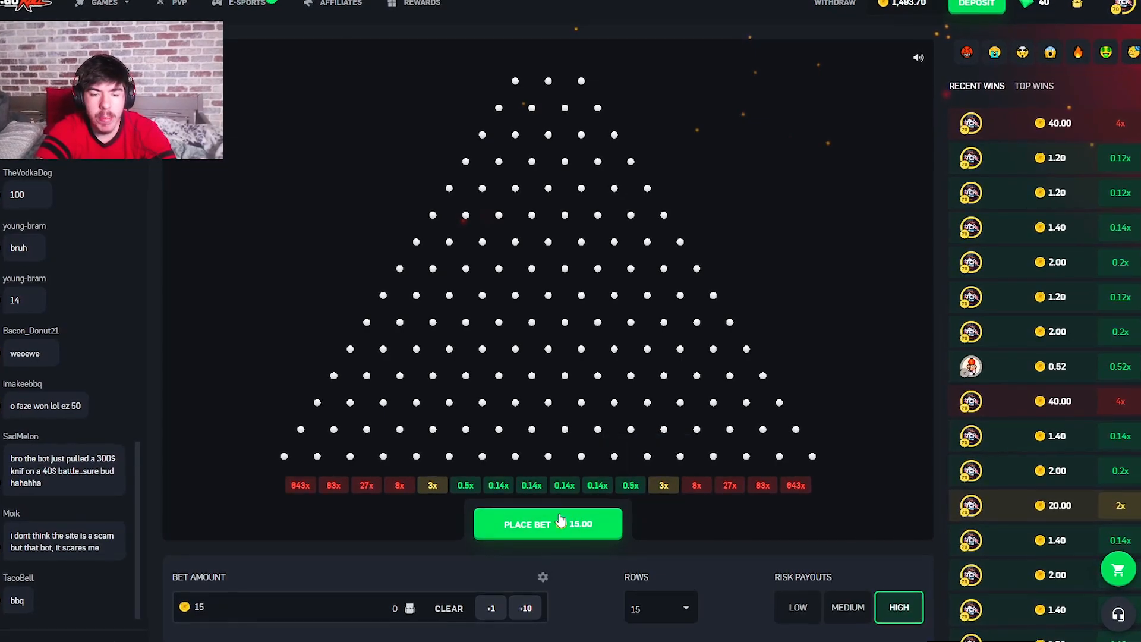
left_click(547, 523)
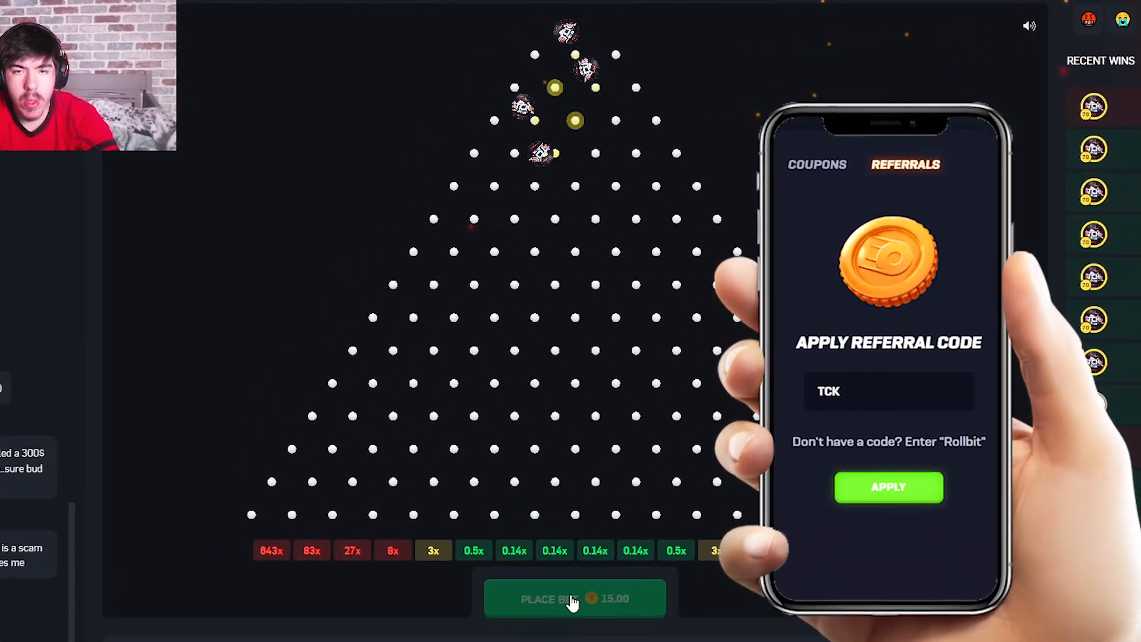
left_click(574, 599)
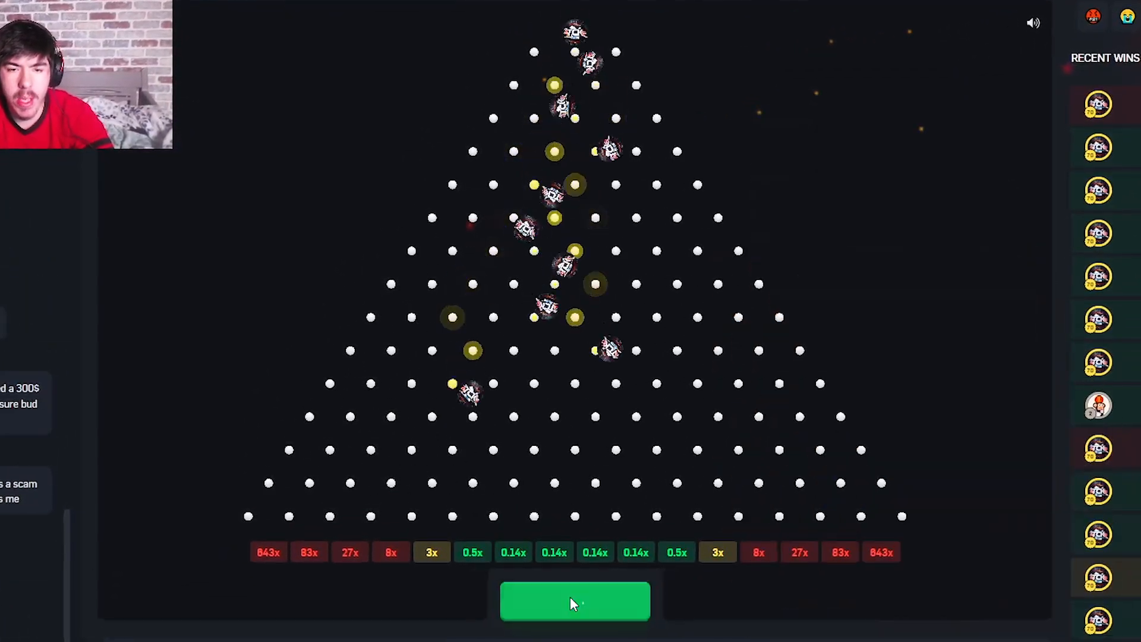
left_click(574, 600)
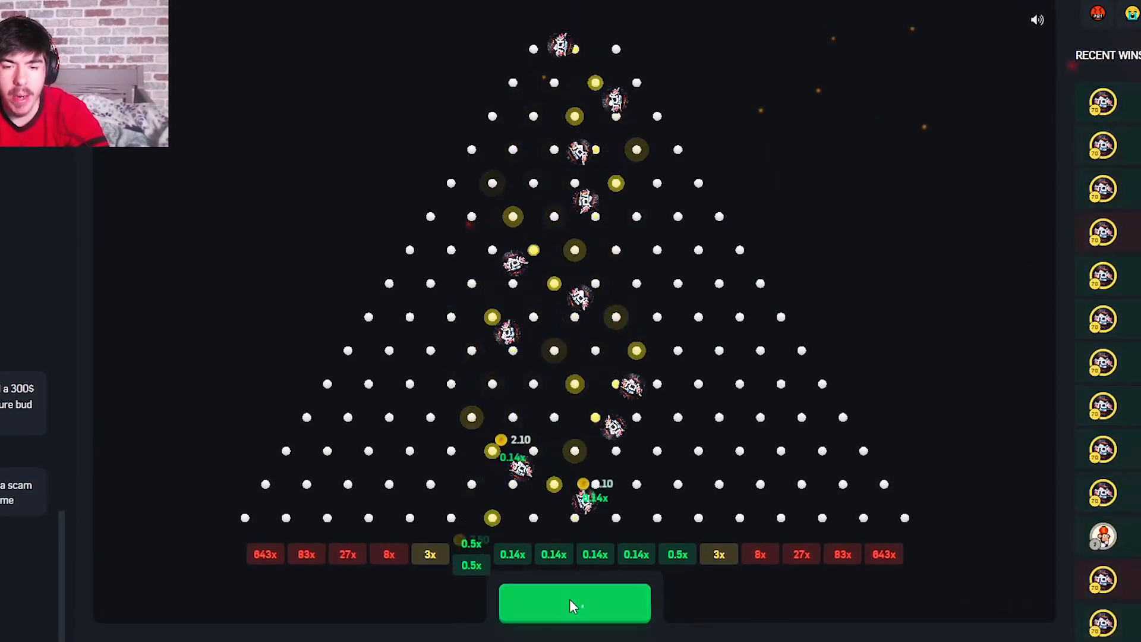
left_click(574, 605)
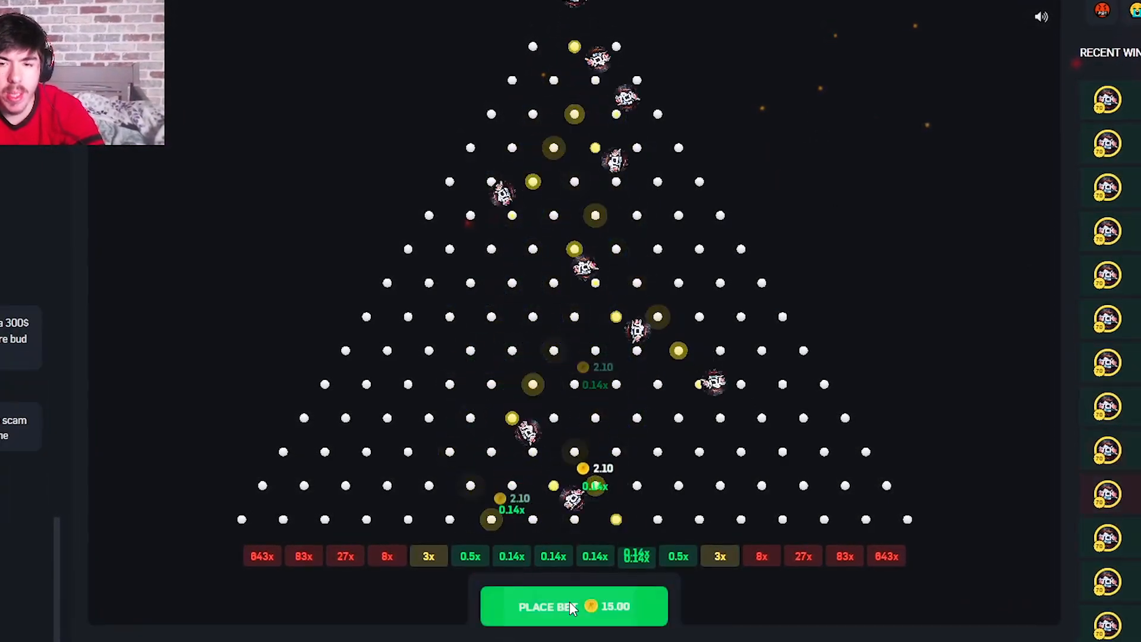
left_click(574, 607)
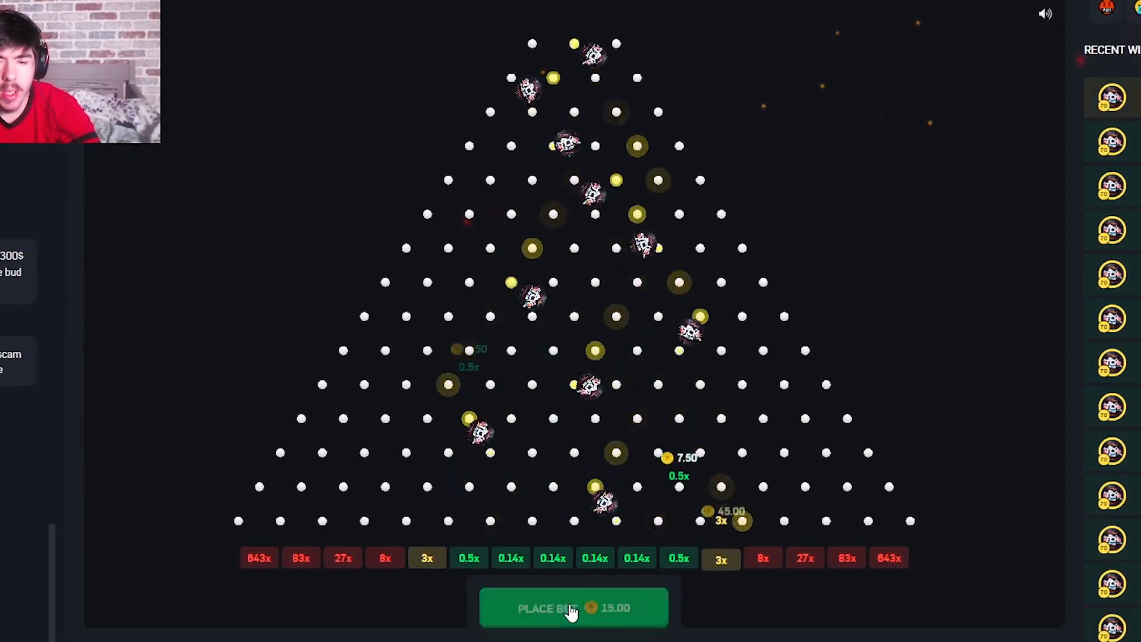
left_click(574, 607)
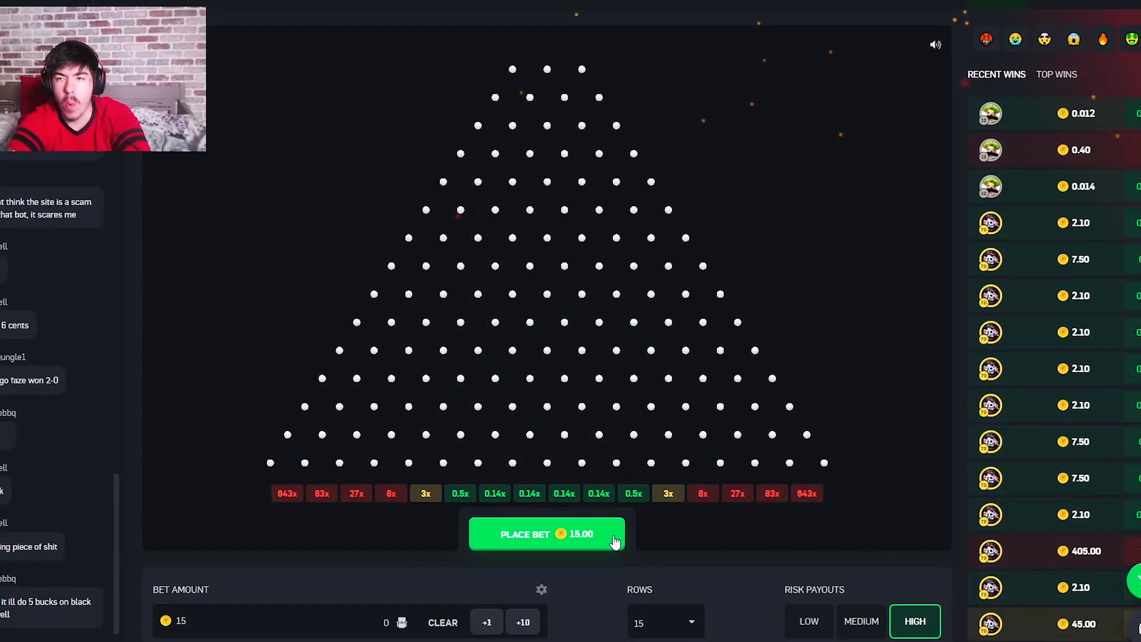
- Keep dropping 15-coin balls, landing mostly 0.14x plus a 0.5x and a 3x paying 45
left_click(545, 534)
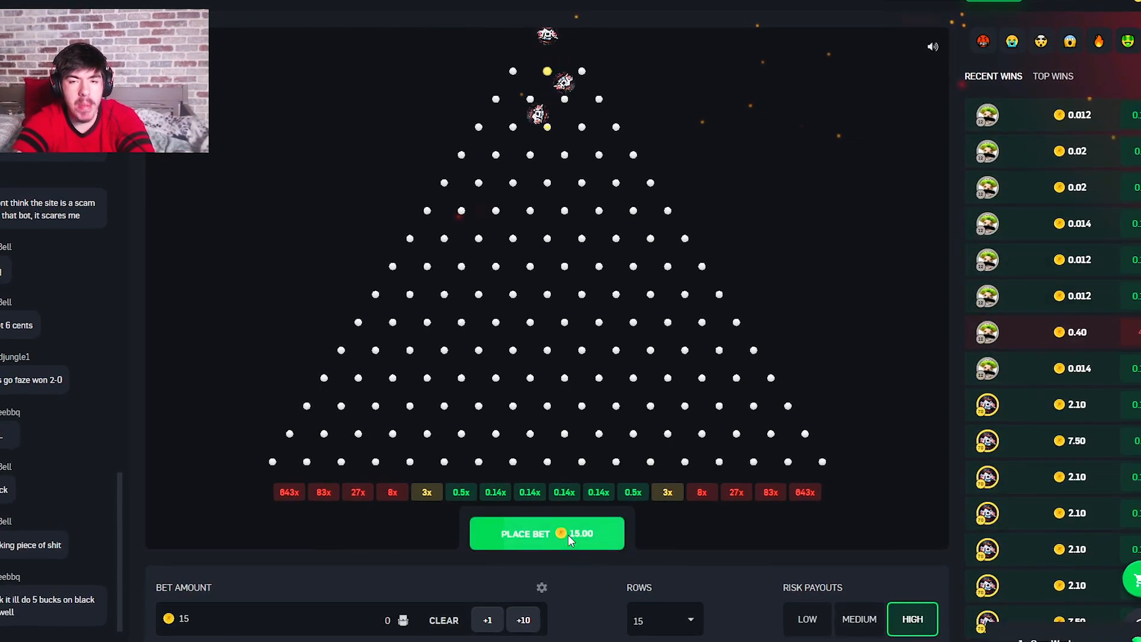
left_click(546, 531)
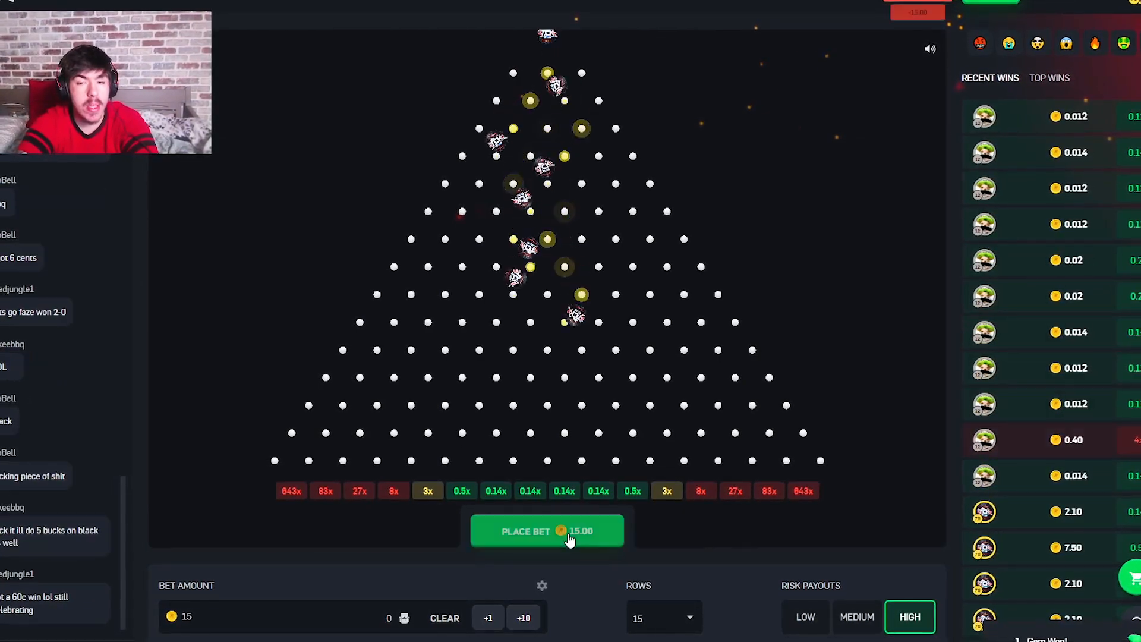
left_click(547, 531)
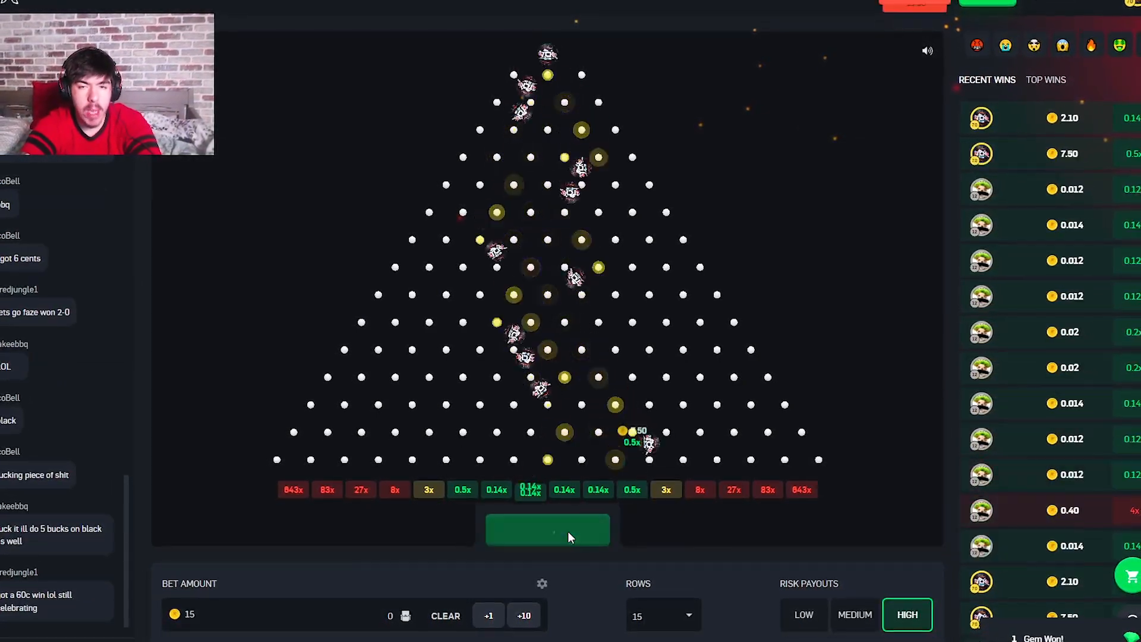
left_click(548, 528)
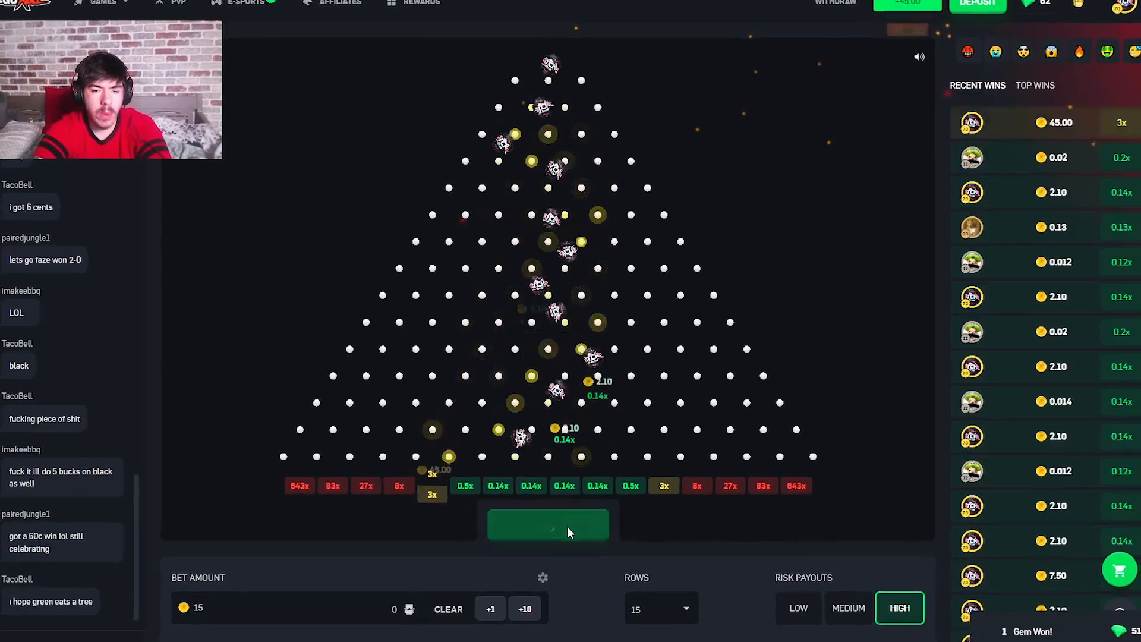
left_click(548, 523)
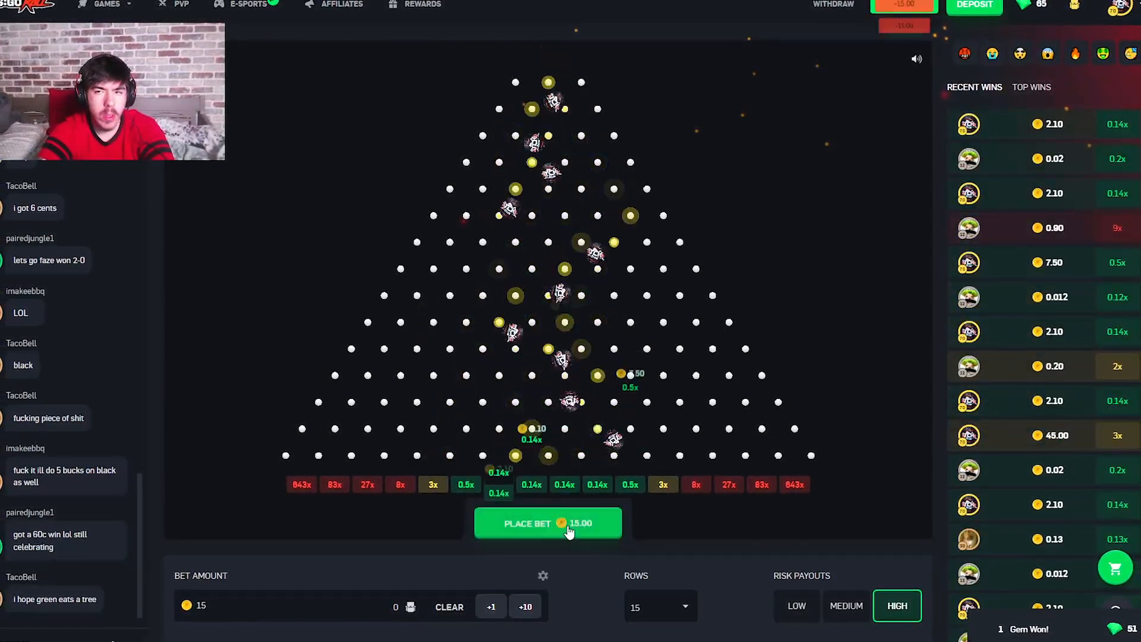
left_click(547, 522)
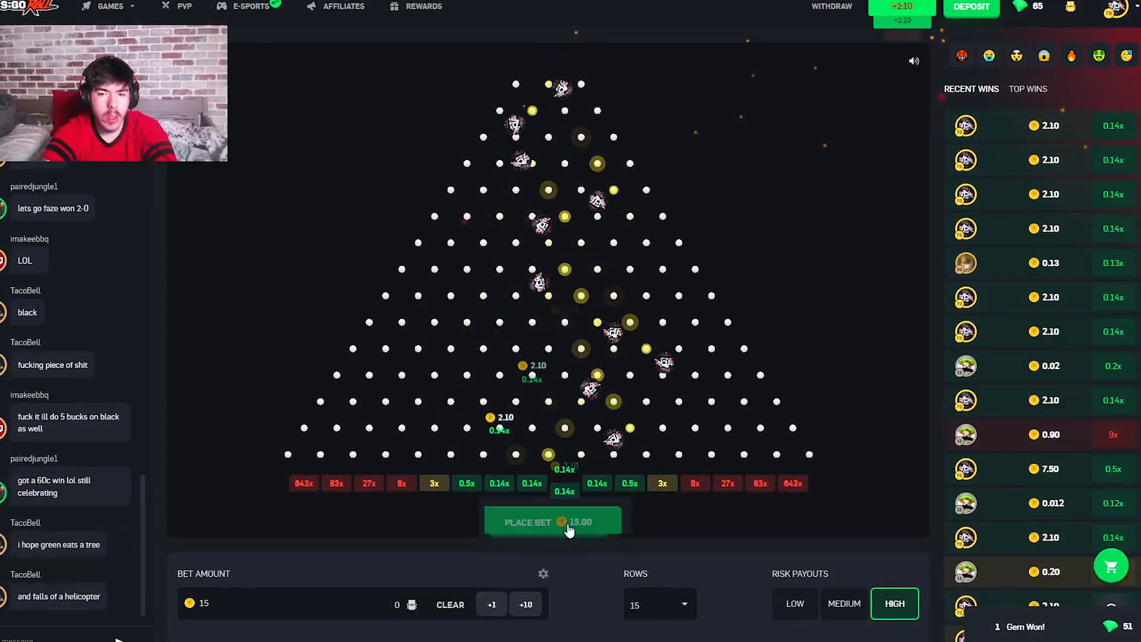
left_click(548, 521)
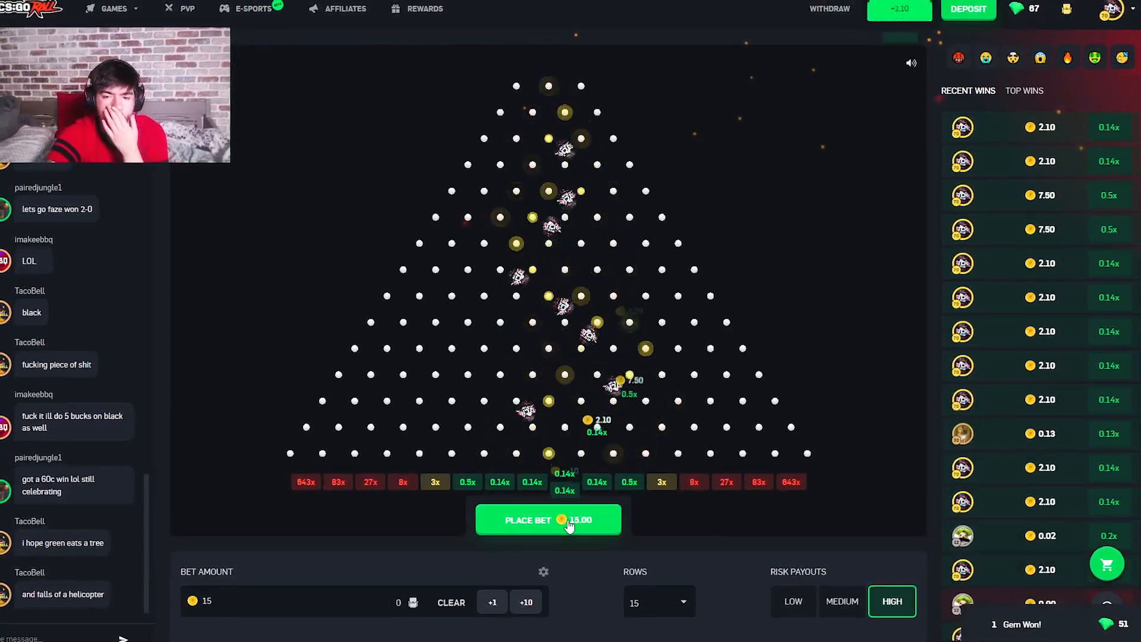
left_click(547, 520)
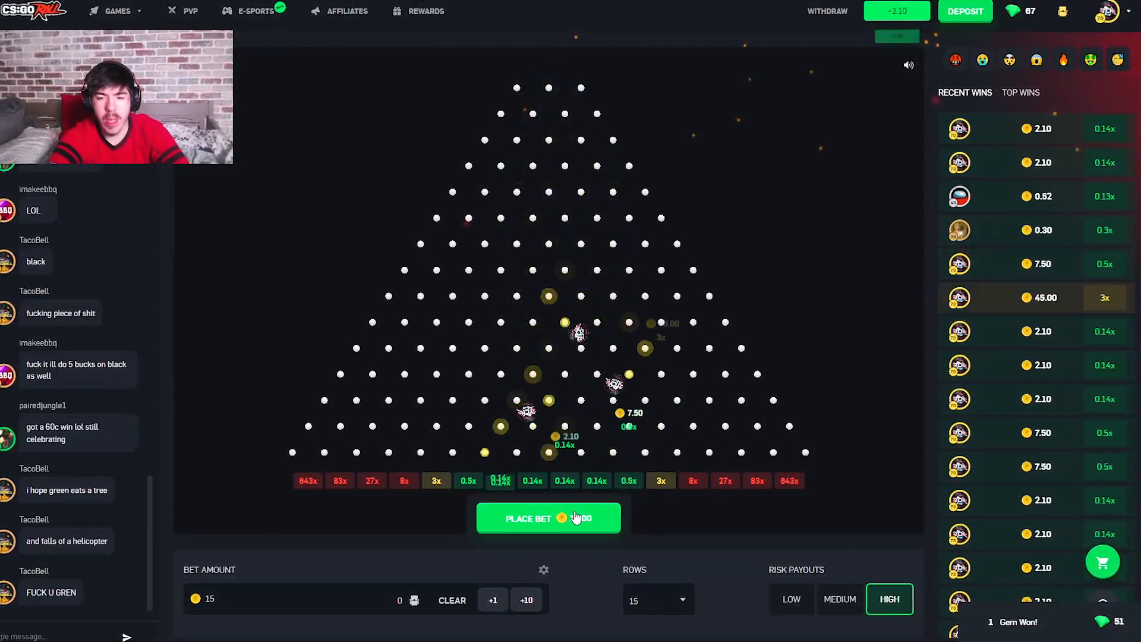
left_click(548, 518)
type("12")
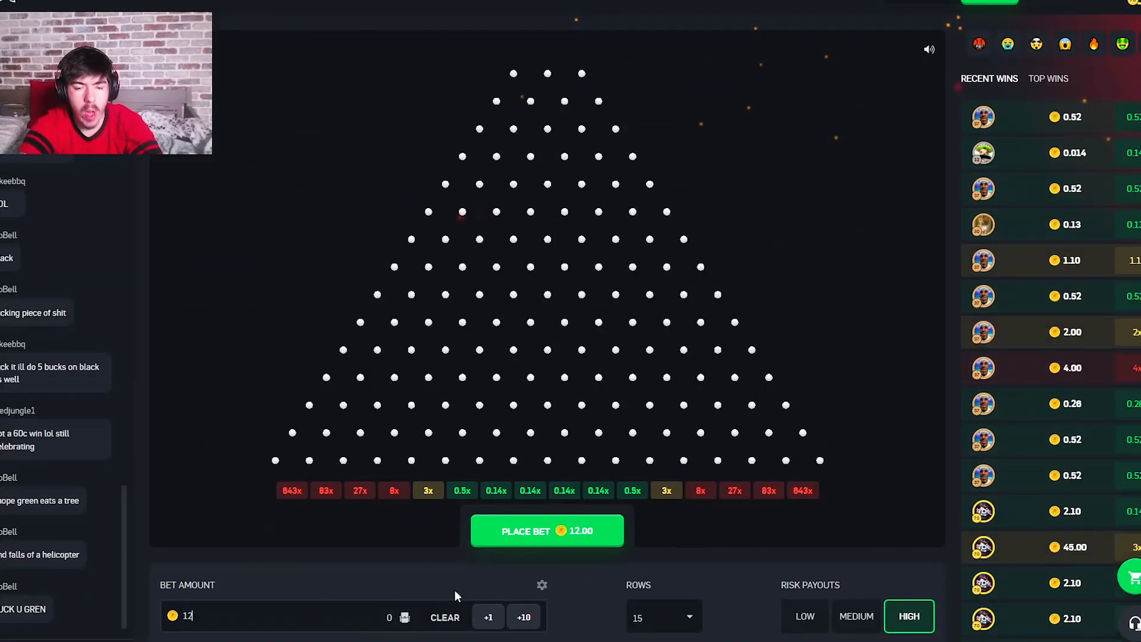
- Drop seven Plinko balls at a 12-coin bet
left_click(546, 531)
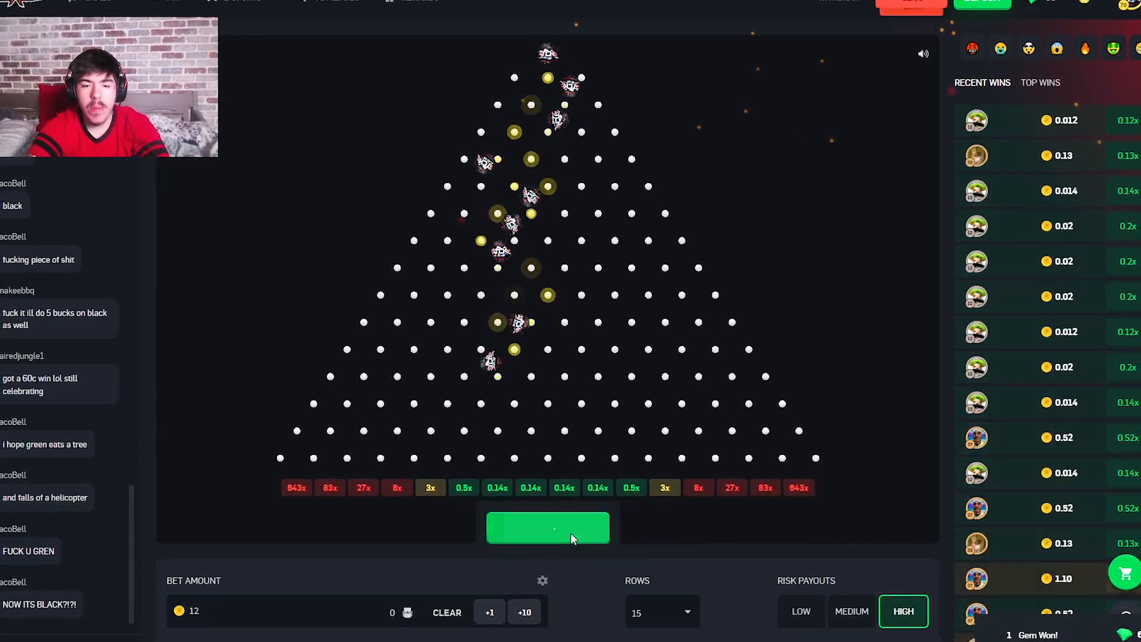
left_click(548, 527)
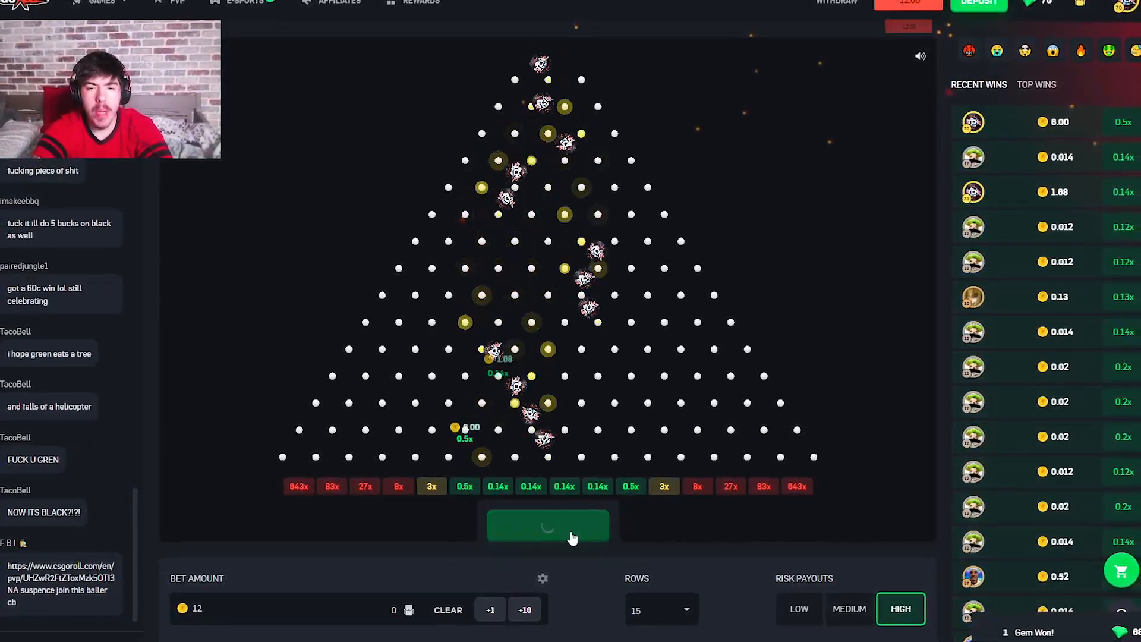
left_click(547, 524)
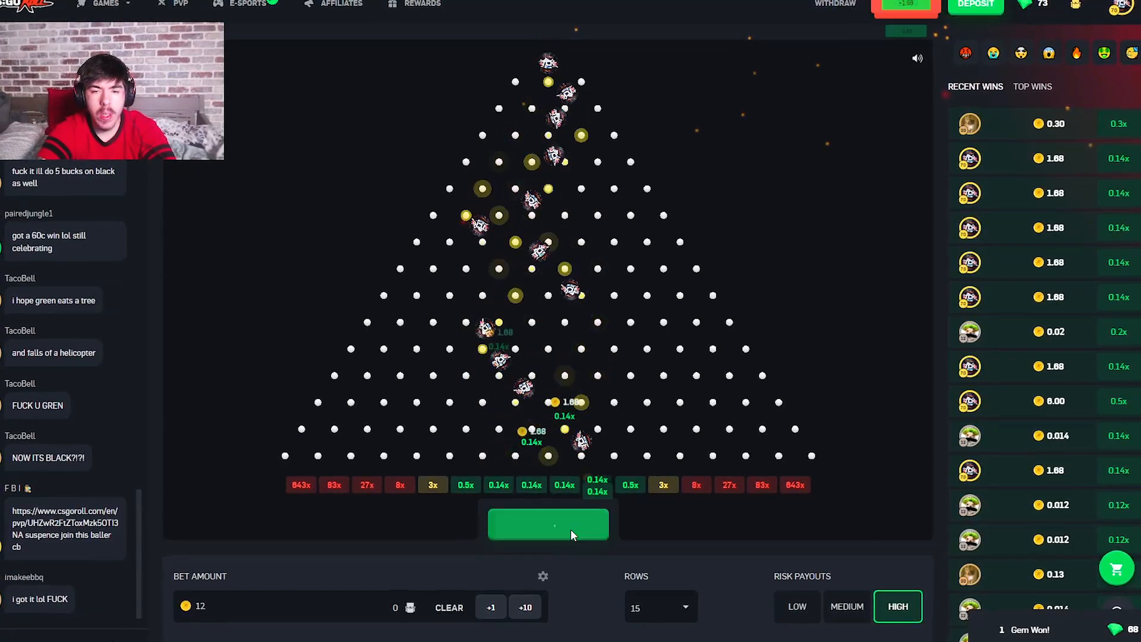
left_click(547, 523)
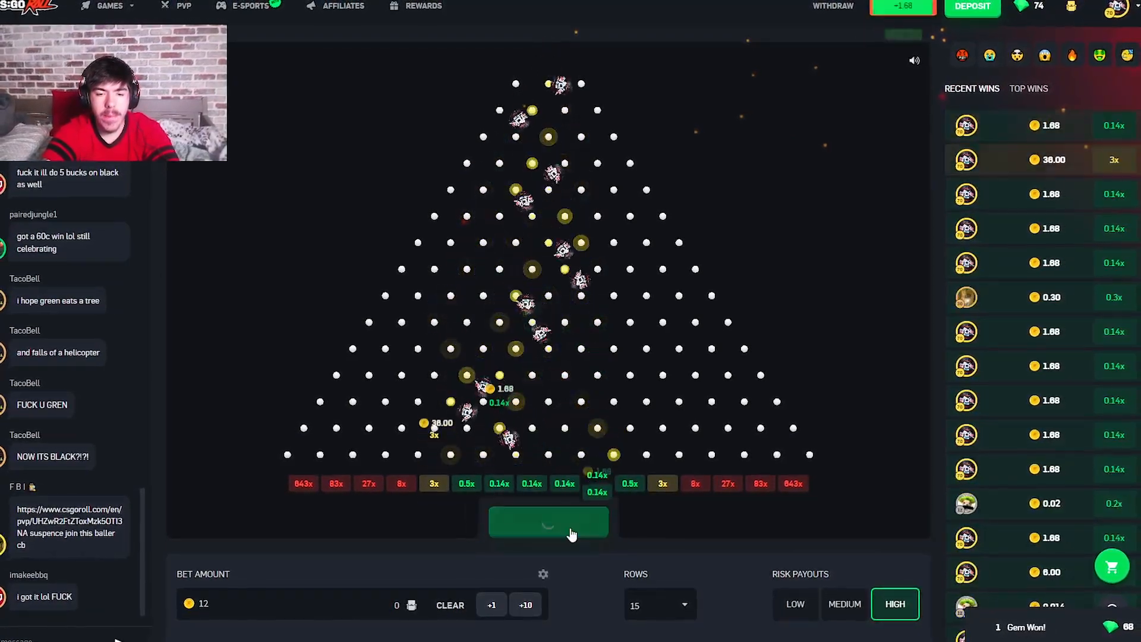
left_click(548, 521)
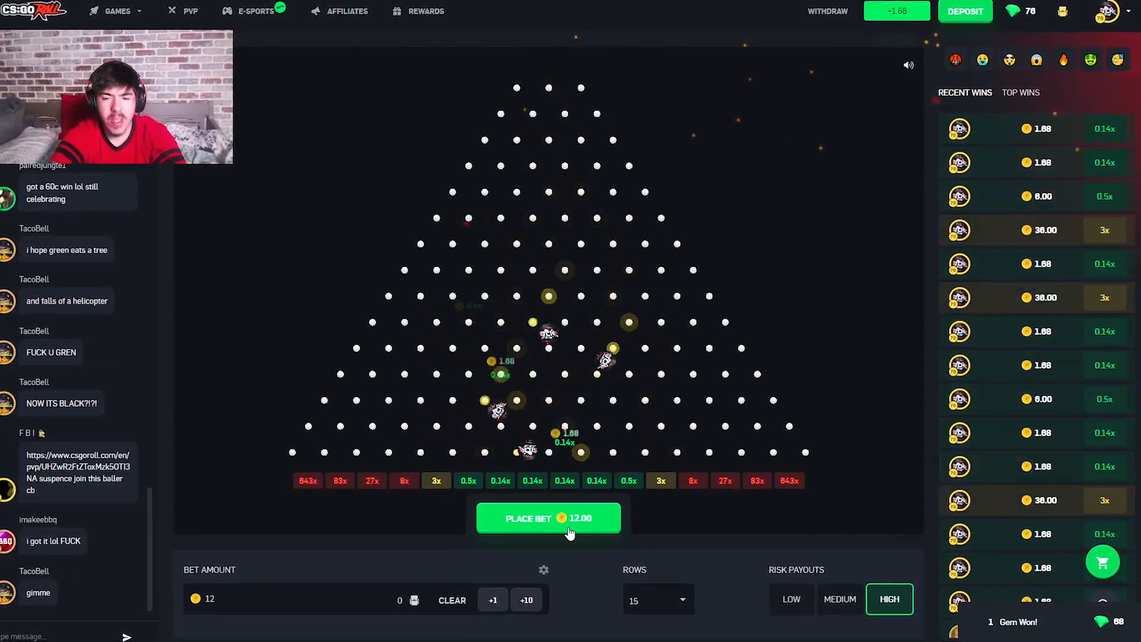
left_click(548, 518)
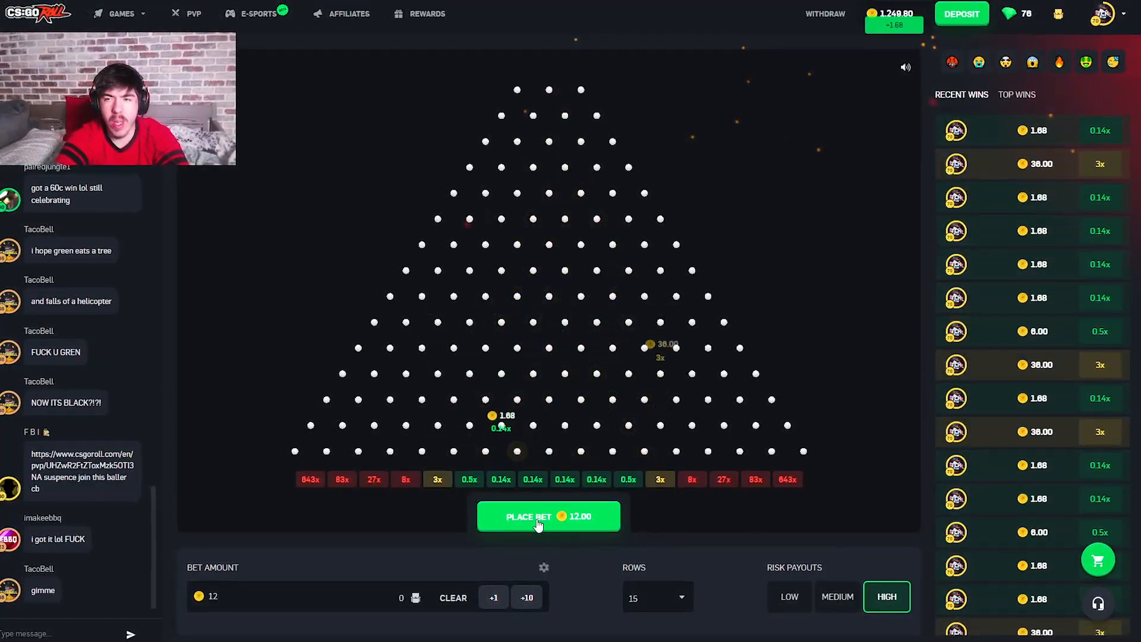
left_click(548, 517)
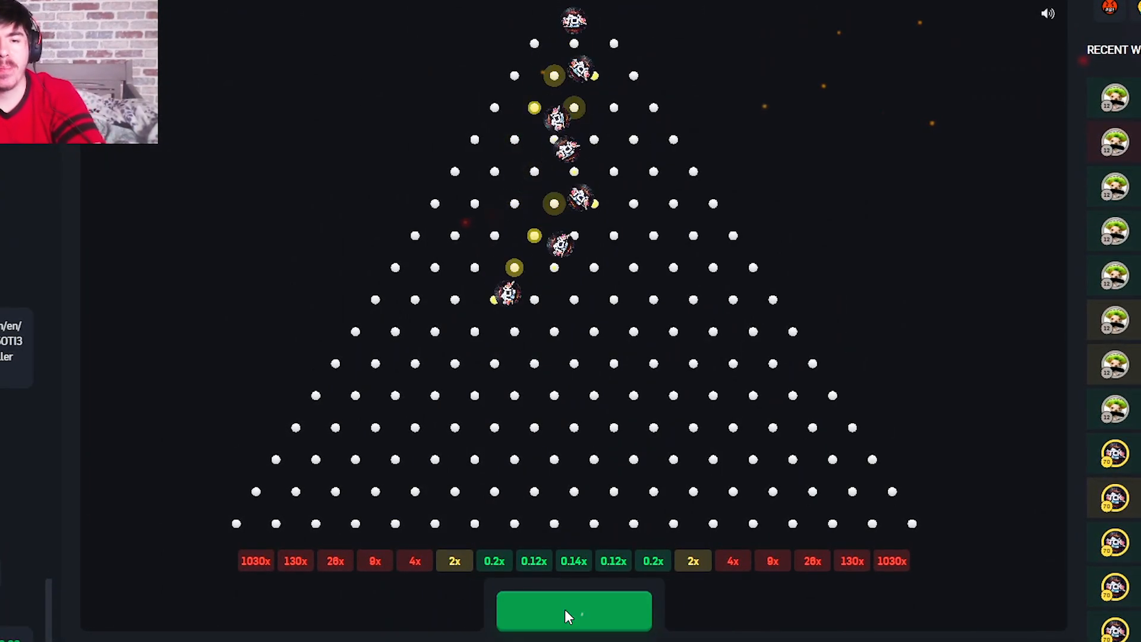
- Return to 16 rows and drop ten balls at a 10-coin bet
left_click(574, 611)
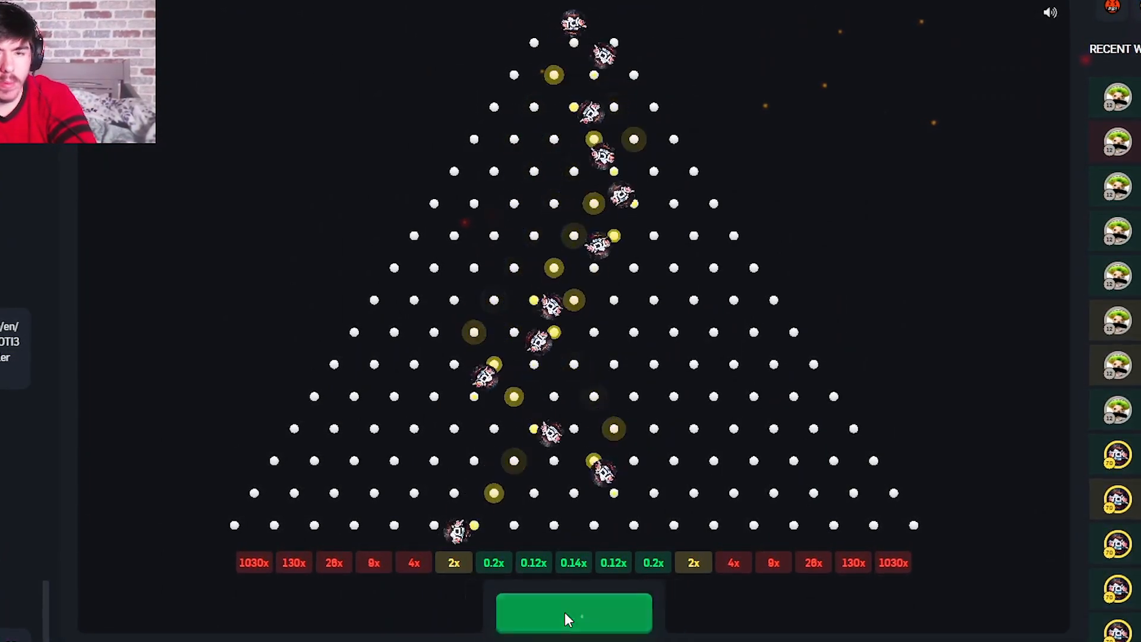
left_click(573, 613)
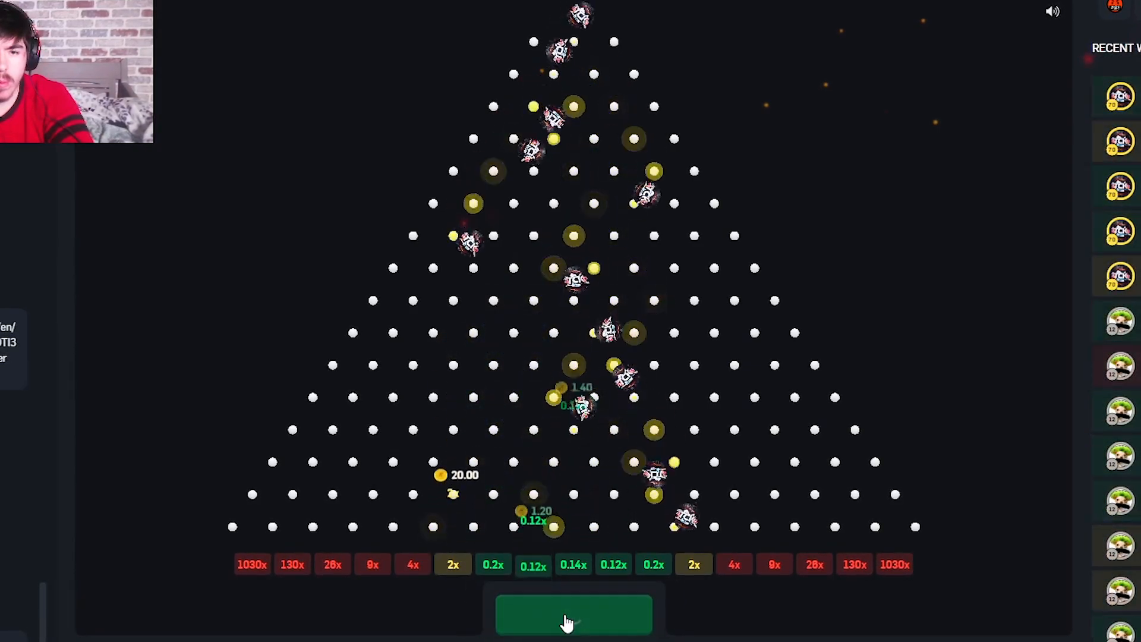
left_click(573, 616)
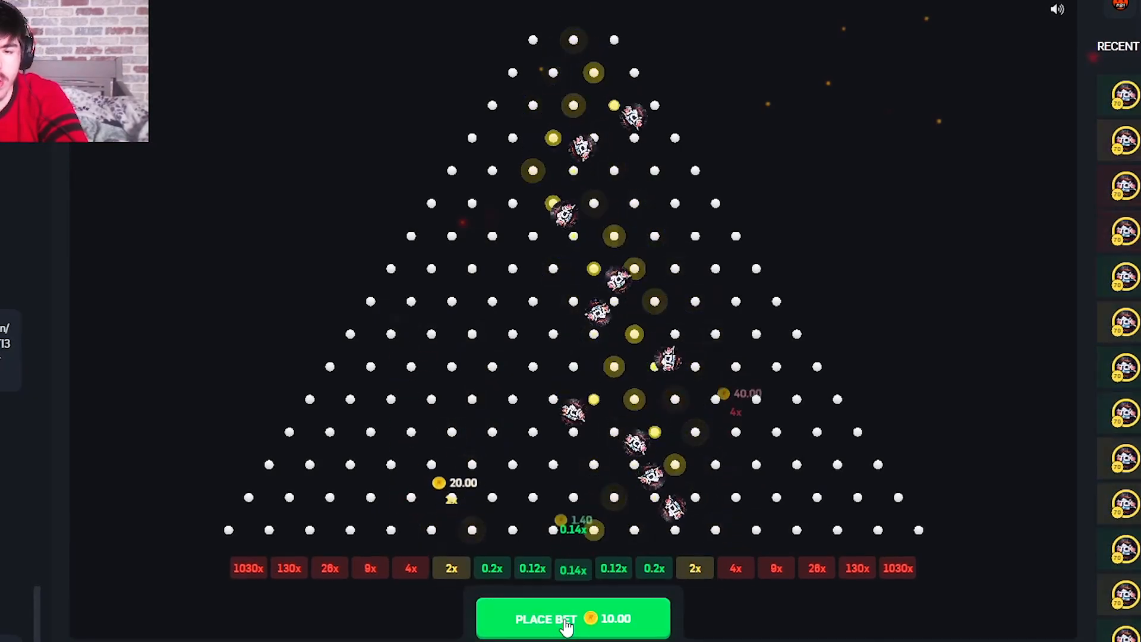
left_click(573, 618)
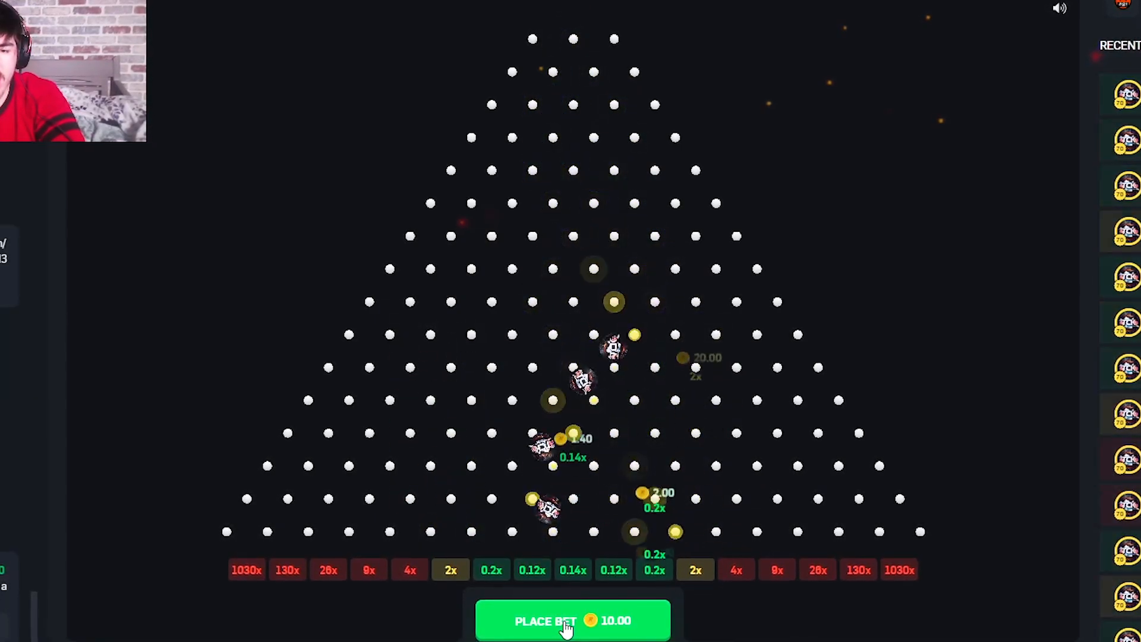
left_click(573, 620)
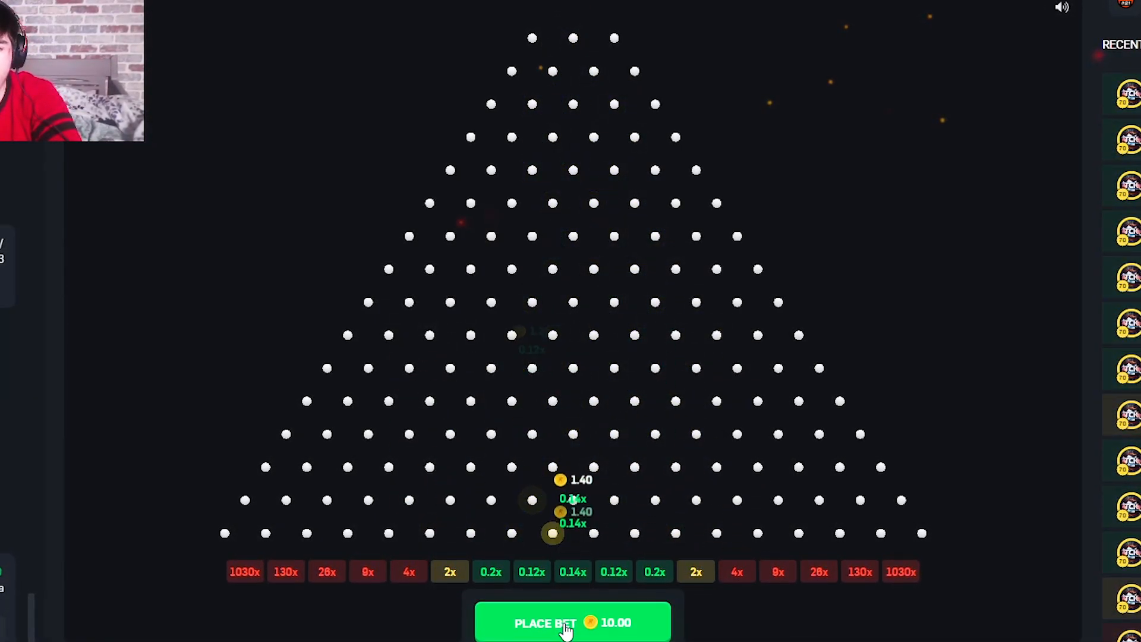
left_click(571, 622)
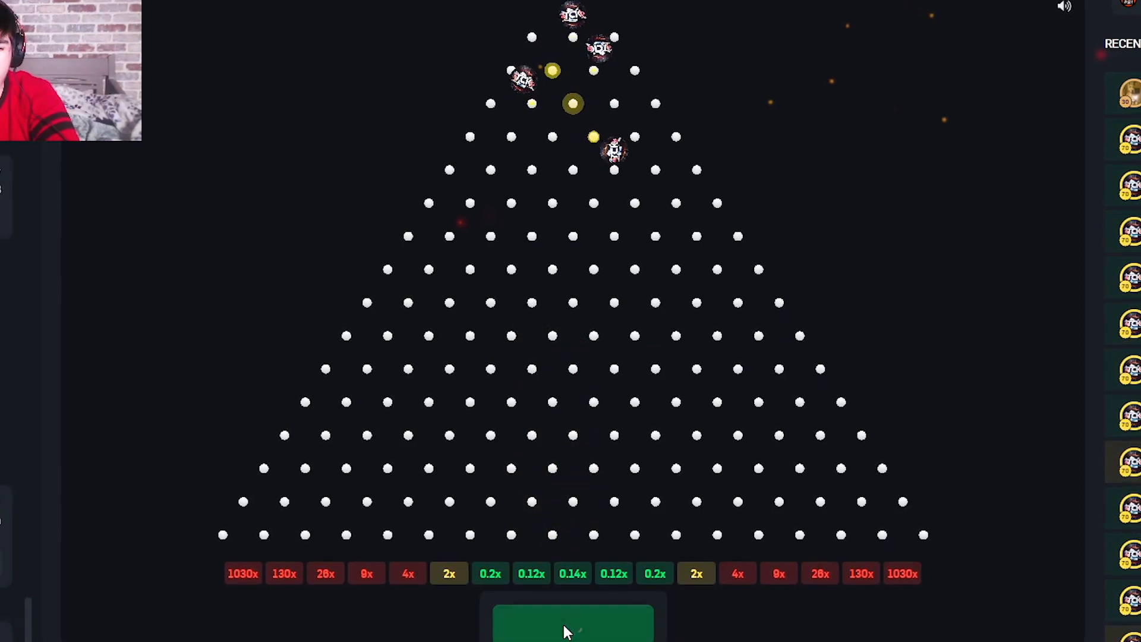
left_click(573, 628)
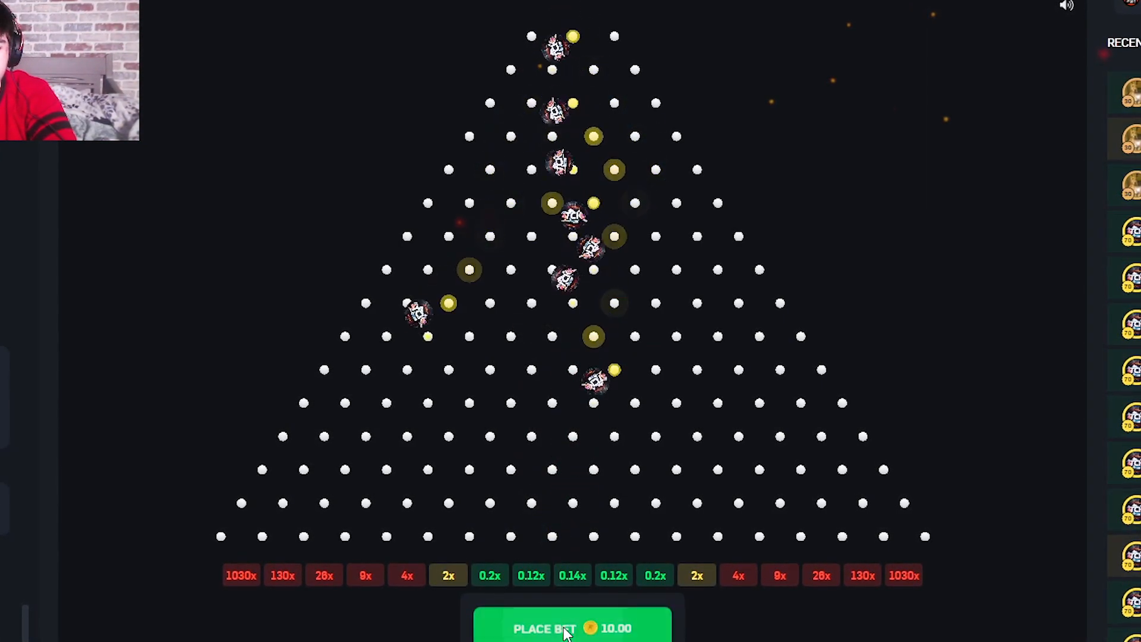
left_click(571, 629)
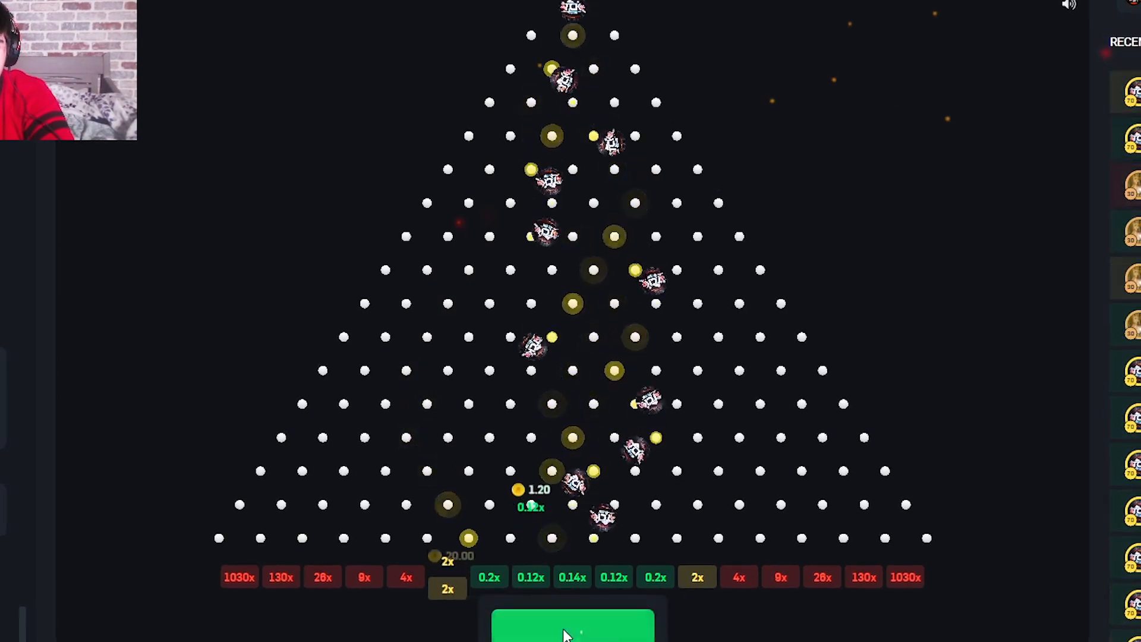
left_click(572, 625)
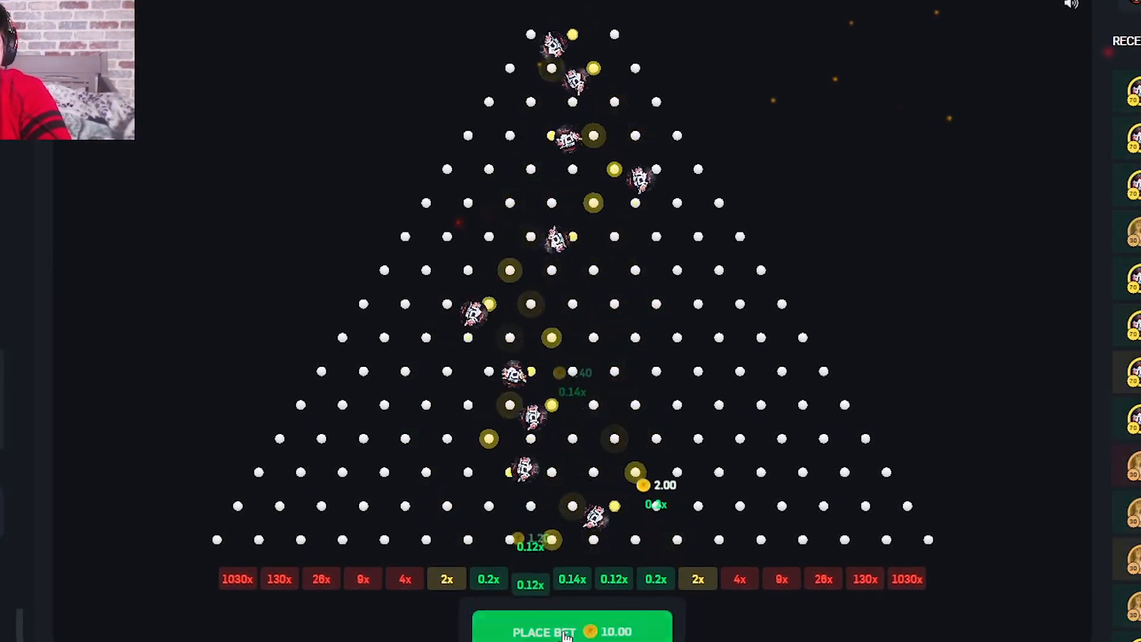
left_click(572, 631)
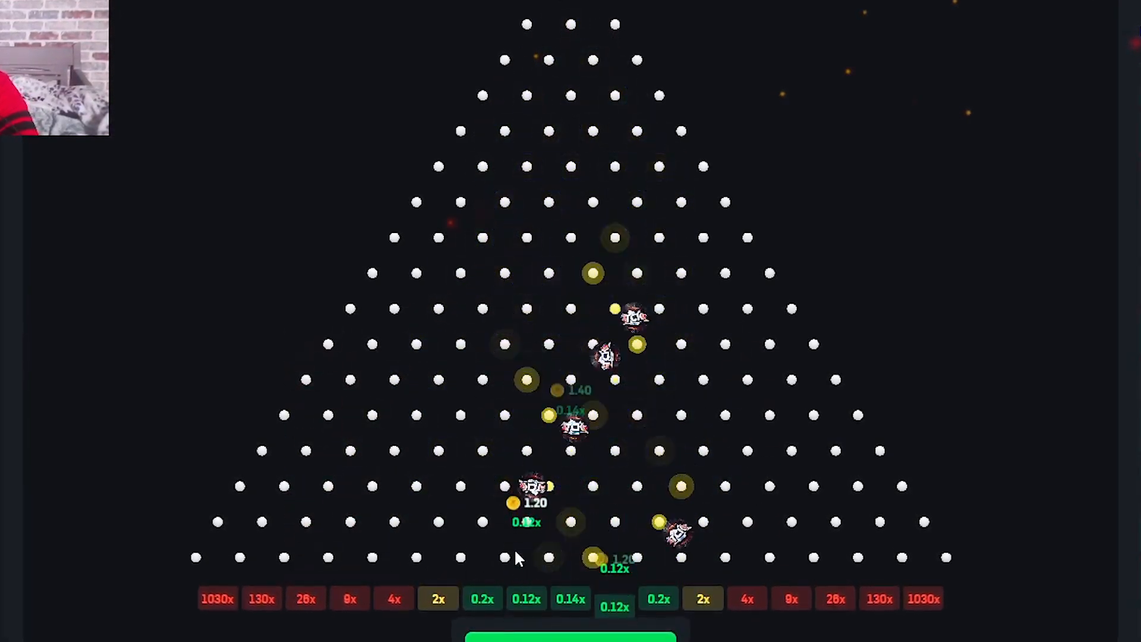
mouse_move(260, 599)
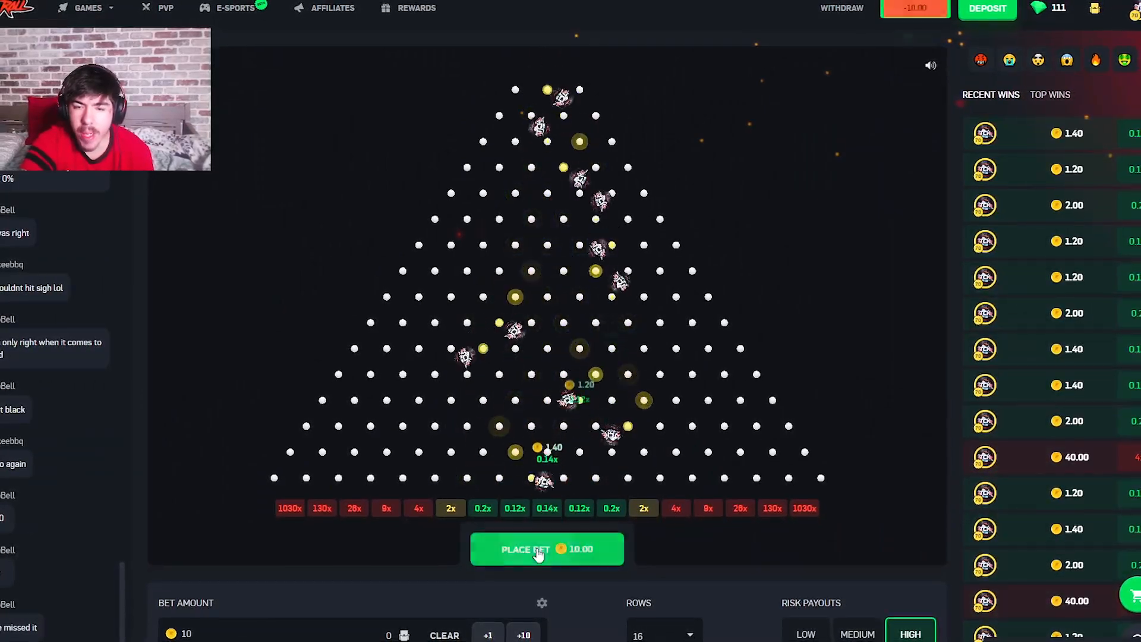
- Drop seven 10-coin balls on the 16-row high-risk board
left_click(547, 549)
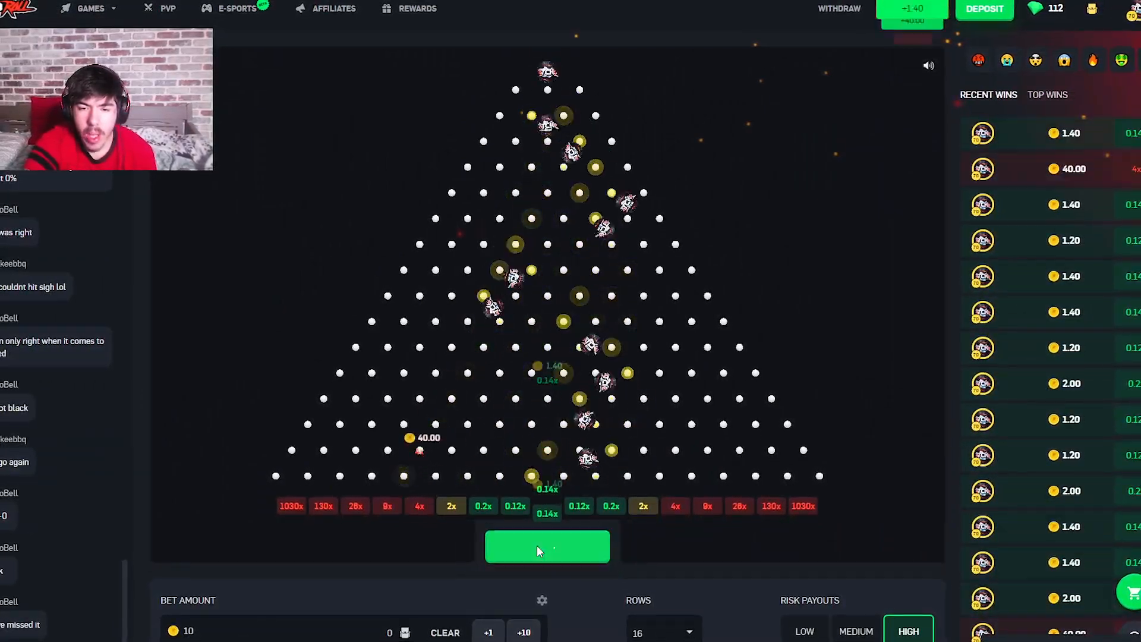
left_click(547, 547)
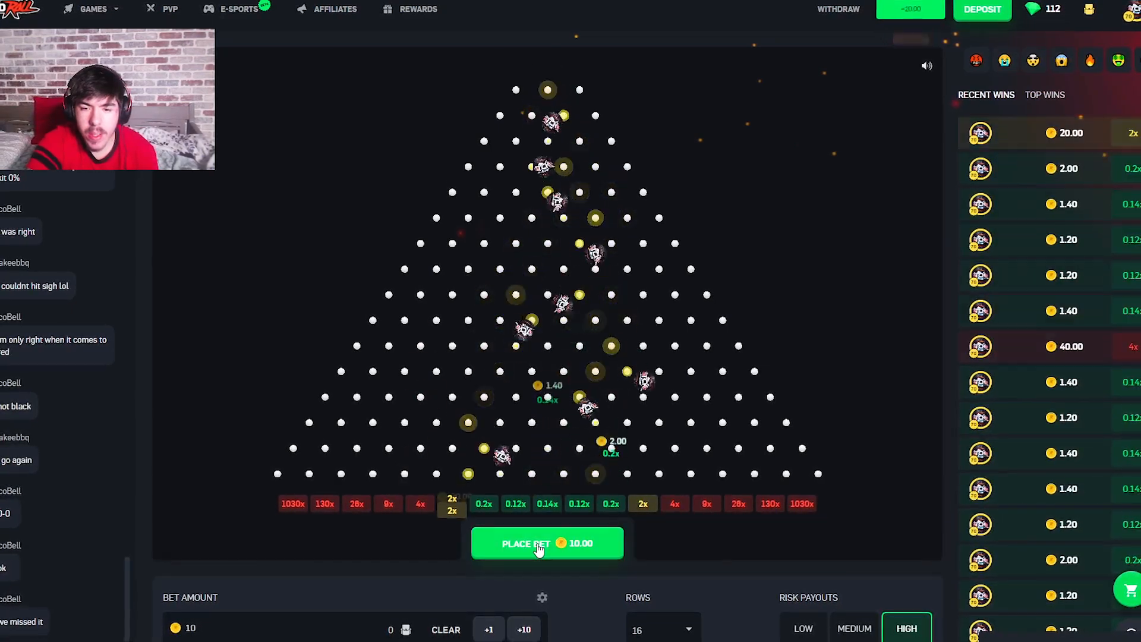
left_click(546, 542)
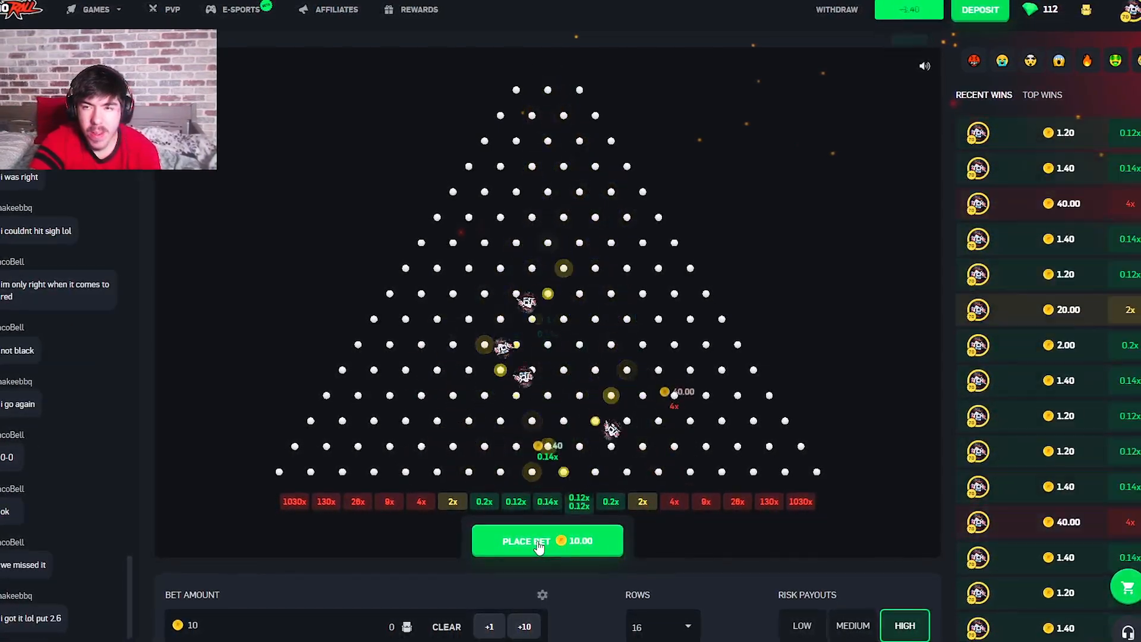
left_click(547, 540)
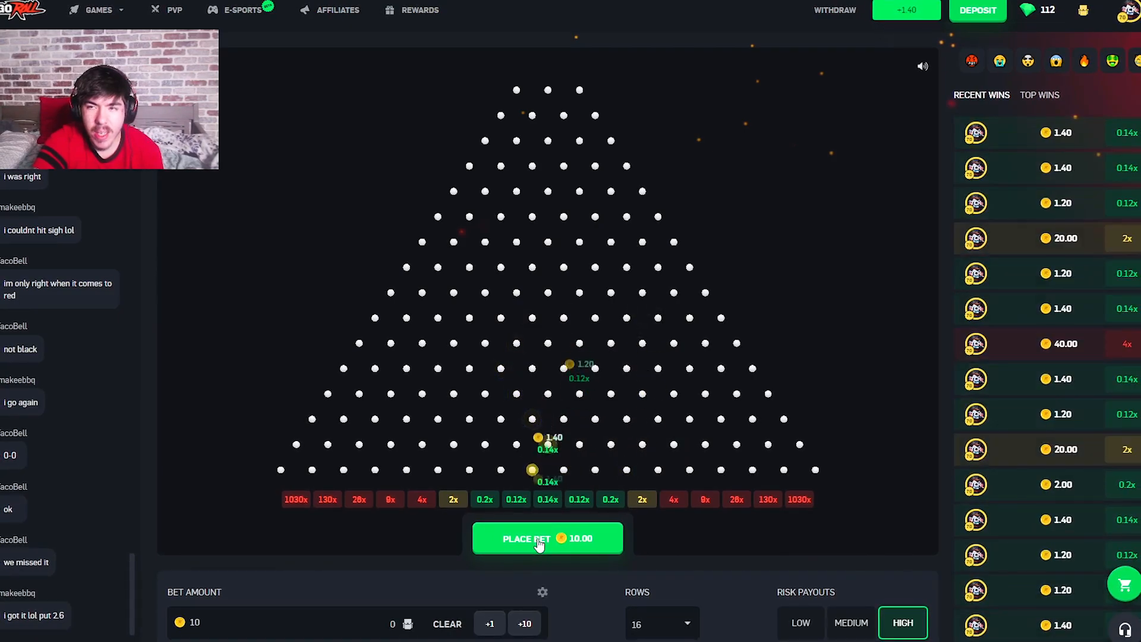
left_click(546, 538)
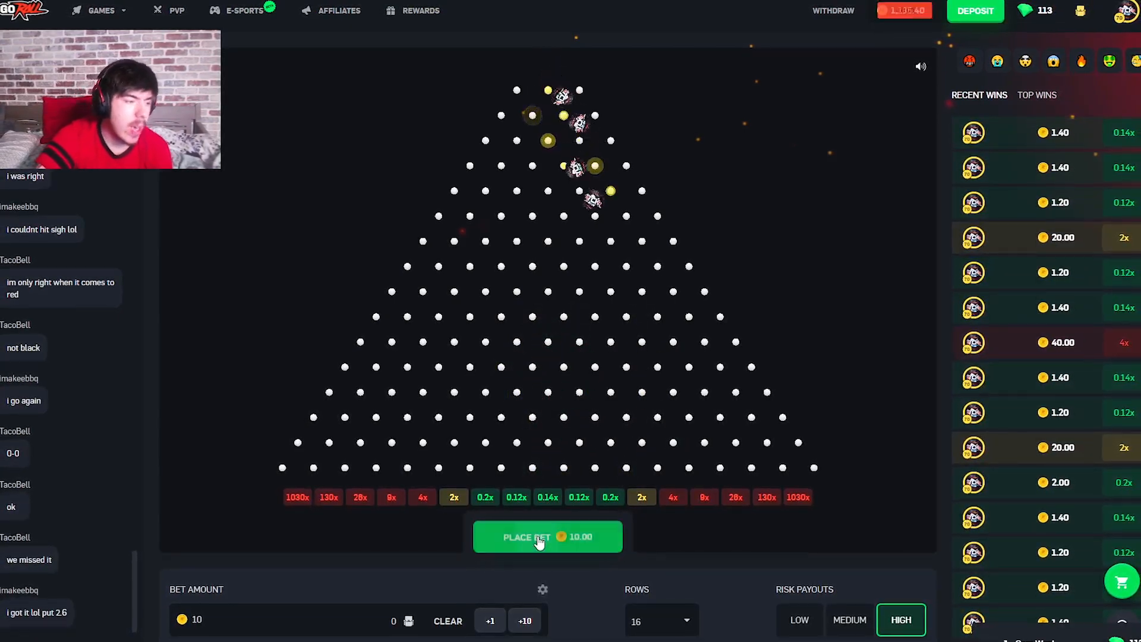
left_click(547, 536)
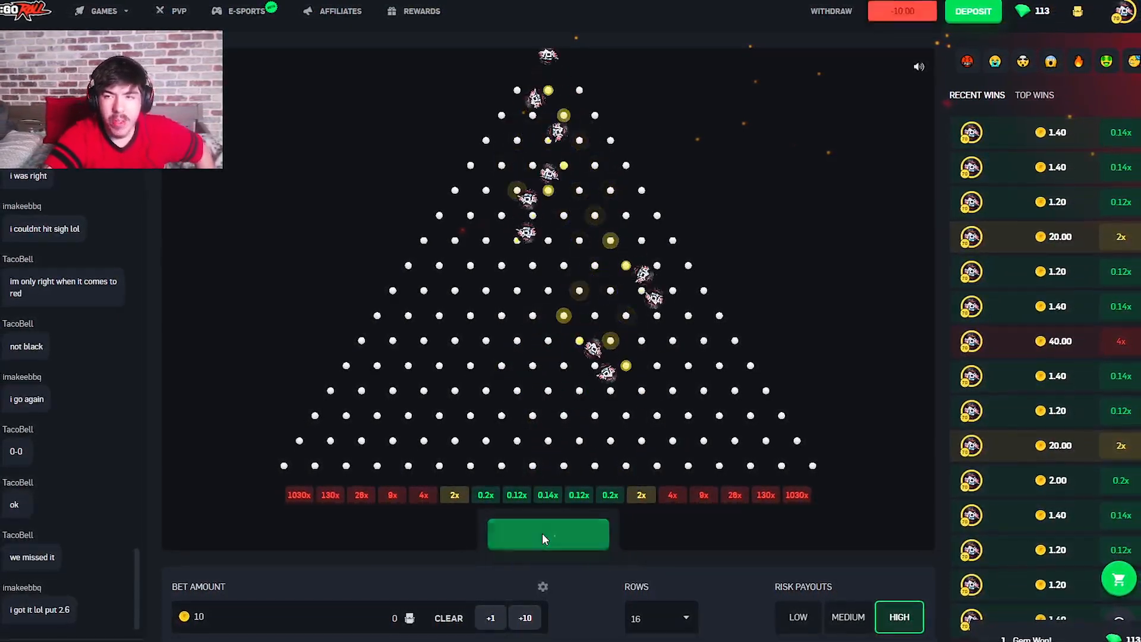
left_click(548, 536)
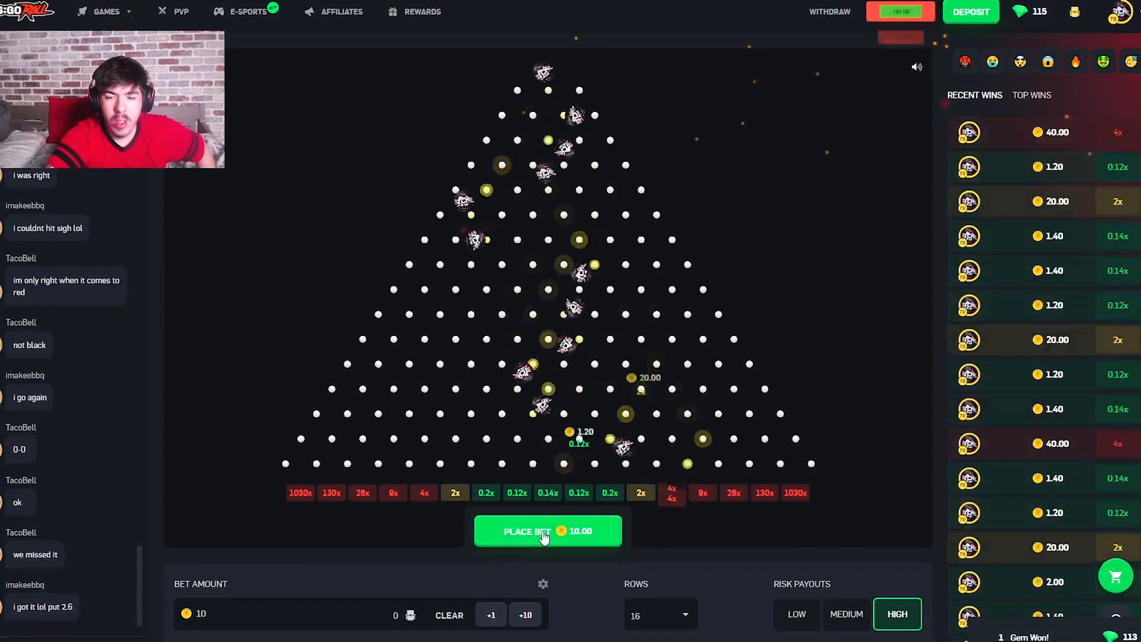
- Keep dropping 10-coin balls, bringing the balance to 1,459.40
left_click(547, 530)
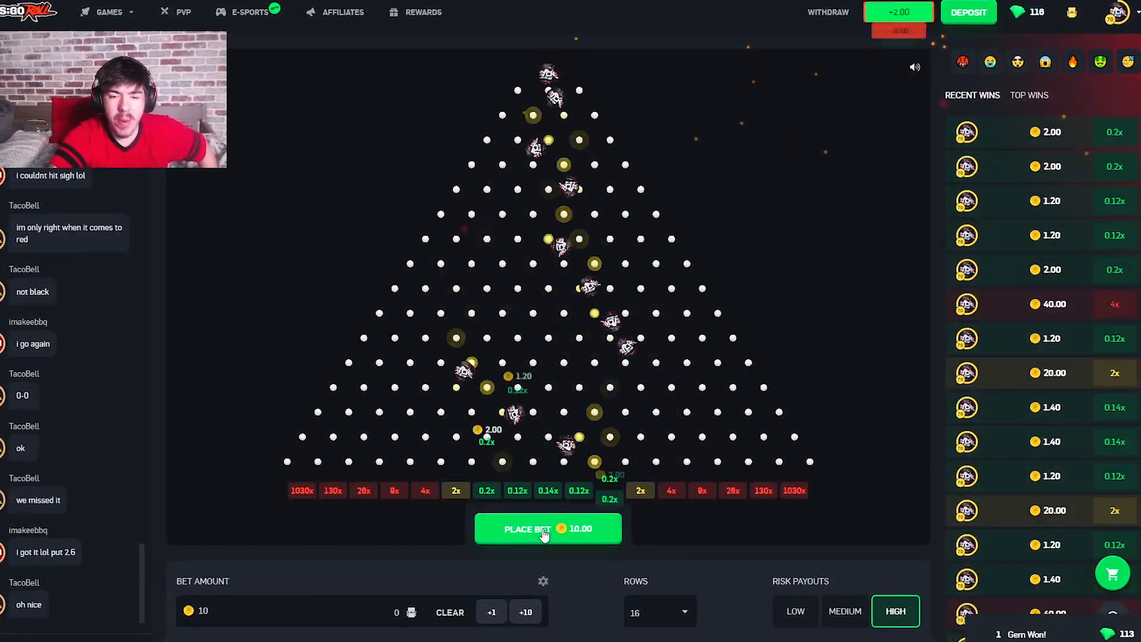
left_click(548, 529)
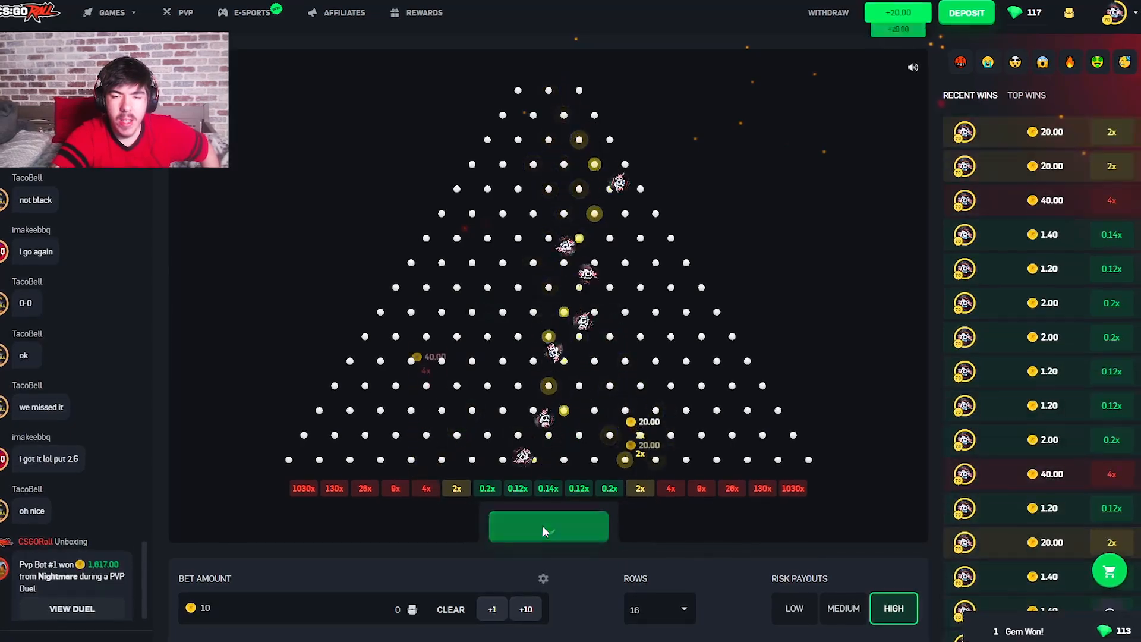
left_click(548, 526)
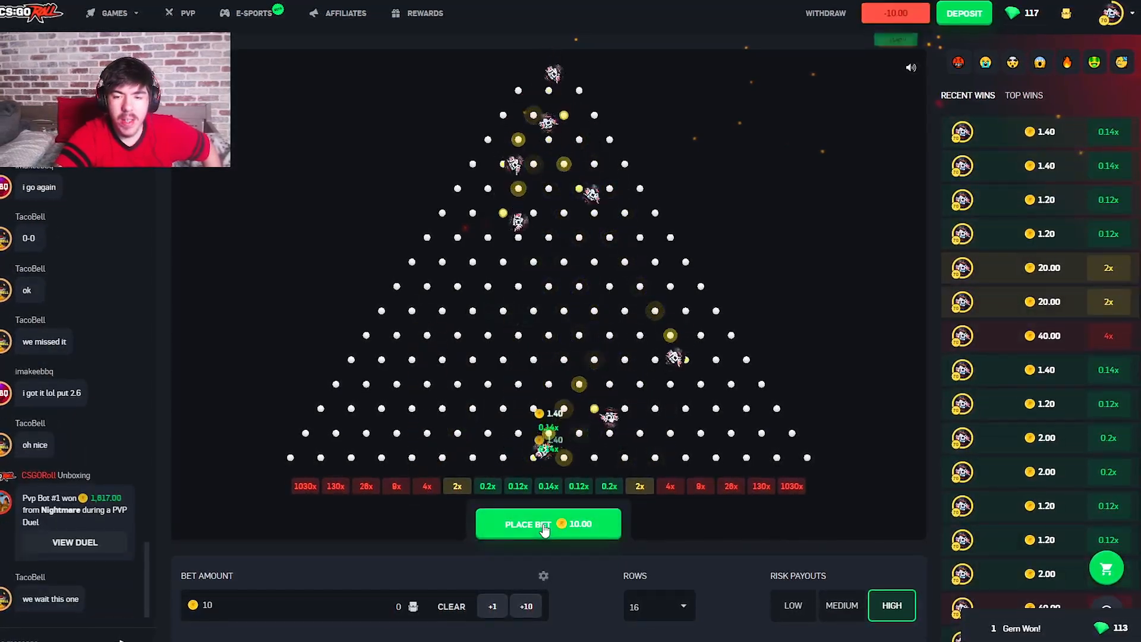
left_click(548, 523)
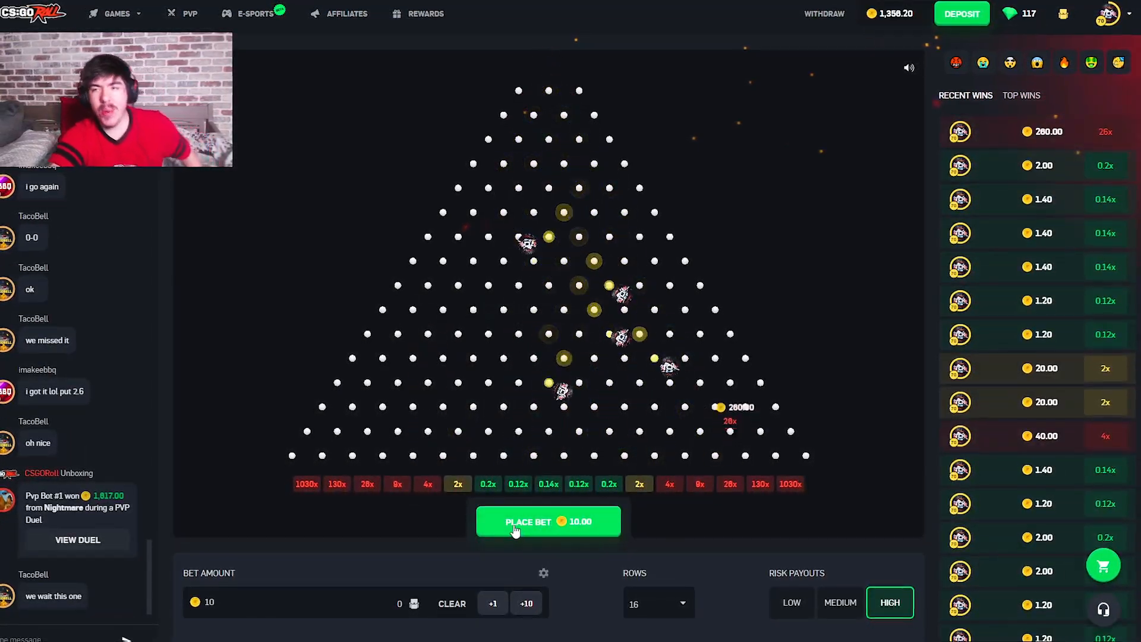
left_click(547, 521)
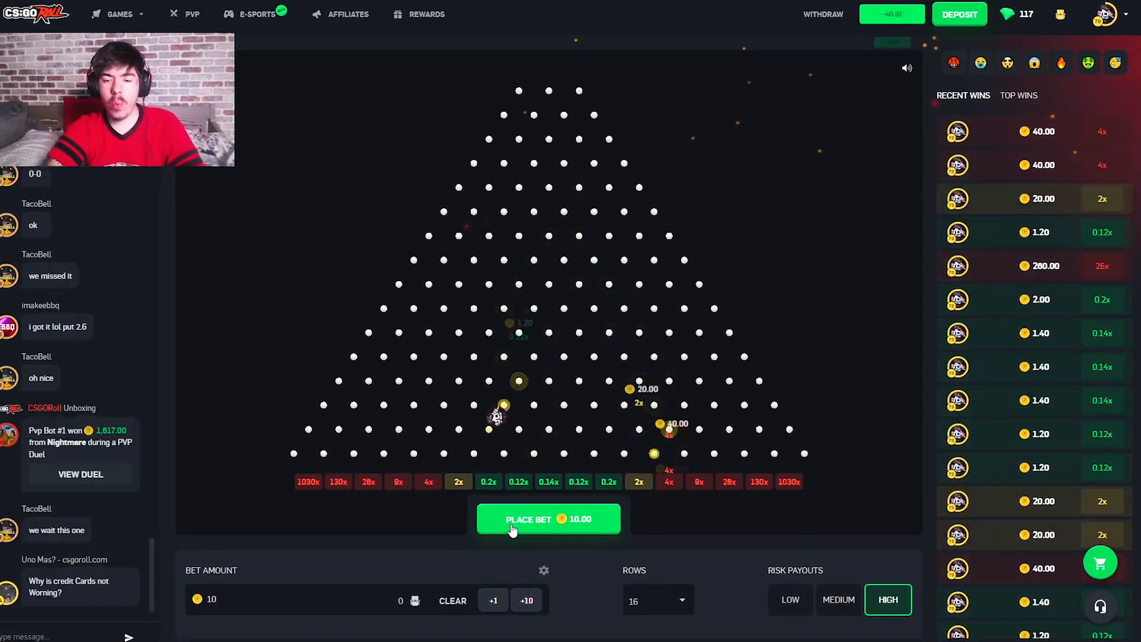
left_click(548, 518)
type("13")
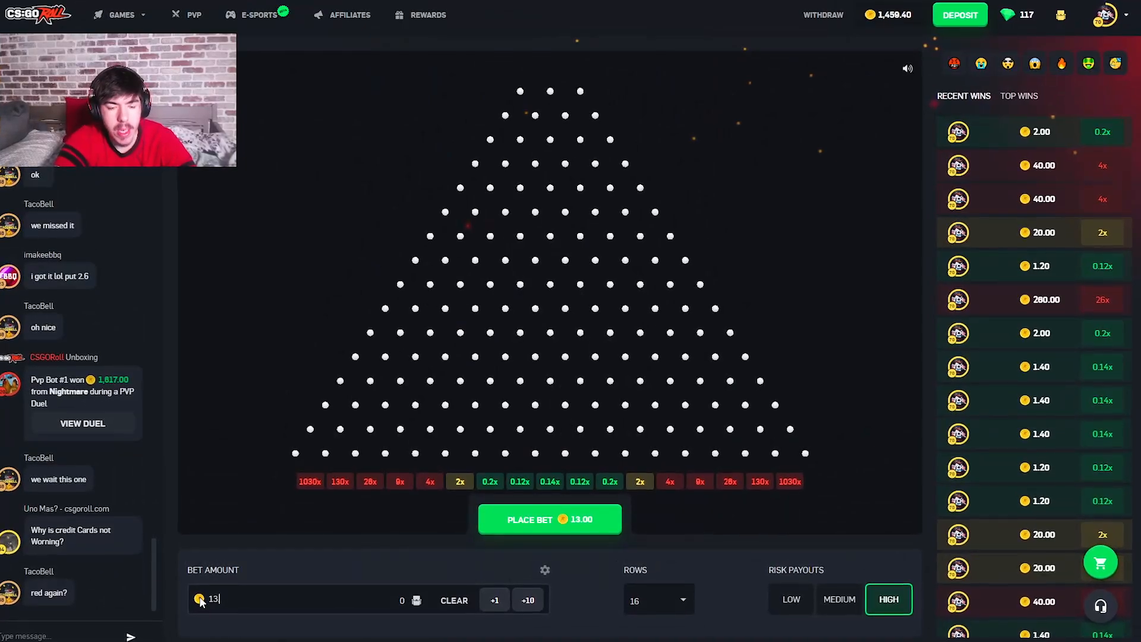
- Drop ten balls at a 13.37-coin bet, including a 26x hit paying 347.62
left_click(549, 519)
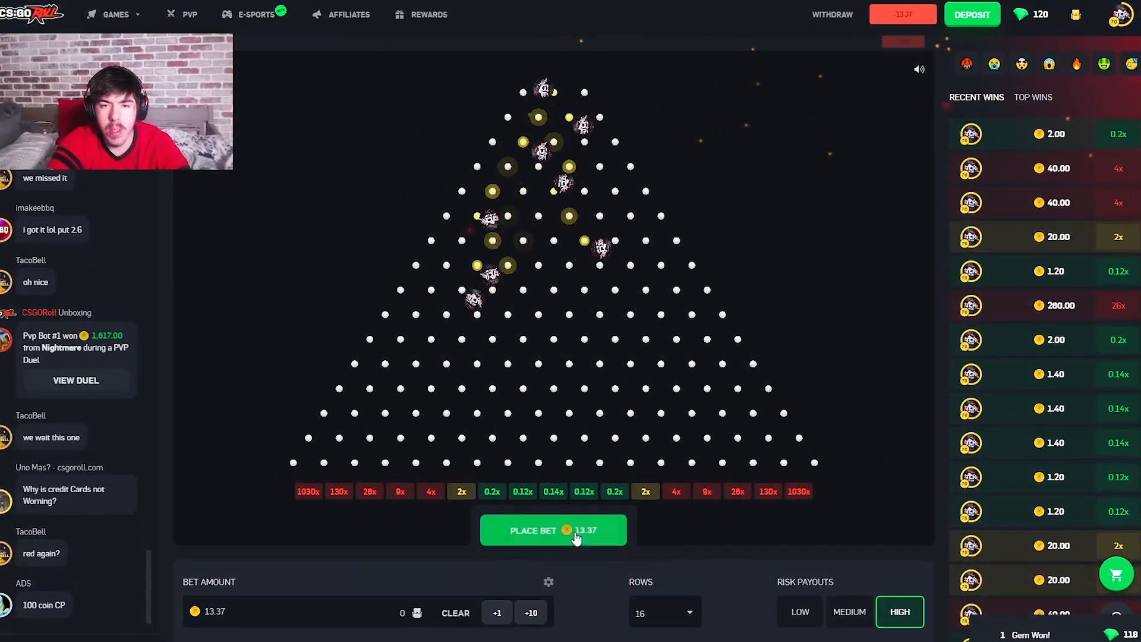
left_click(552, 530)
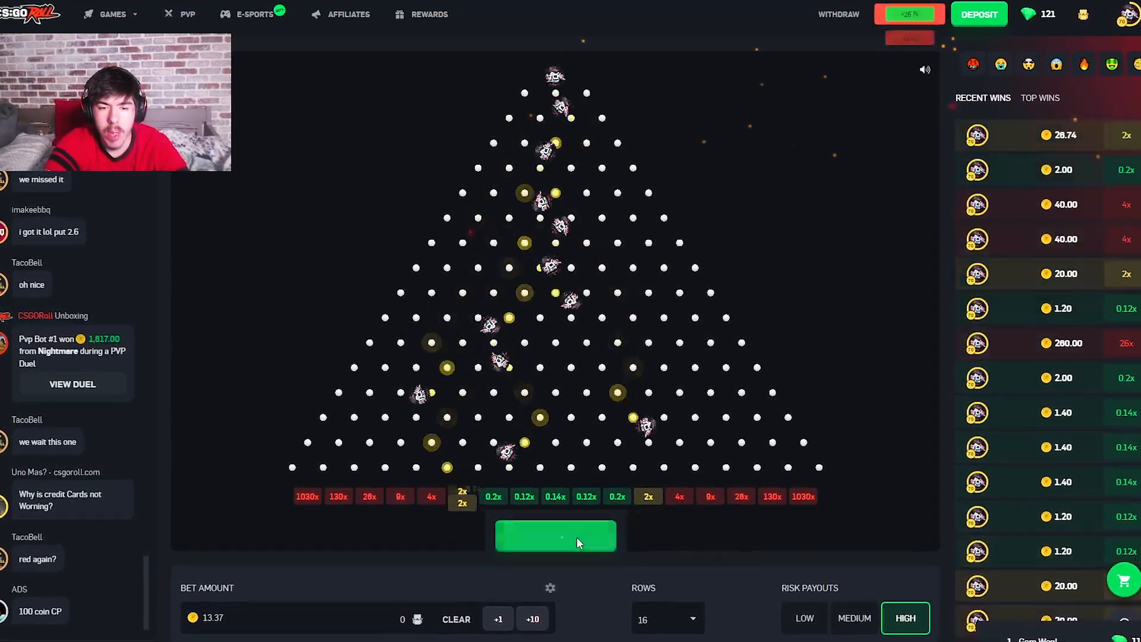
left_click(555, 537)
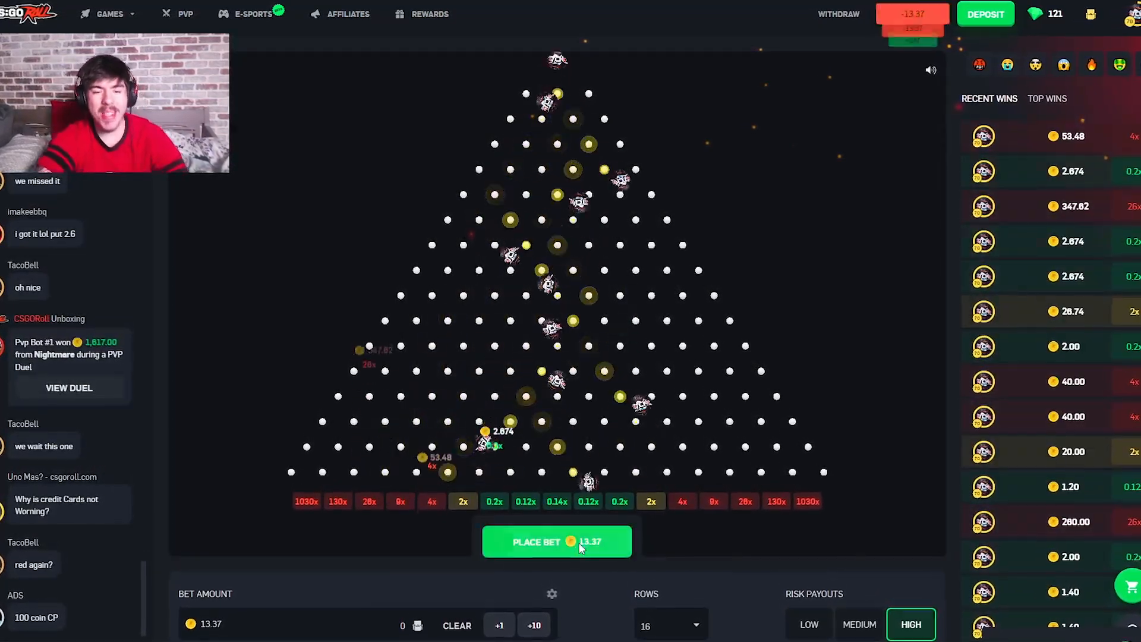
left_click(557, 542)
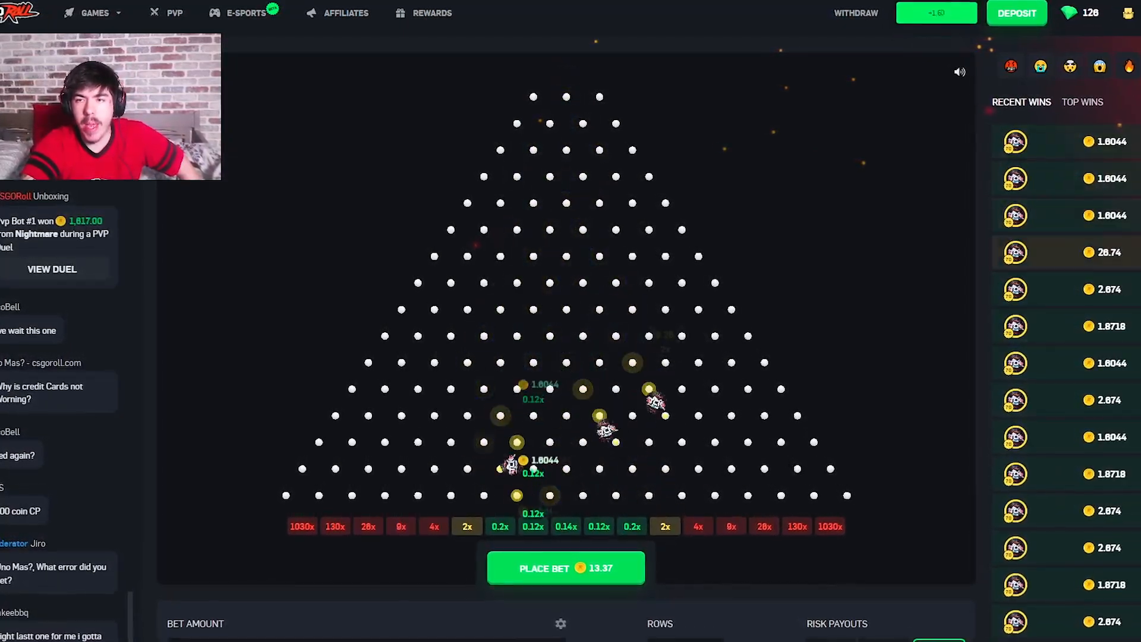
left_click(565, 568)
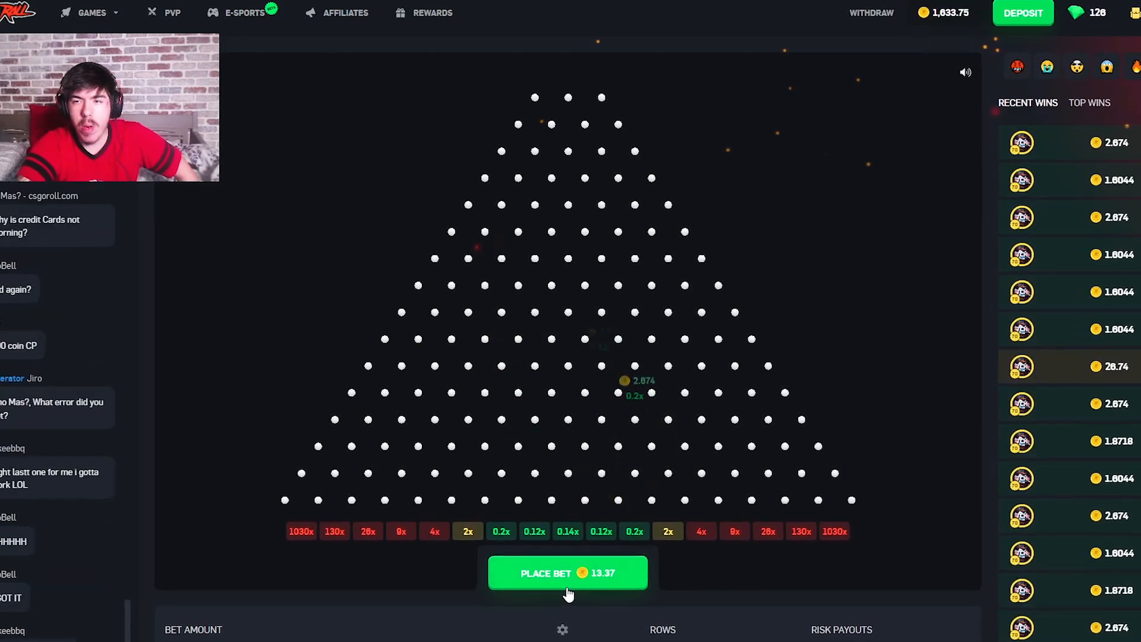
left_click(567, 573)
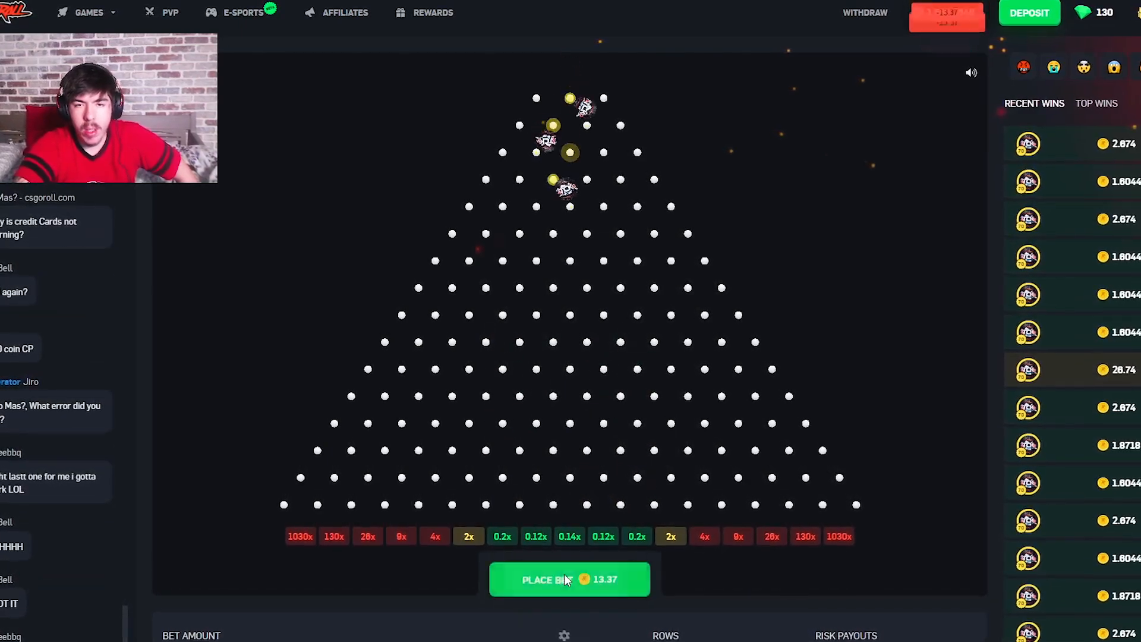
left_click(570, 580)
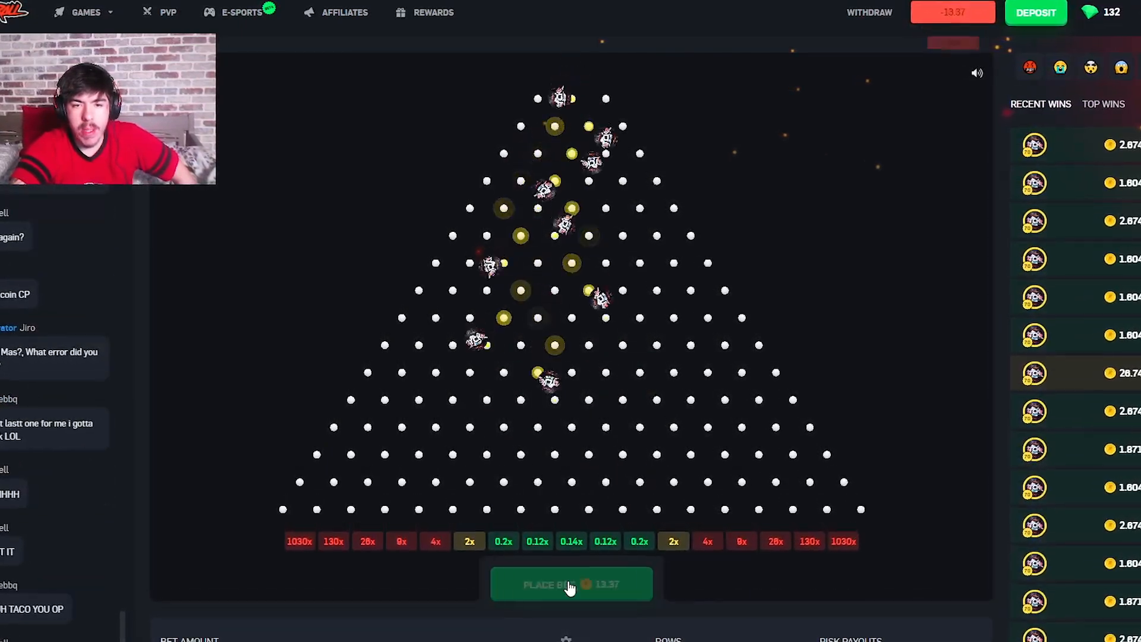
left_click(572, 583)
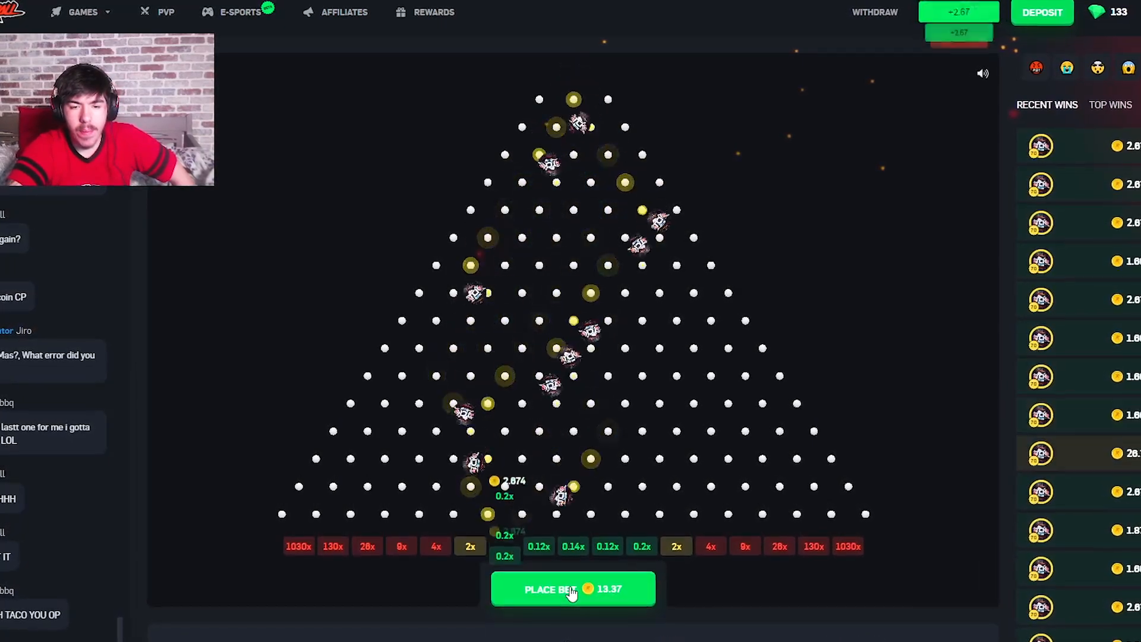
left_click(573, 589)
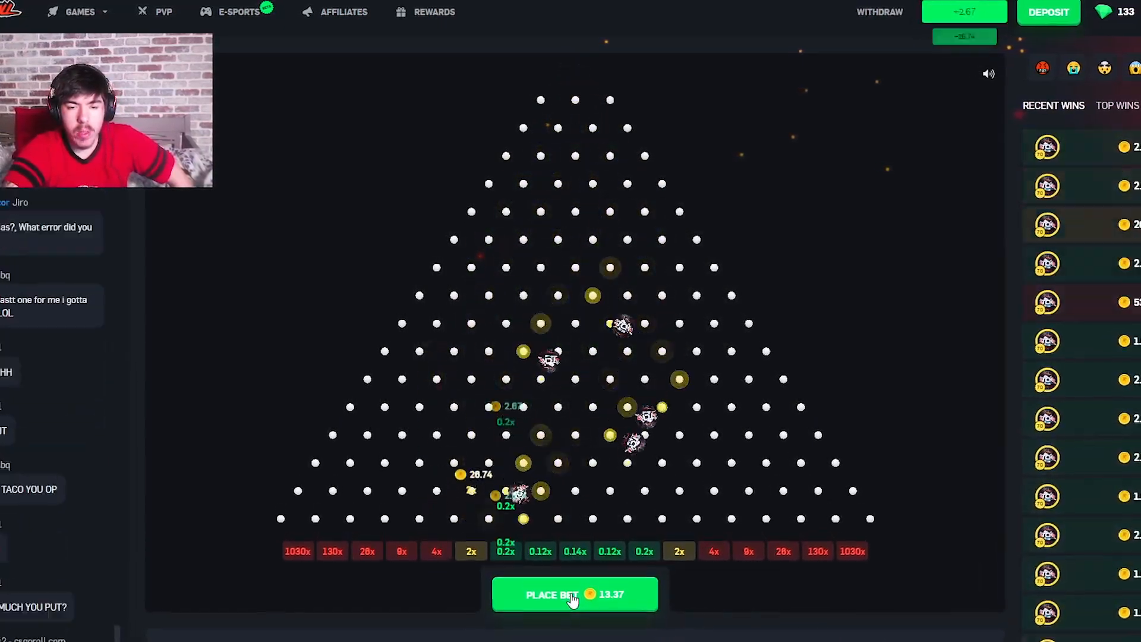
left_click(575, 594)
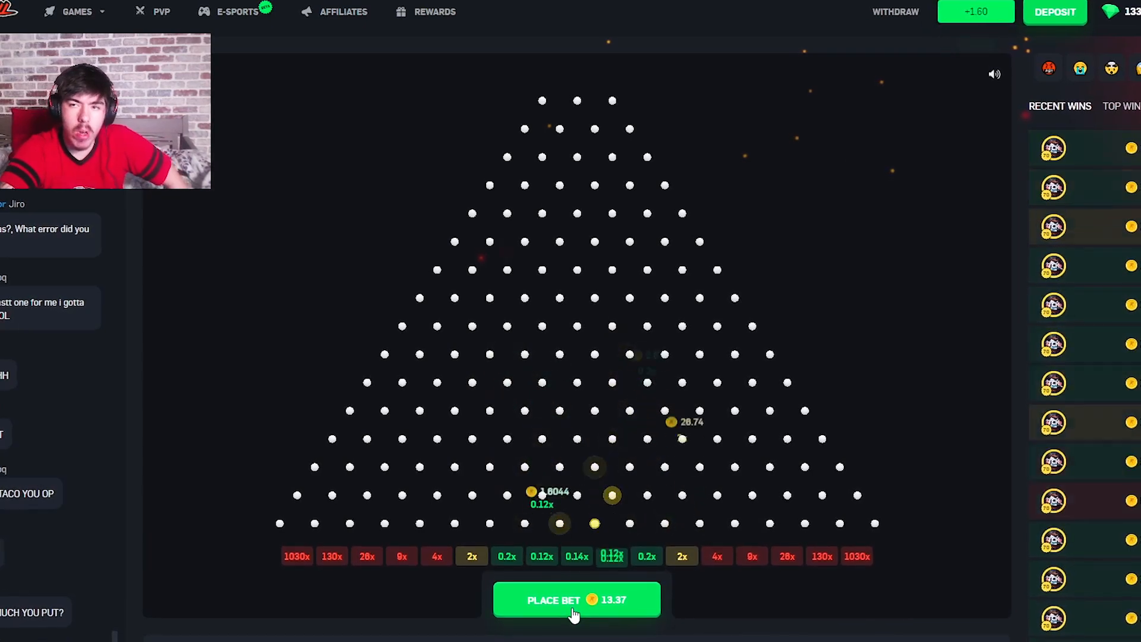
- Drop balls at the raised 17.38-coin bet
left_click(575, 599)
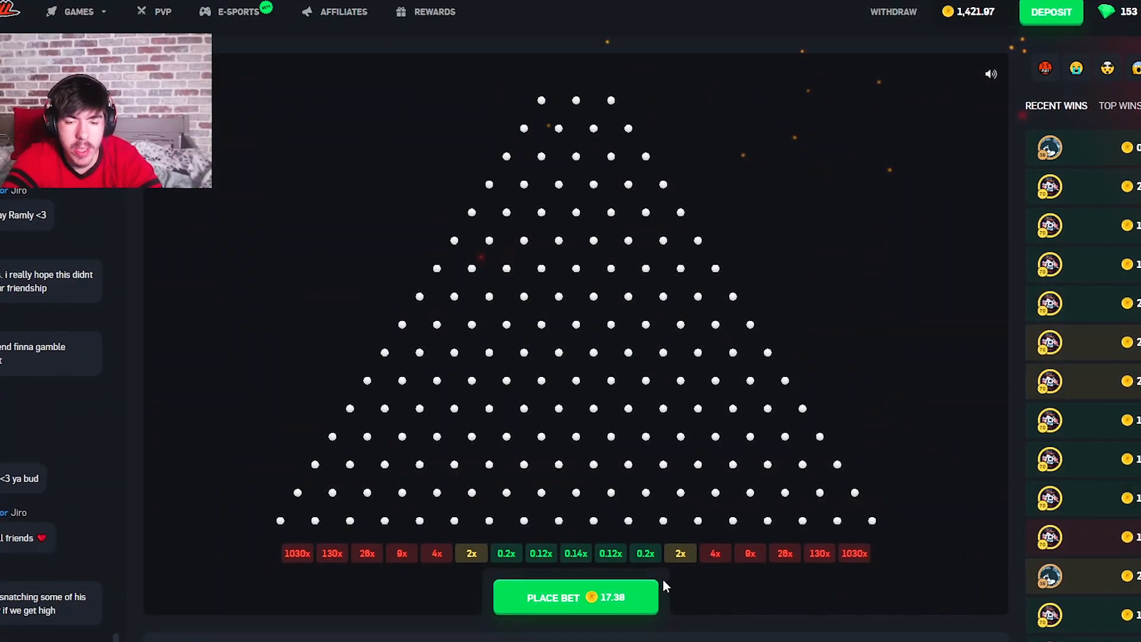
left_click(575, 596)
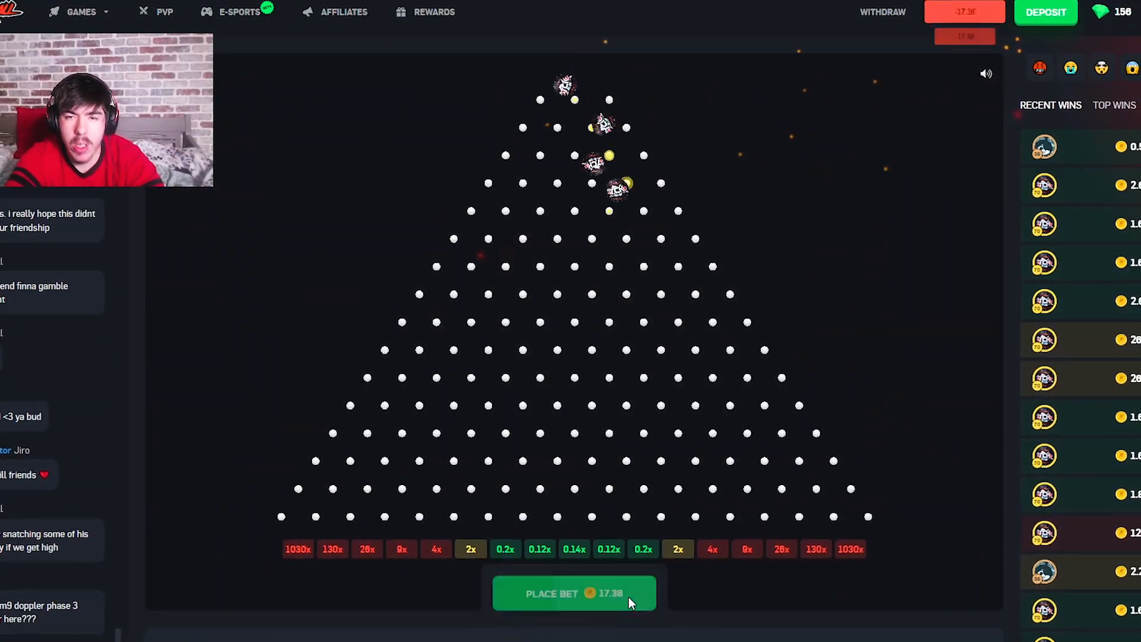
left_click(573, 593)
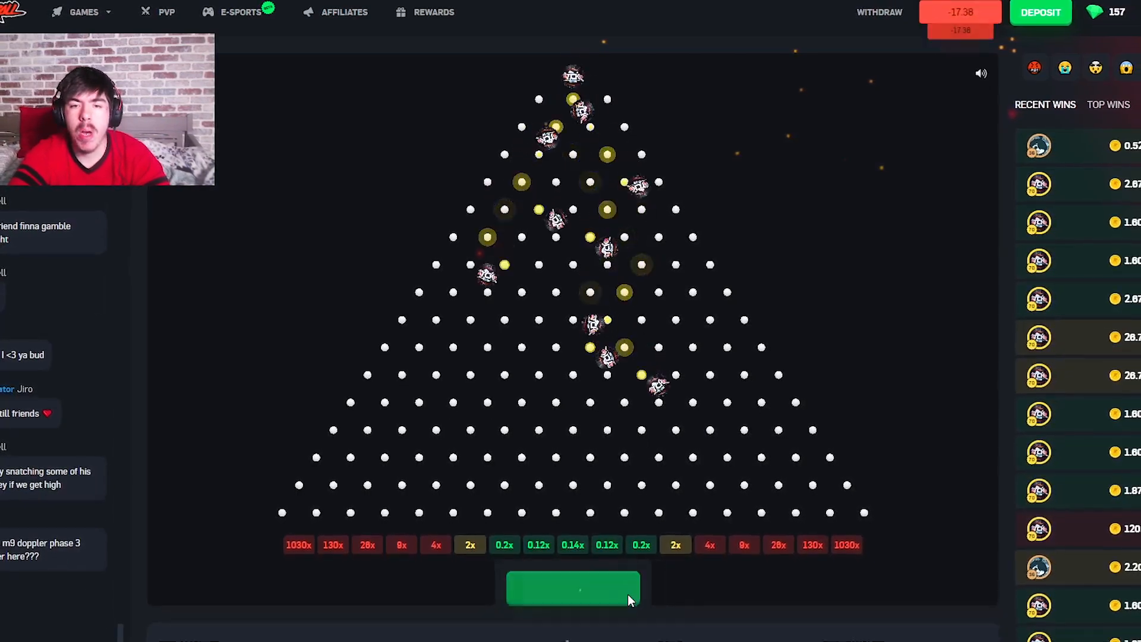
left_click(573, 587)
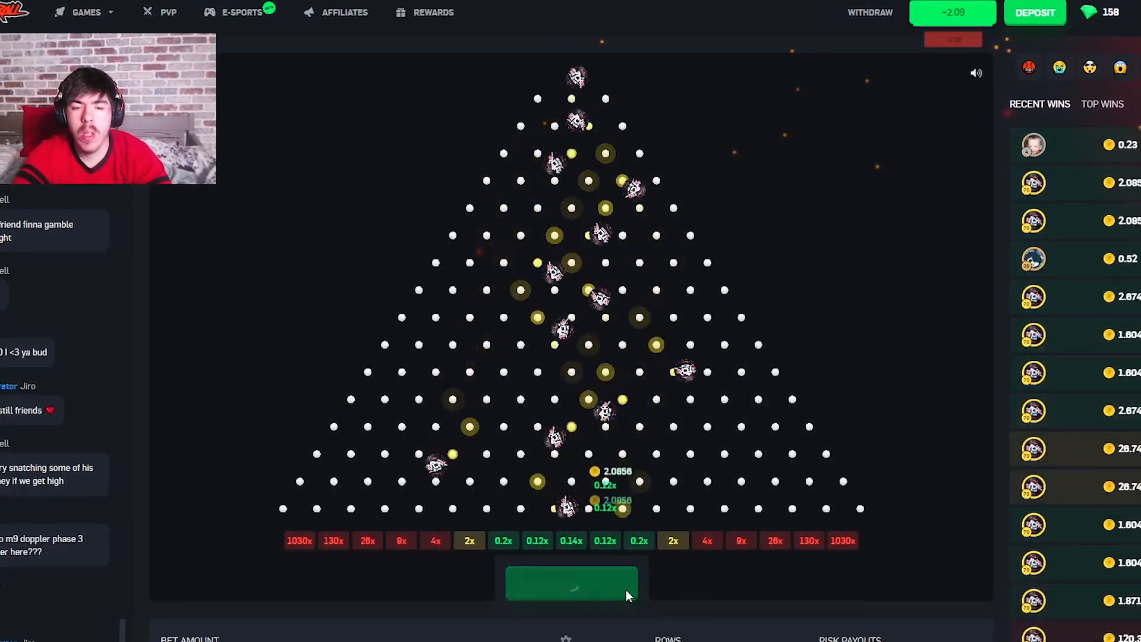
left_click(570, 580)
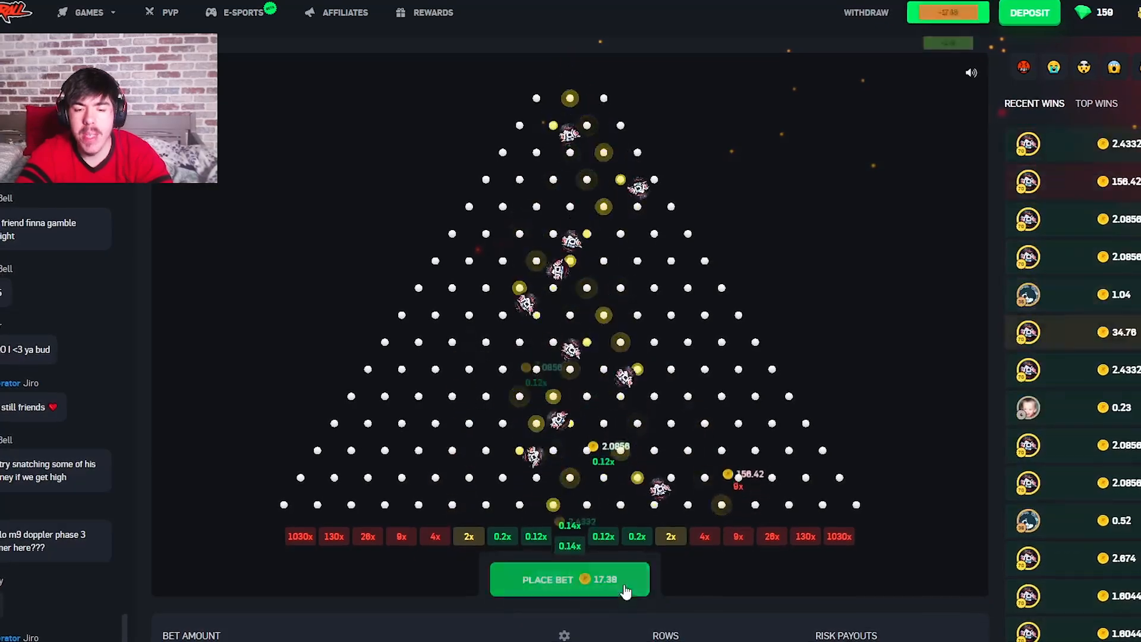
left_click(568, 580)
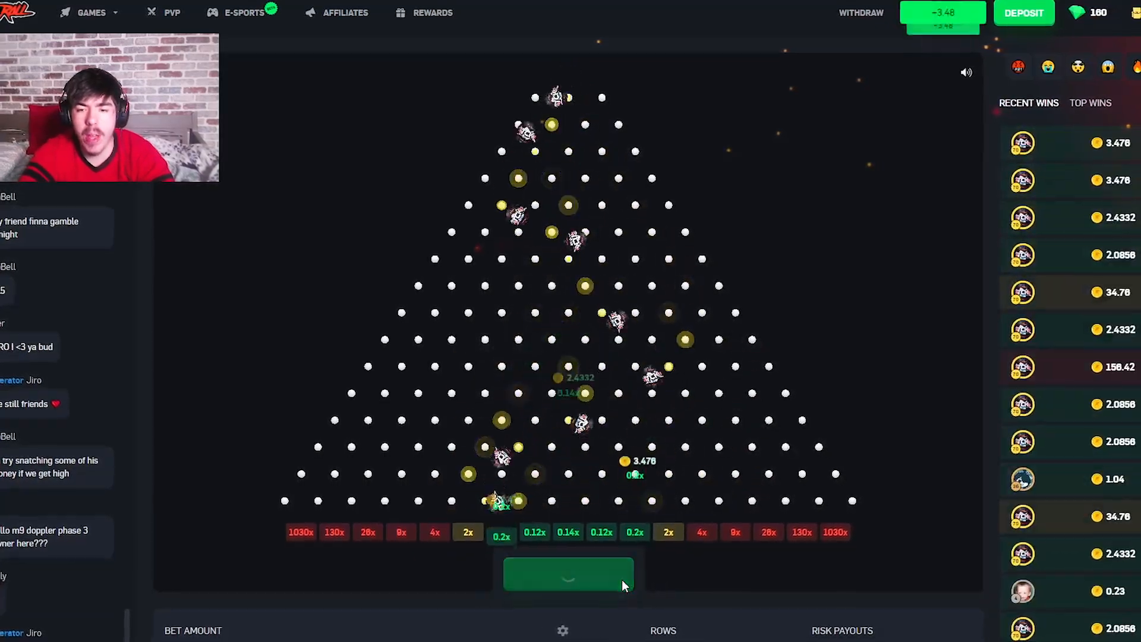
- Keep dropping 17.38-coin balls, landing a 4x for 69.52 and several 2x
left_click(567, 571)
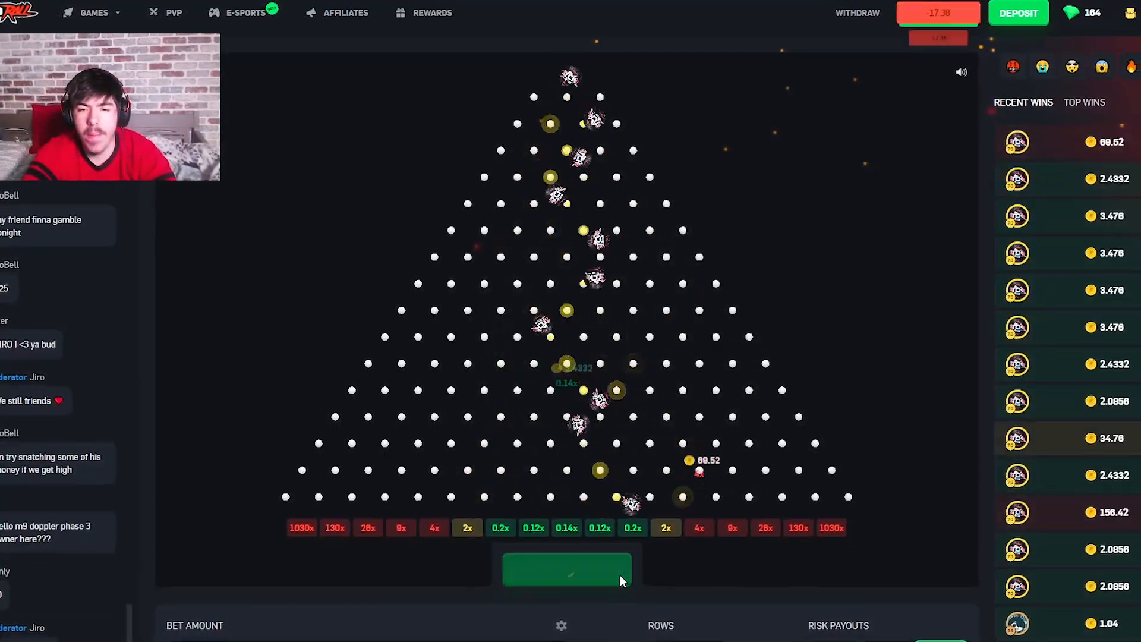
left_click(567, 567)
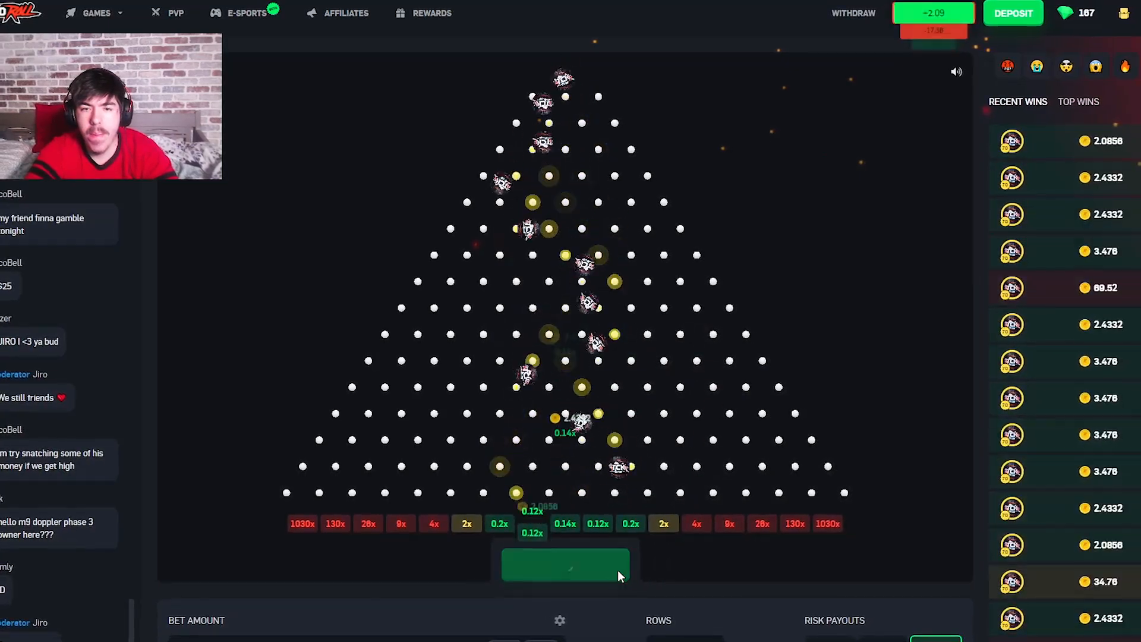
left_click(566, 564)
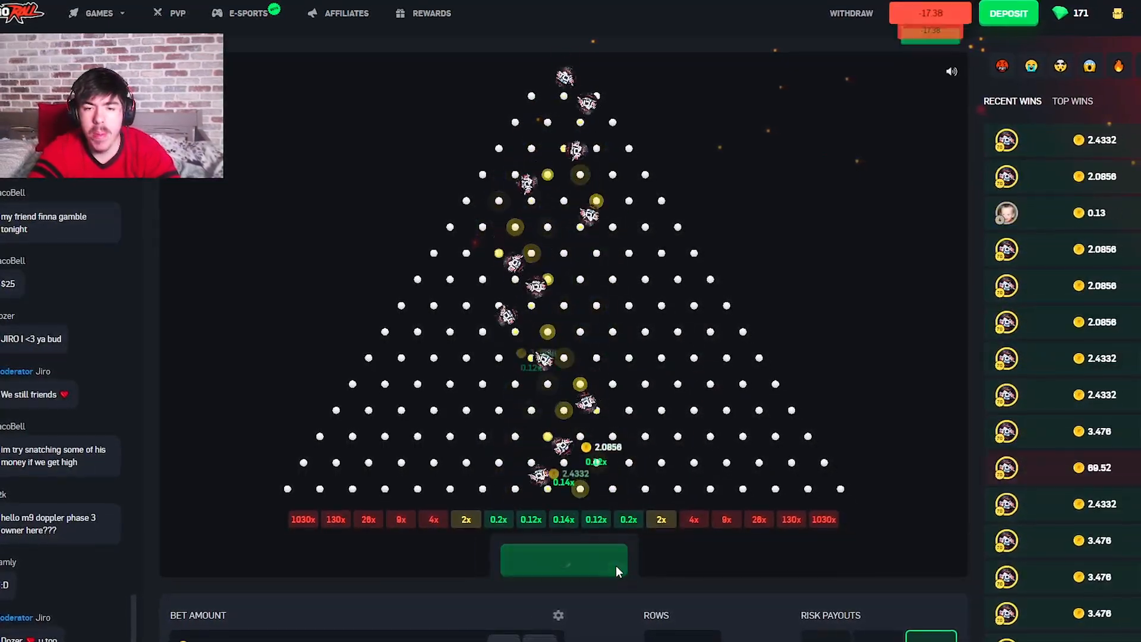
left_click(562, 558)
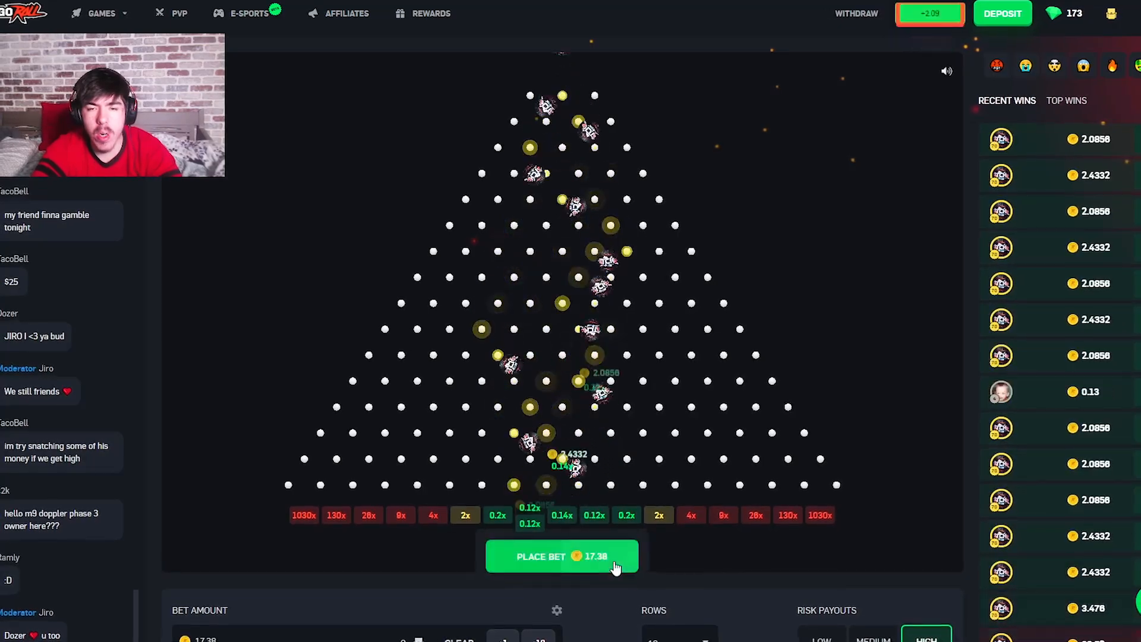
left_click(560, 556)
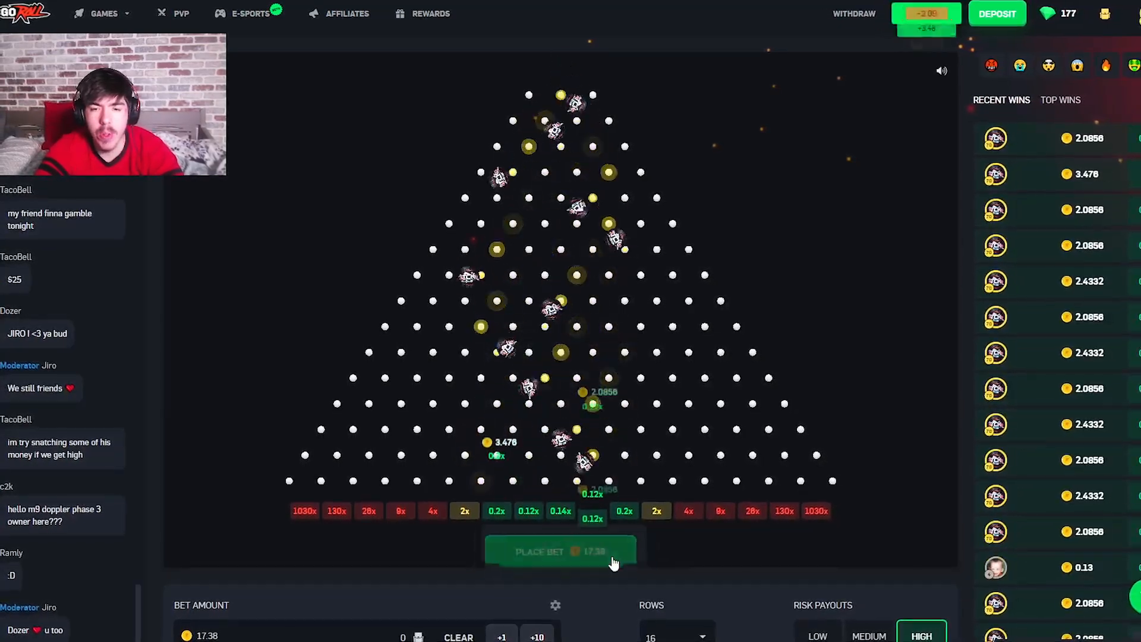
left_click(559, 551)
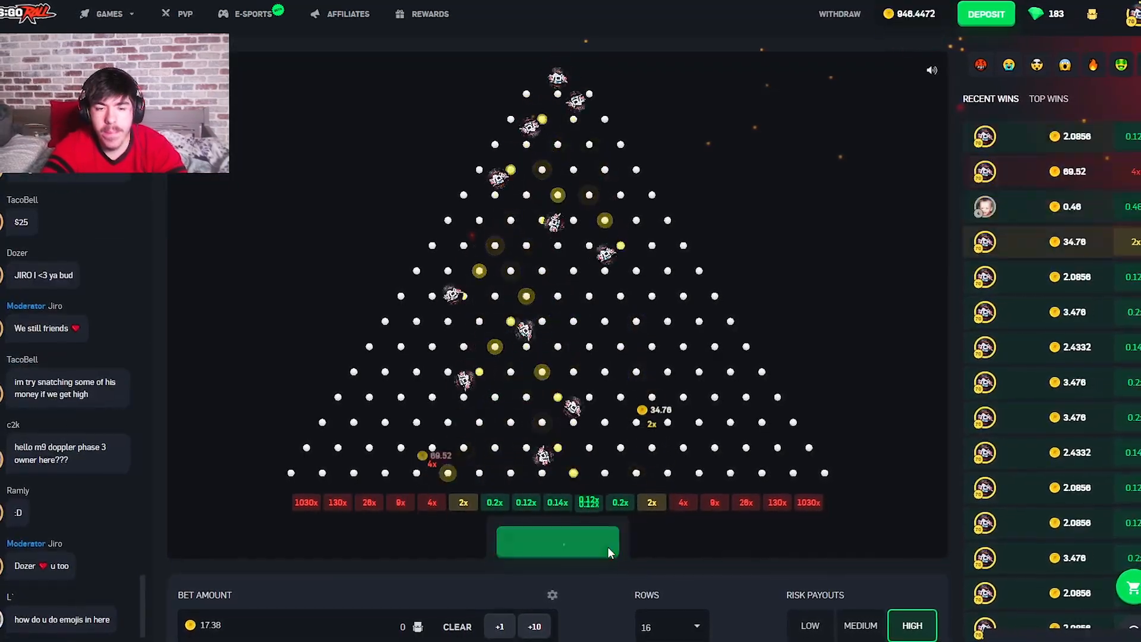
left_click(557, 542)
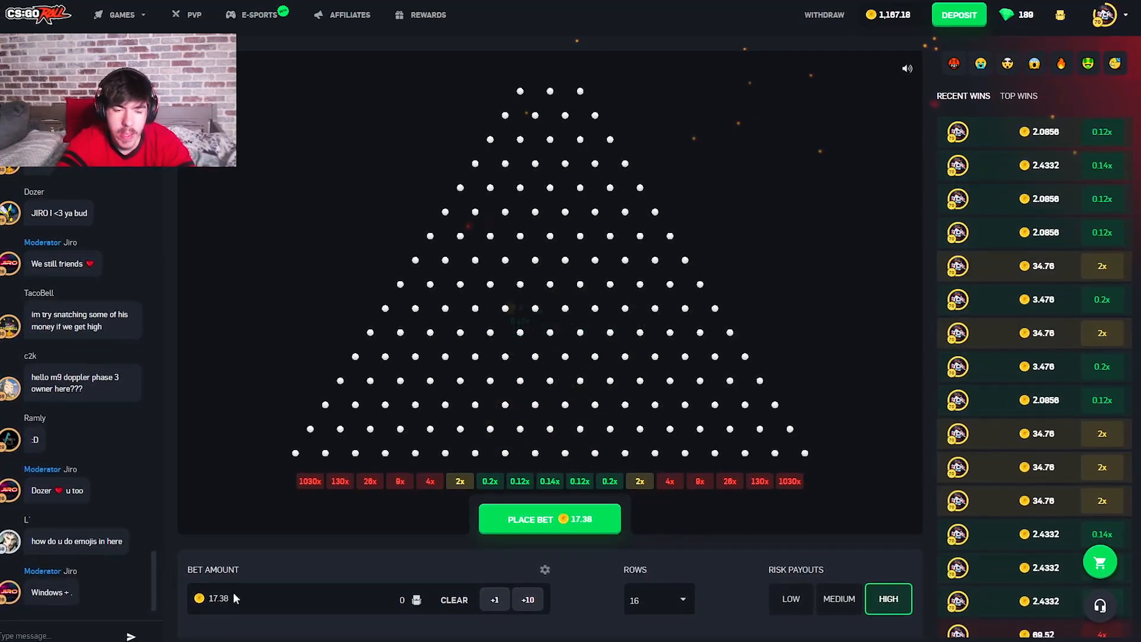
- Raise the bet to 200 coins and drop balls, one hitting 2x for 400
type("50")
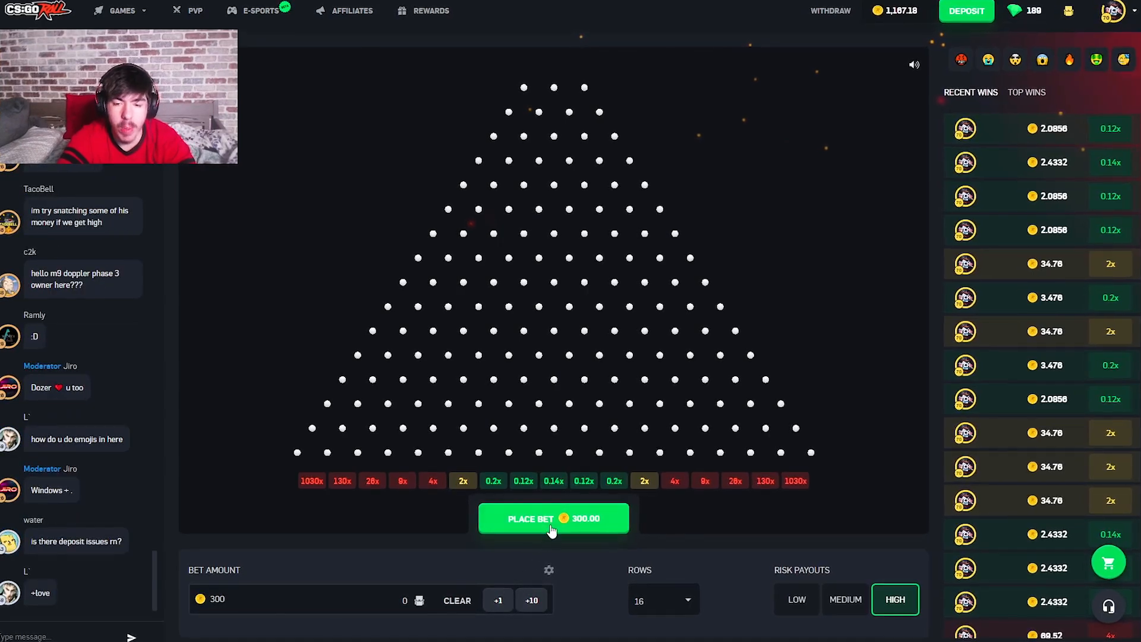
left_click(552, 518)
type("201")
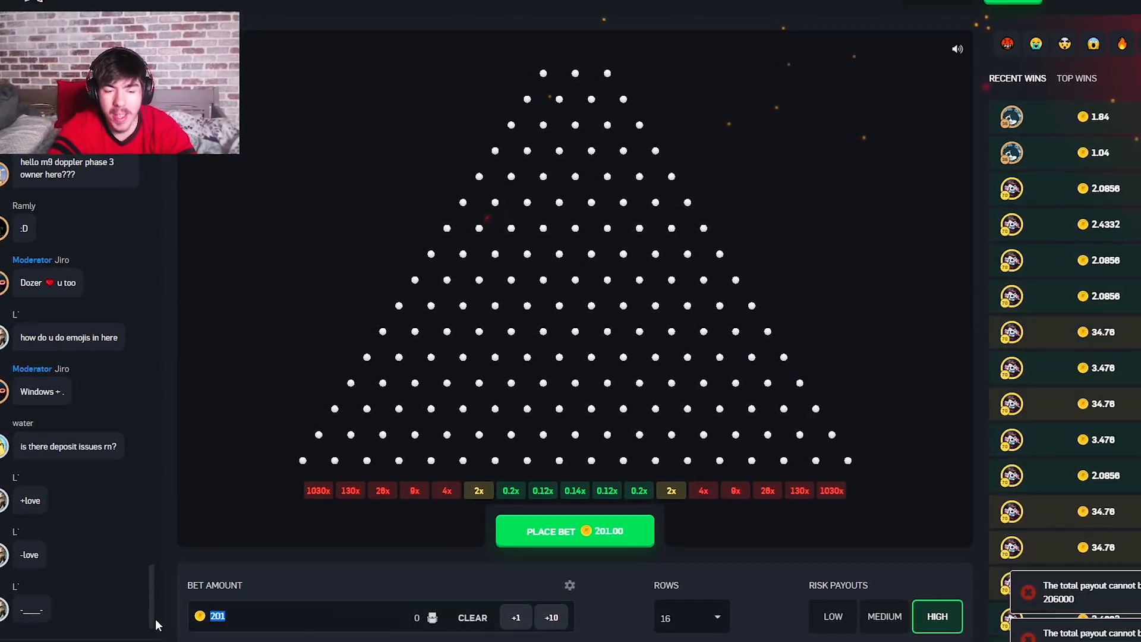
left_click(574, 531)
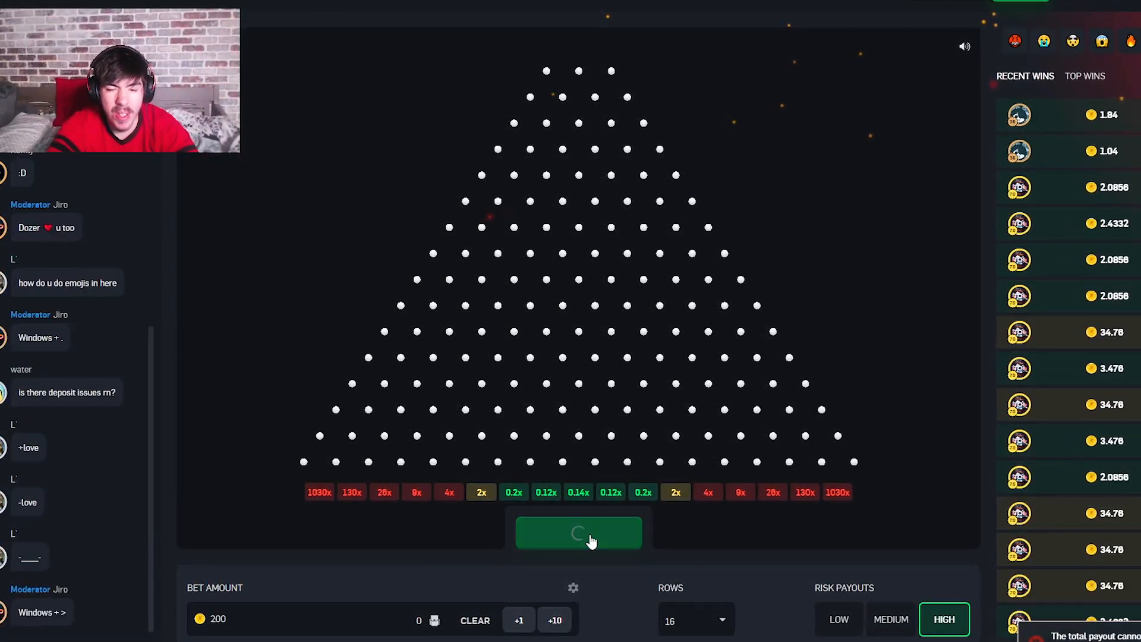
left_click(577, 532)
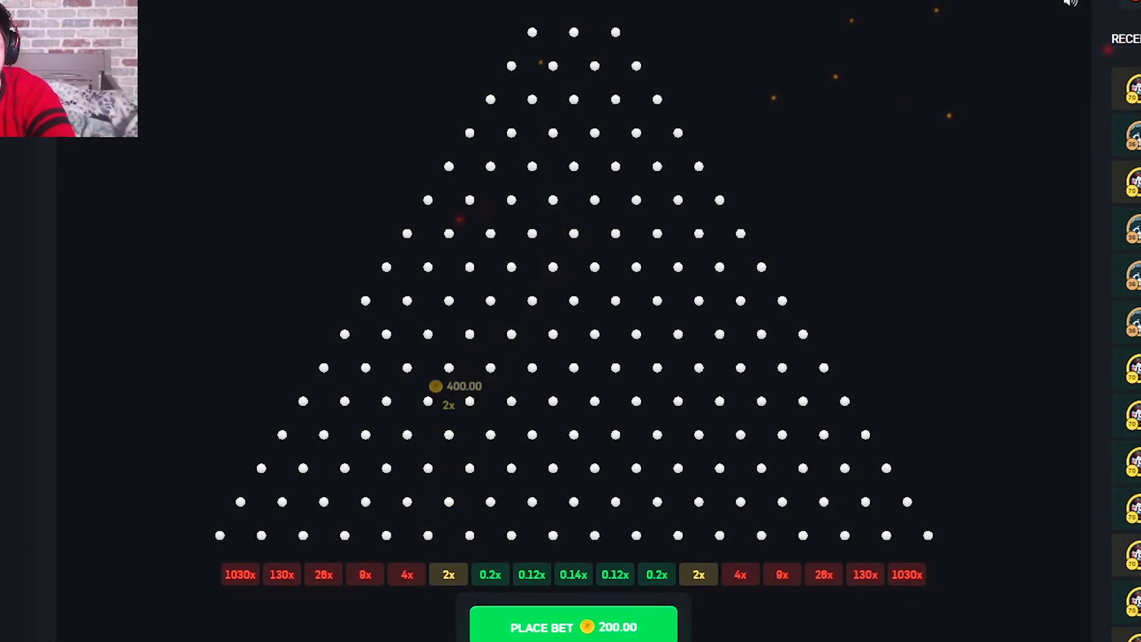
left_click(573, 623)
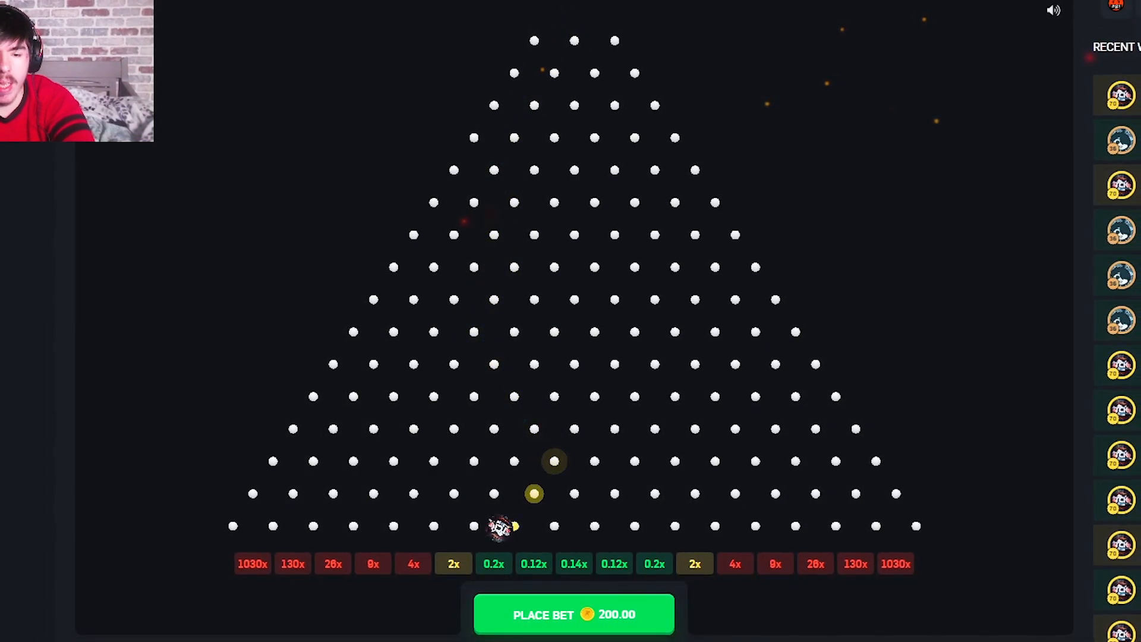
left_click(574, 613)
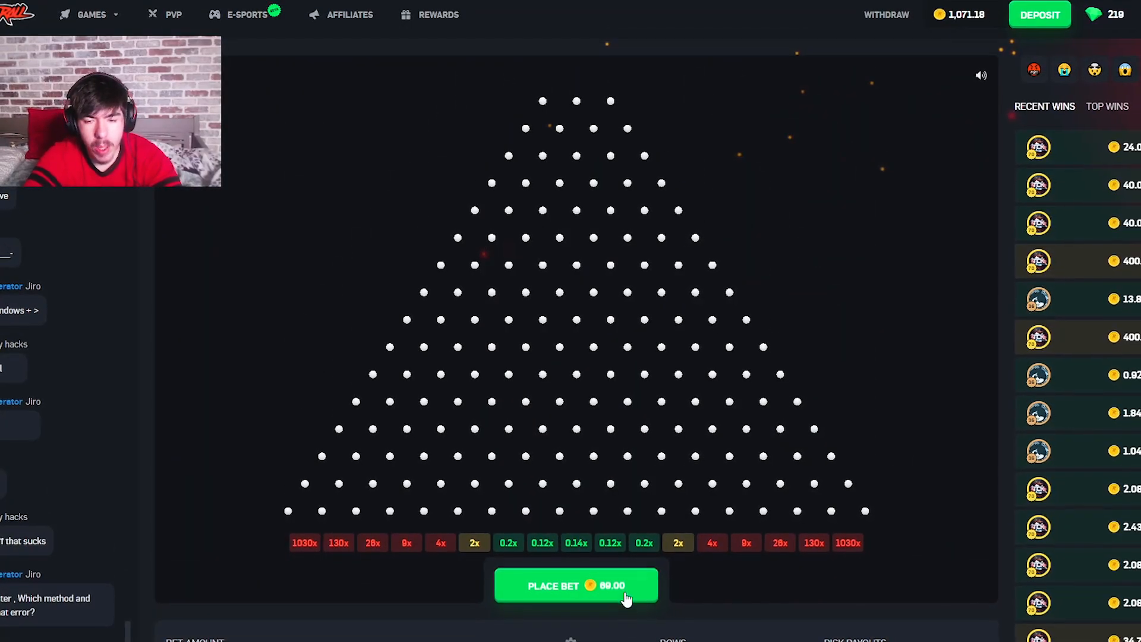
- Drop ten 69-coin balls, leaving the balance at 824.90
left_click(575, 585)
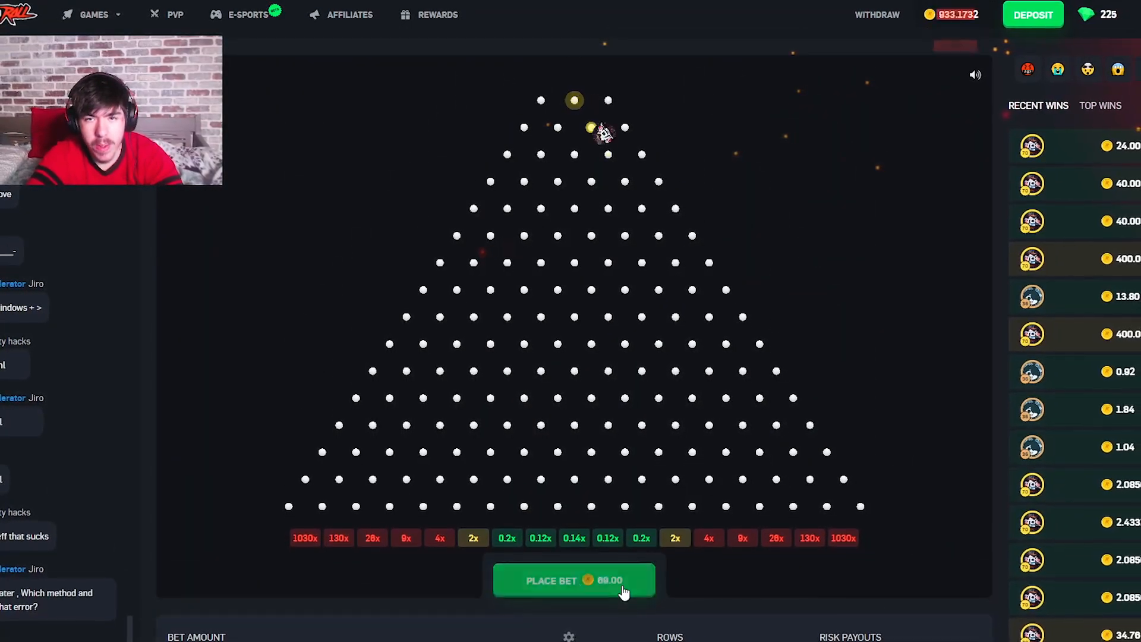
left_click(574, 580)
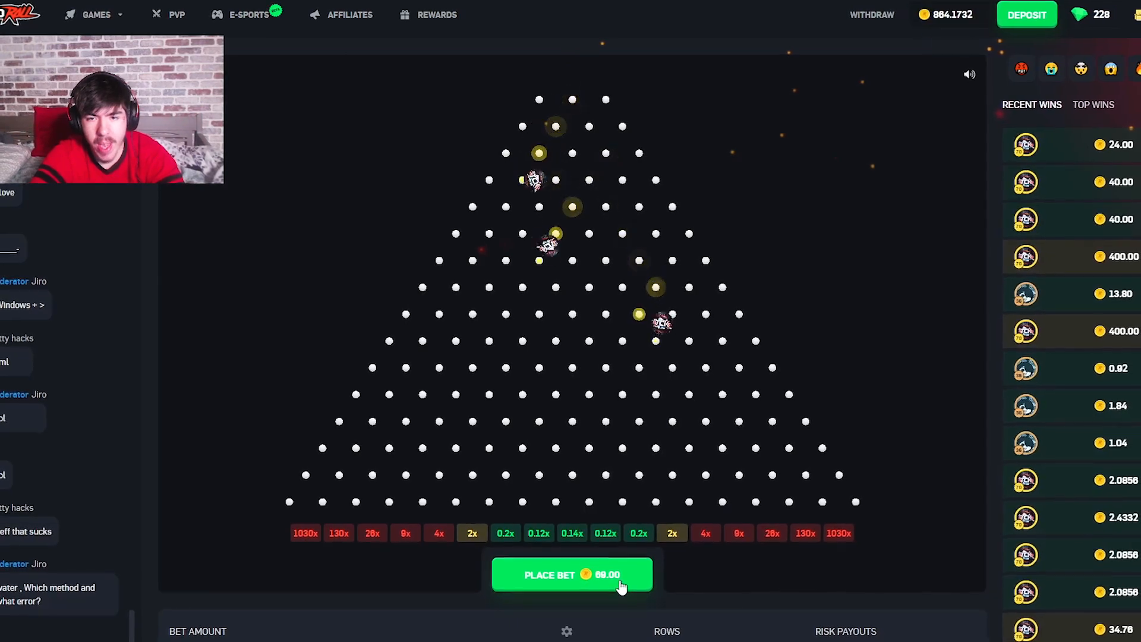
left_click(569, 574)
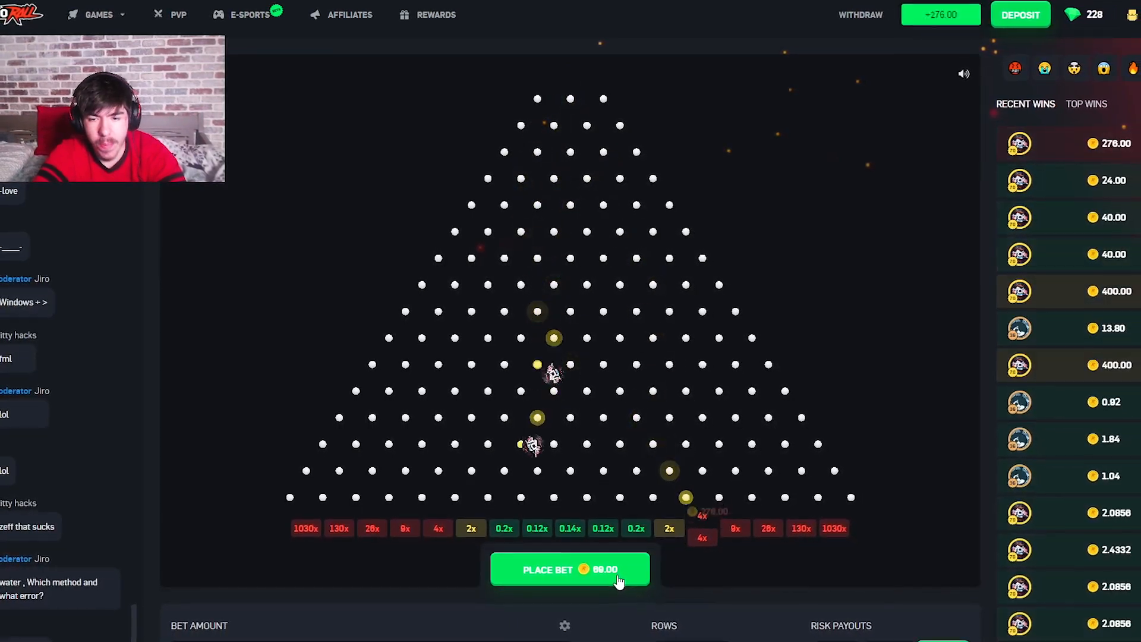
left_click(570, 569)
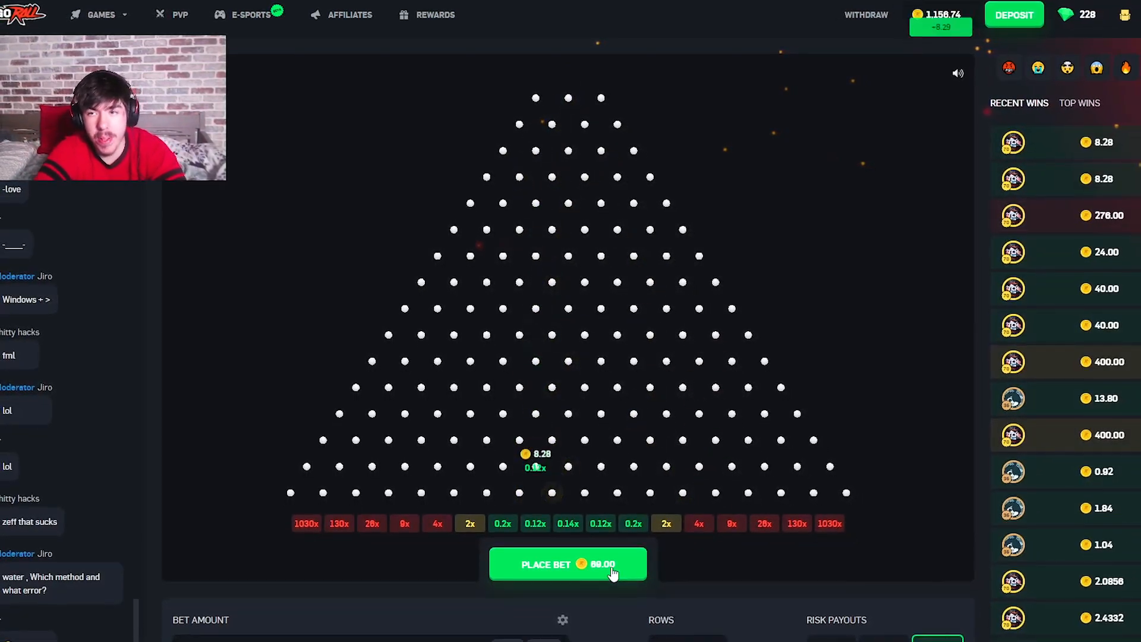
left_click(567, 563)
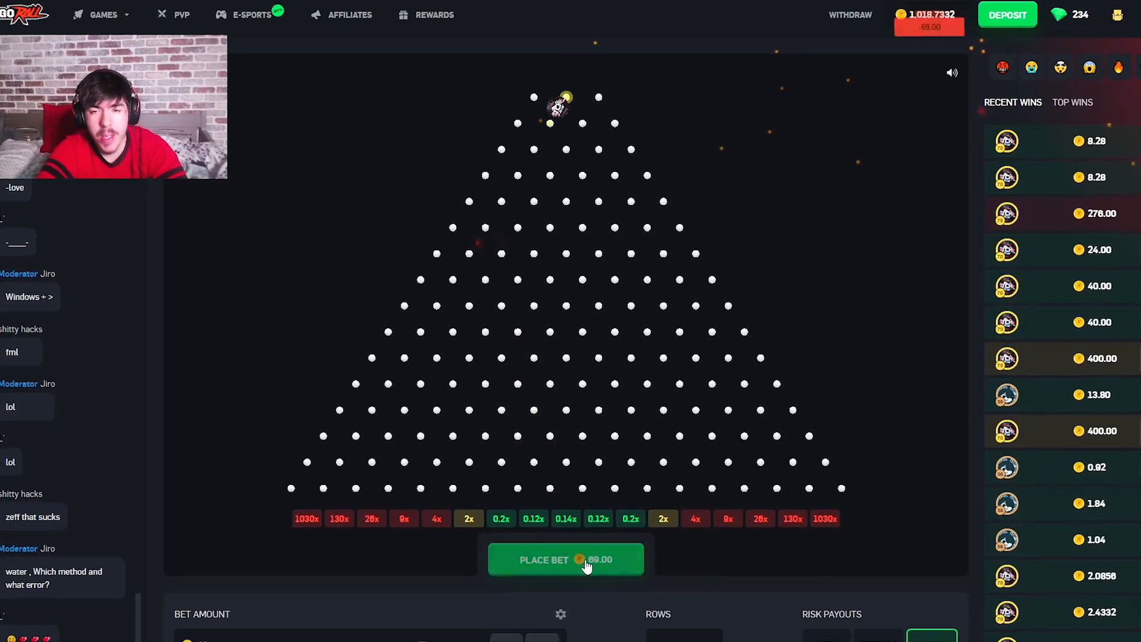
left_click(565, 558)
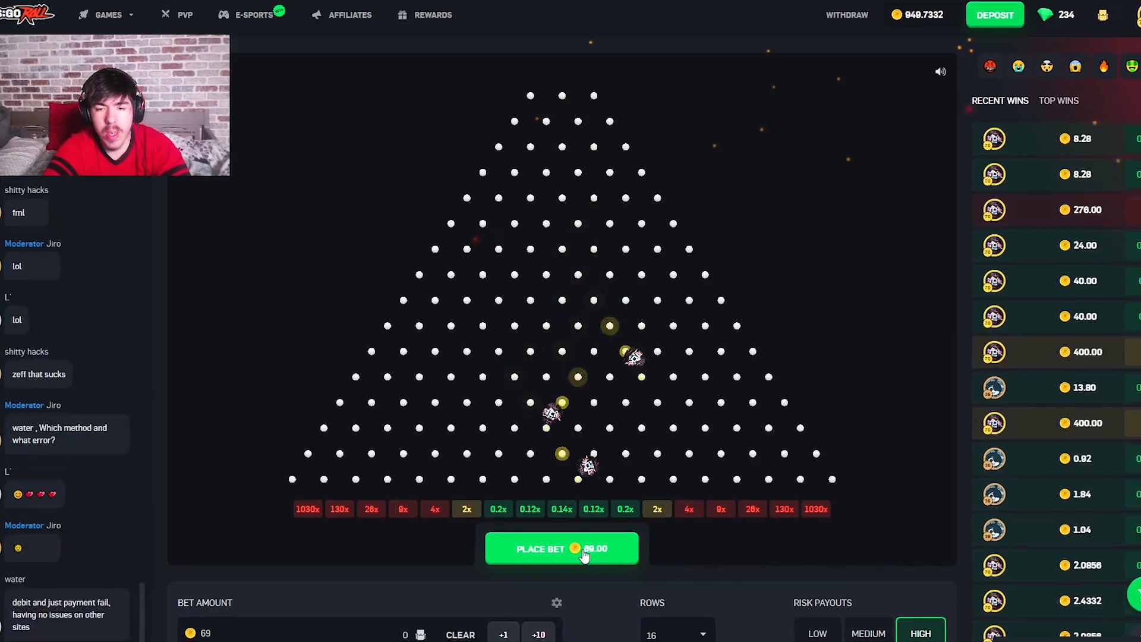
left_click(560, 548)
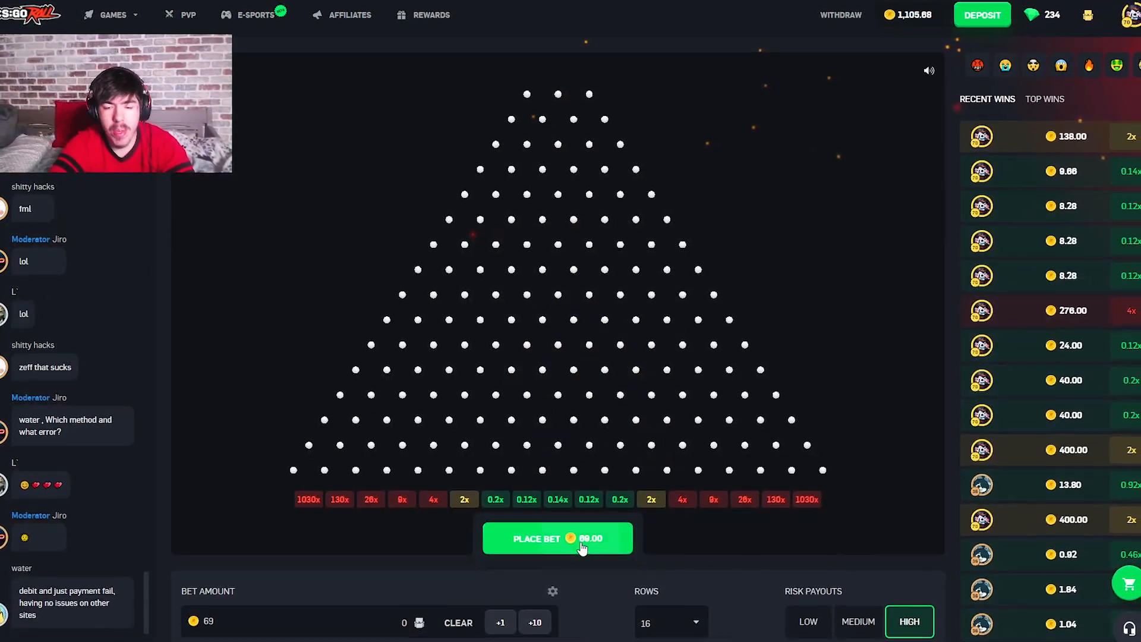
left_click(557, 538)
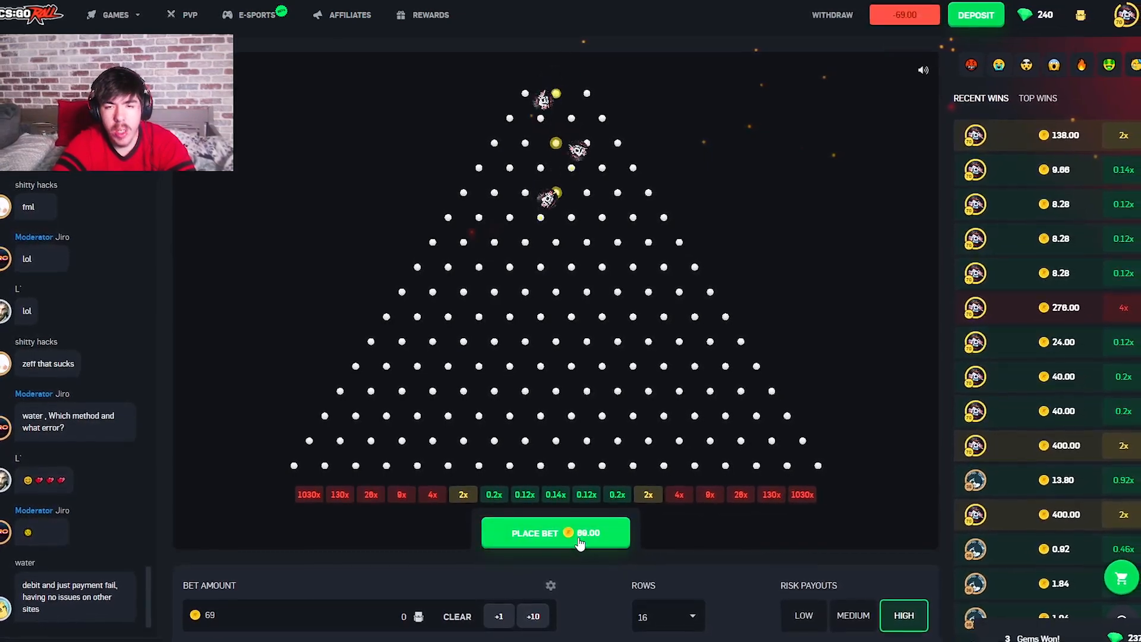
left_click(554, 532)
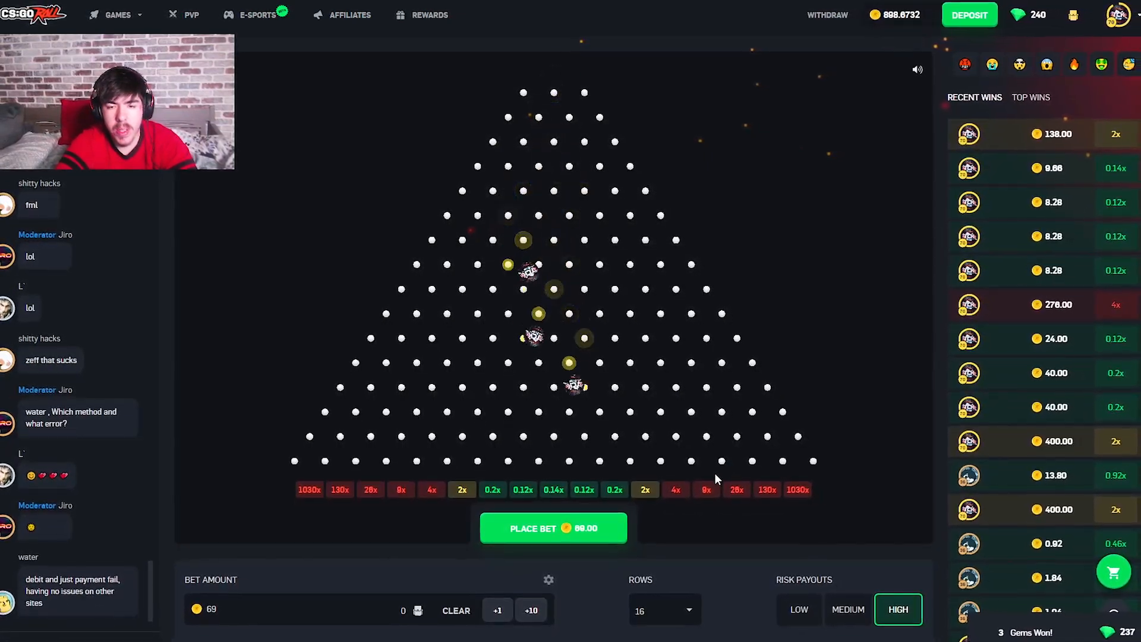
left_click(553, 527)
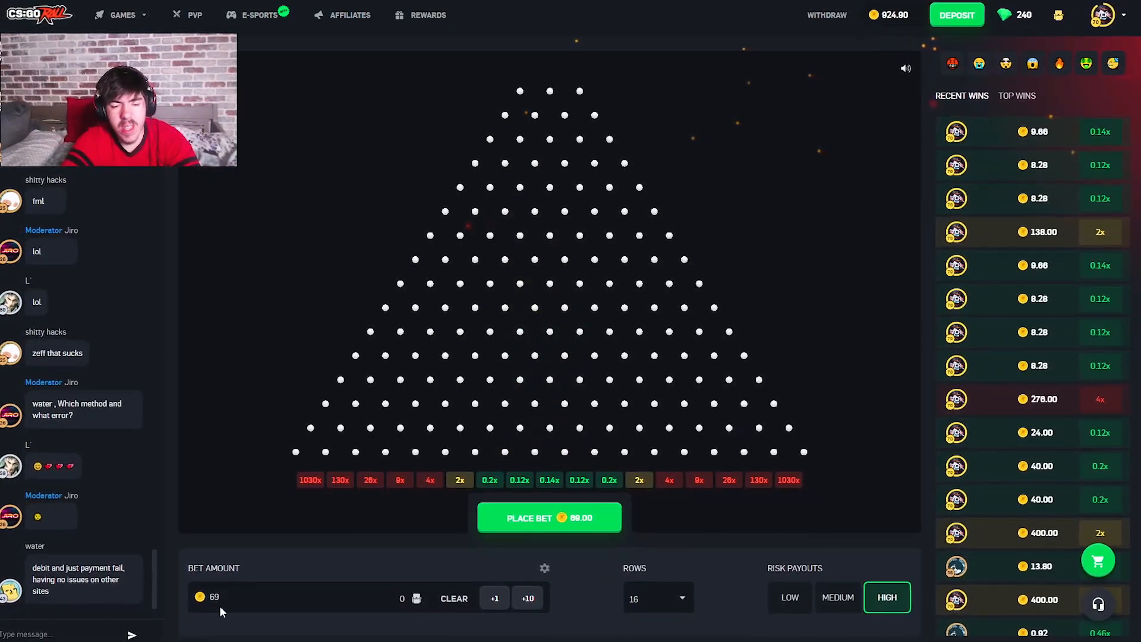
- Drop six 14-coin Plinko balls, one landing on the 4x slot for 56 coins
left_click(548, 518)
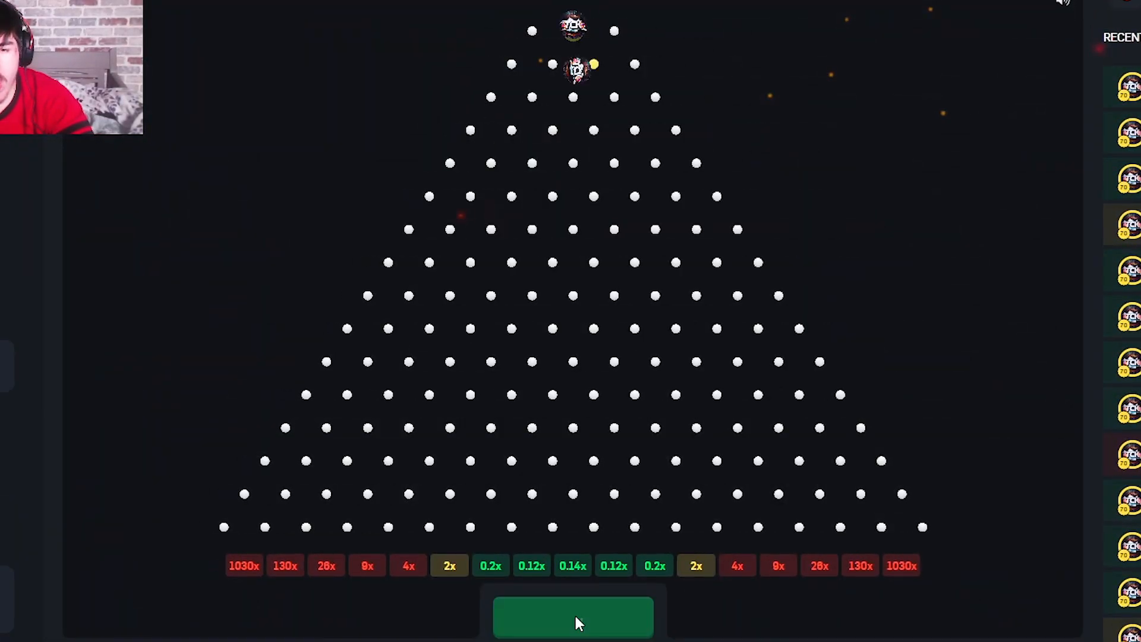
left_click(573, 619)
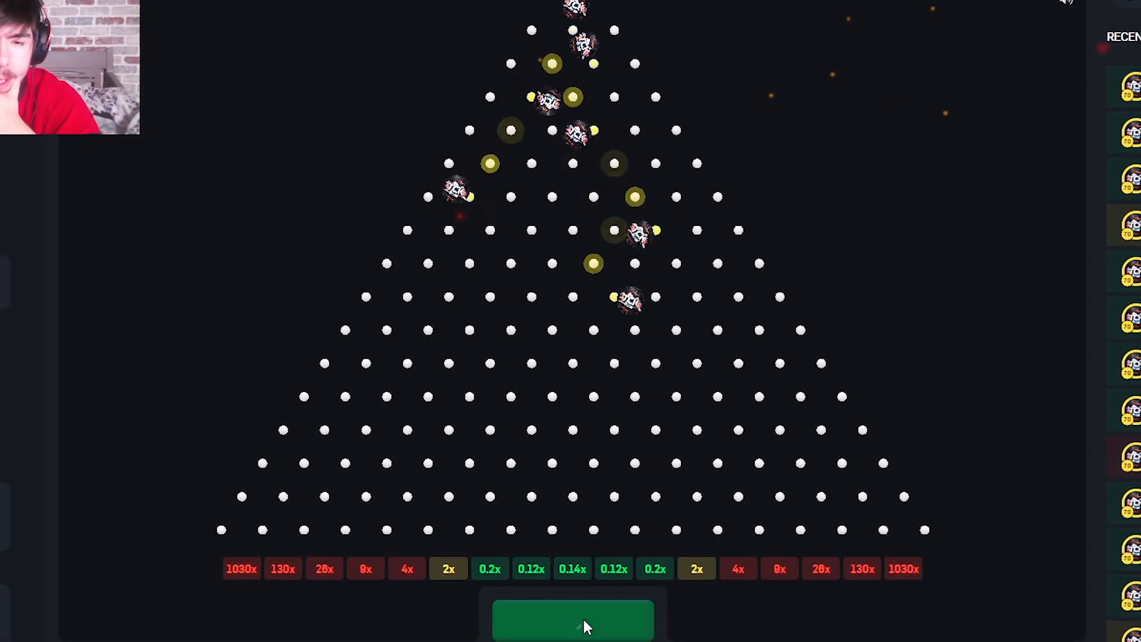
left_click(572, 620)
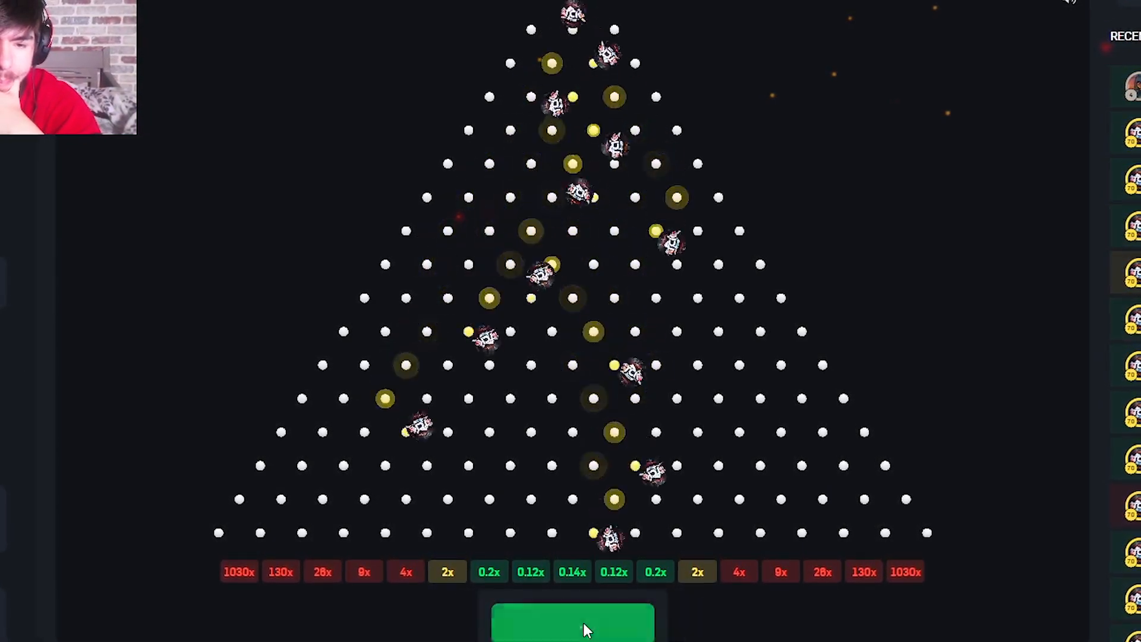
left_click(573, 627)
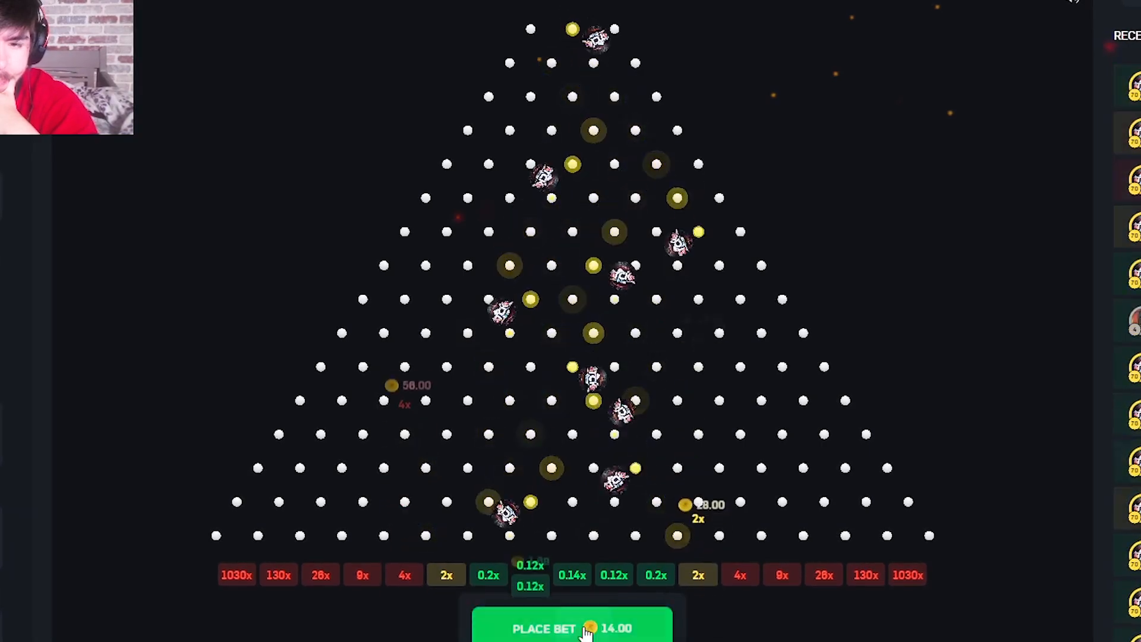
left_click(571, 629)
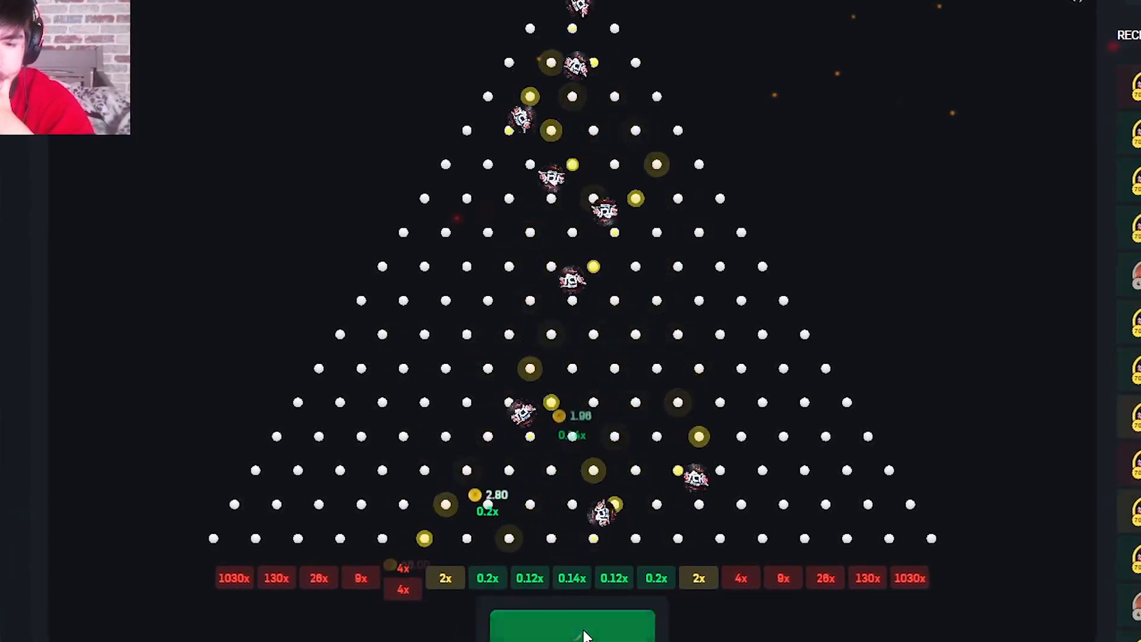
left_click(573, 626)
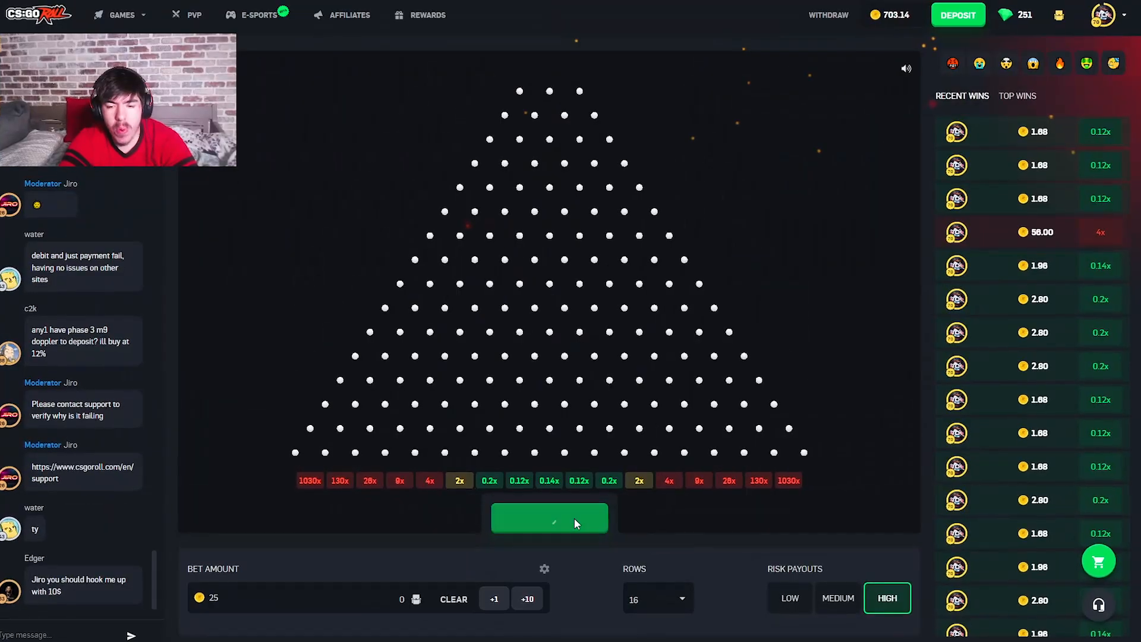
- Drop eleven 25-coin Plinko balls, catching a 9x slot for 225 coins
left_click(549, 518)
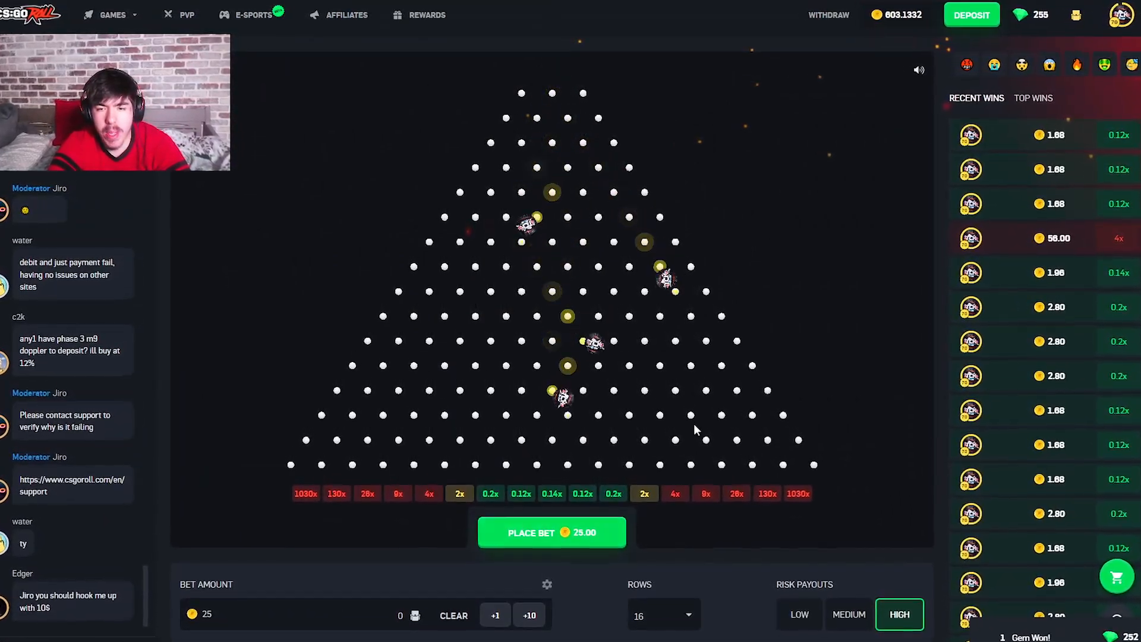
left_click(551, 532)
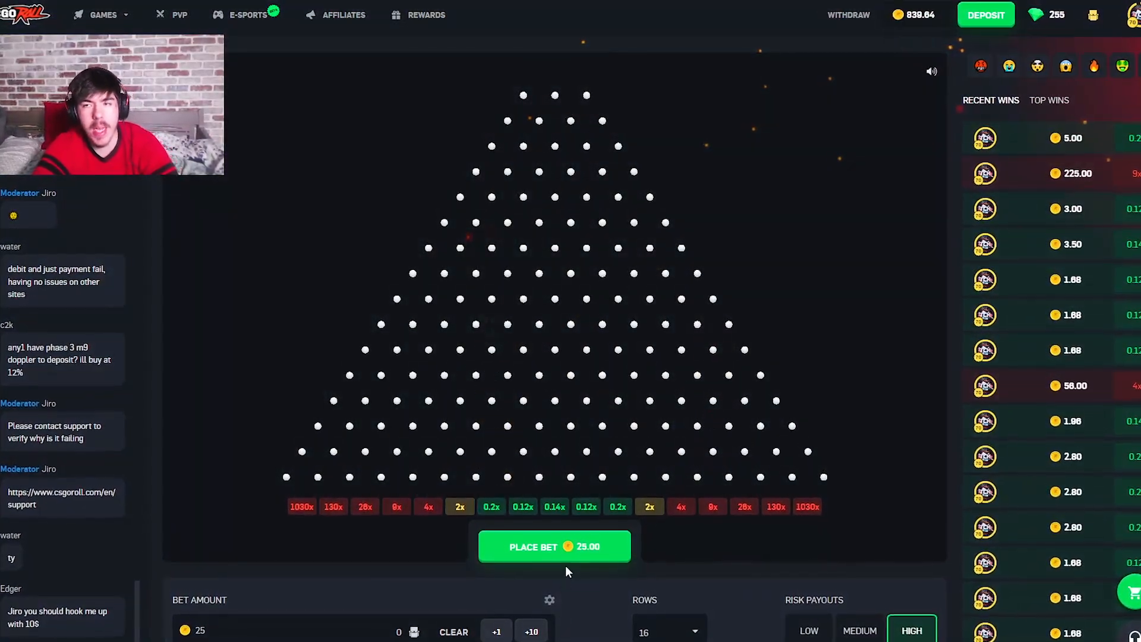
left_click(554, 547)
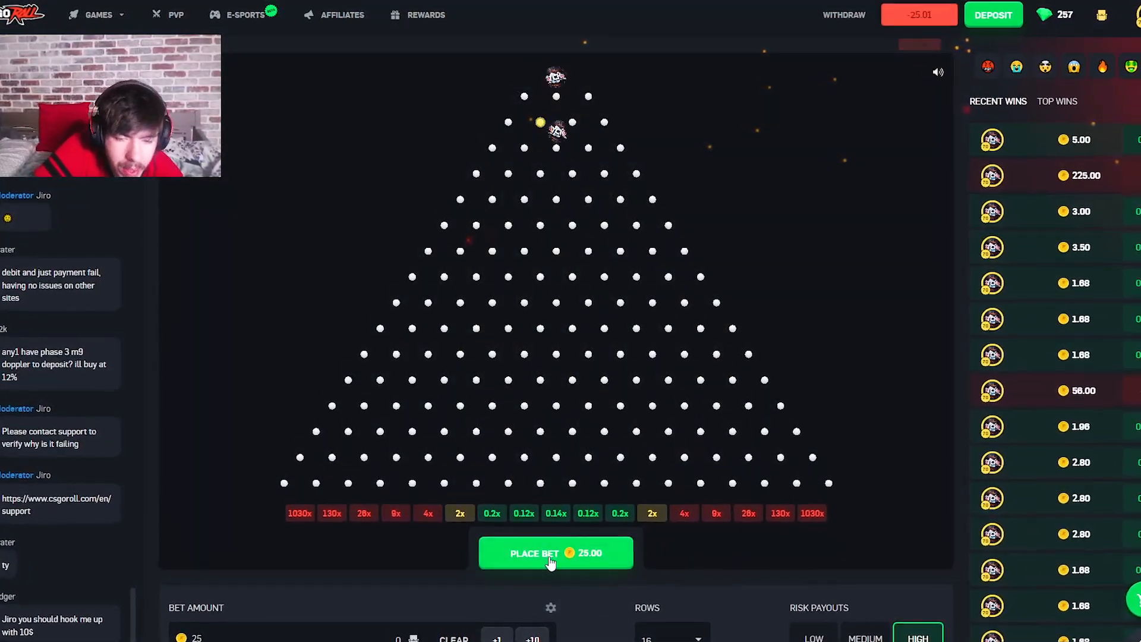
left_click(554, 553)
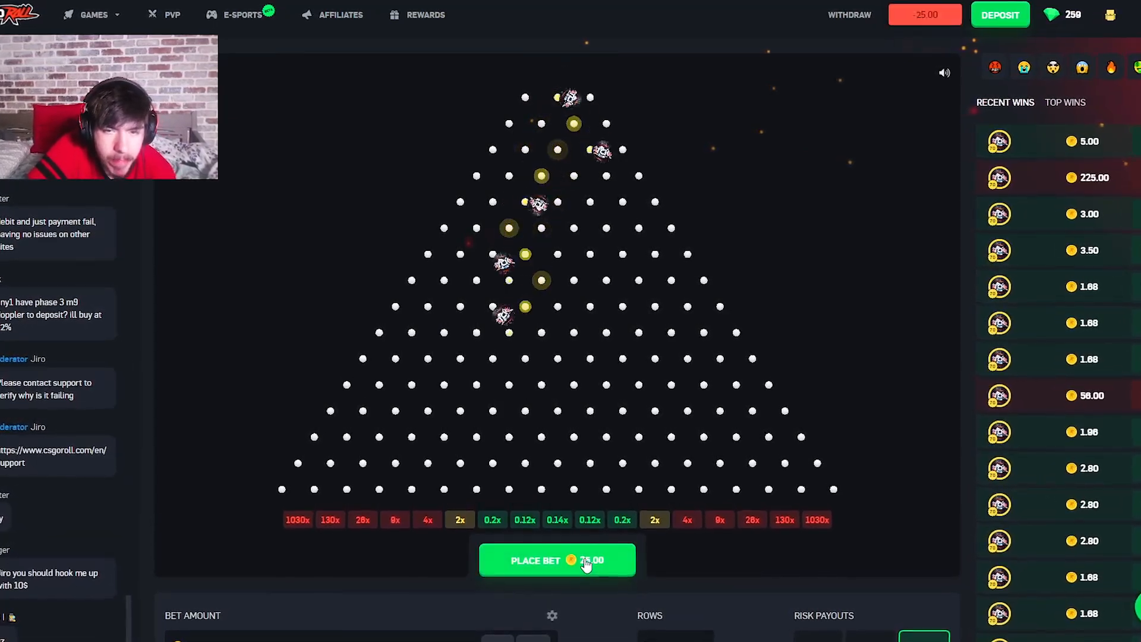
left_click(557, 560)
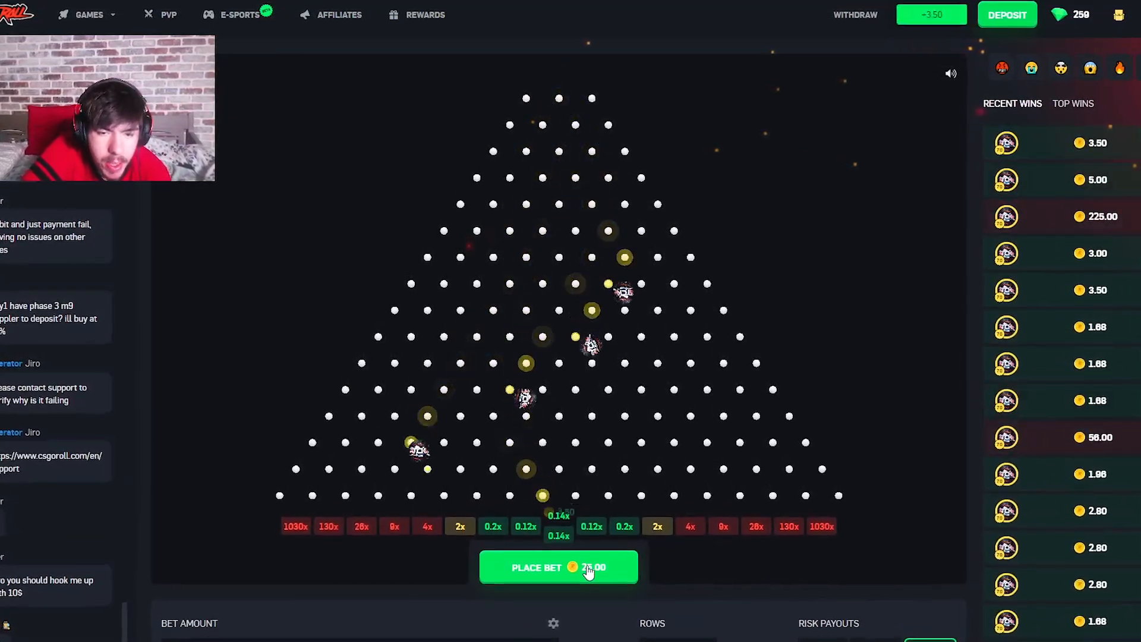
left_click(558, 567)
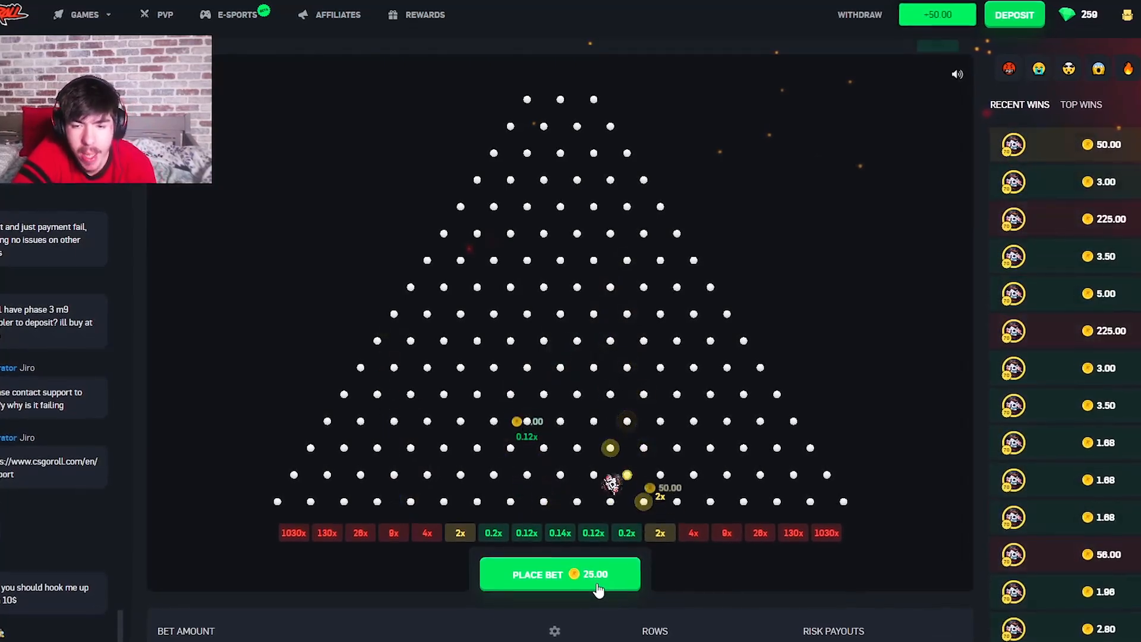
left_click(560, 574)
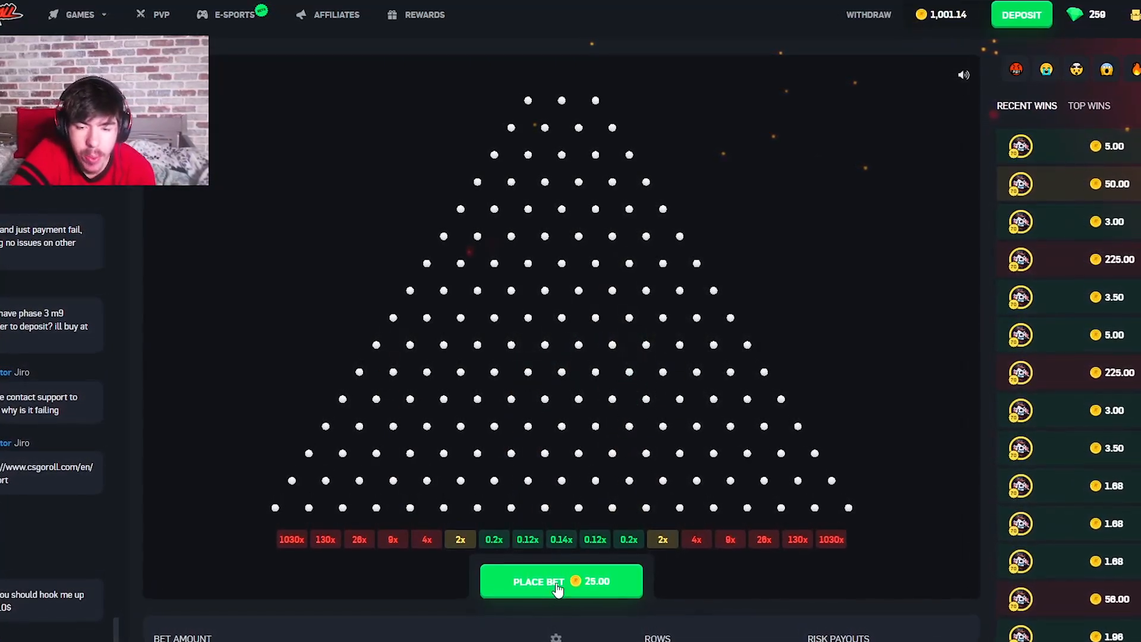
left_click(561, 581)
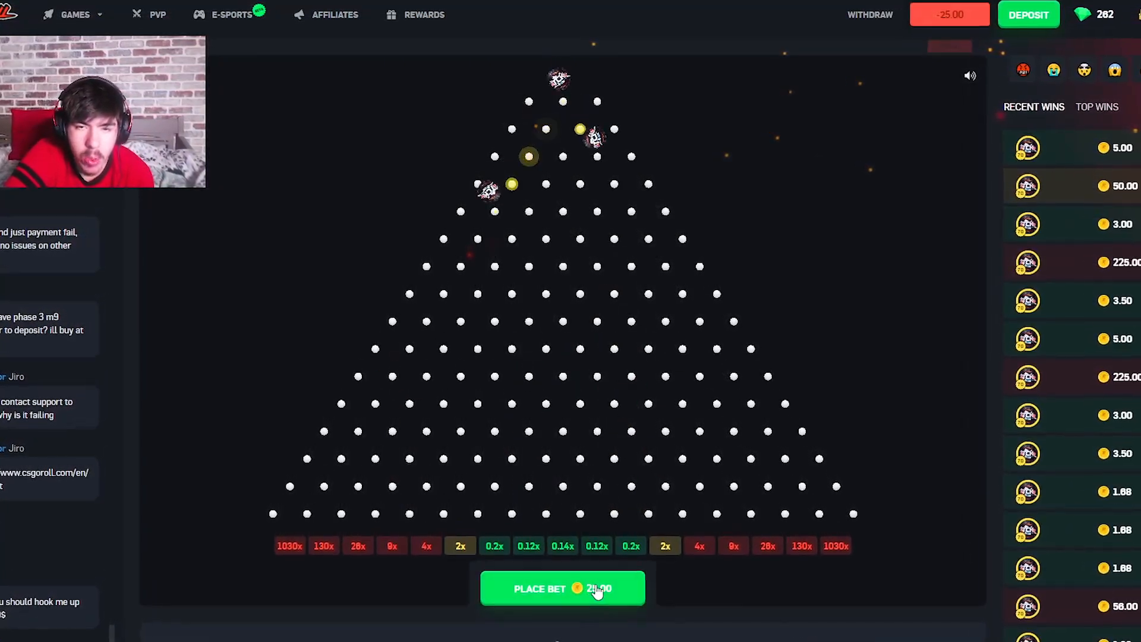
left_click(562, 588)
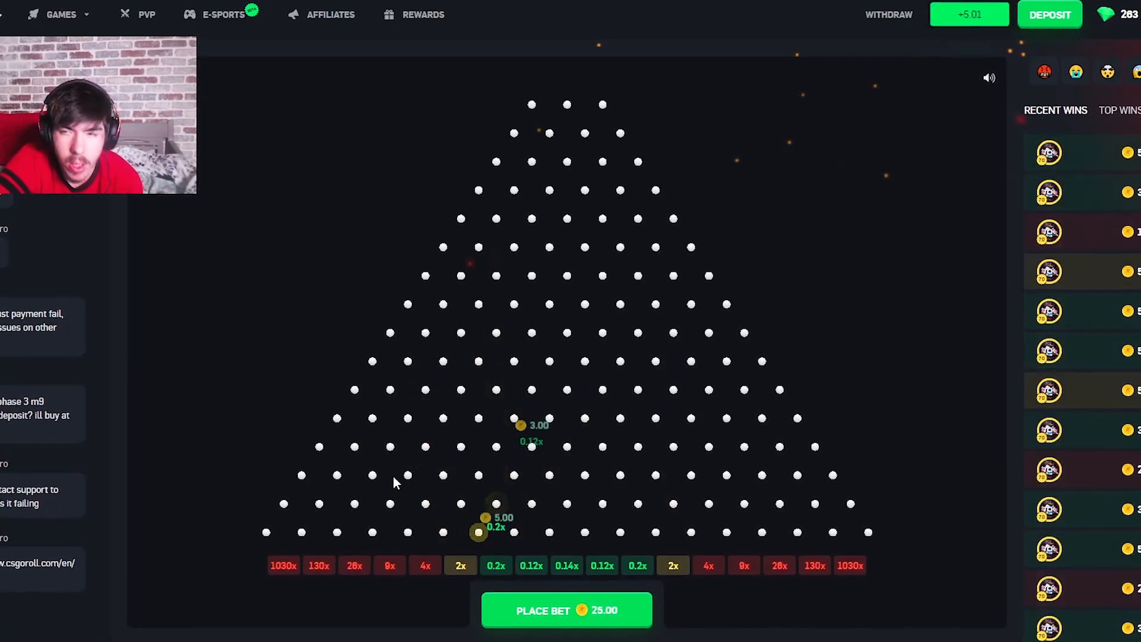
left_click(566, 610)
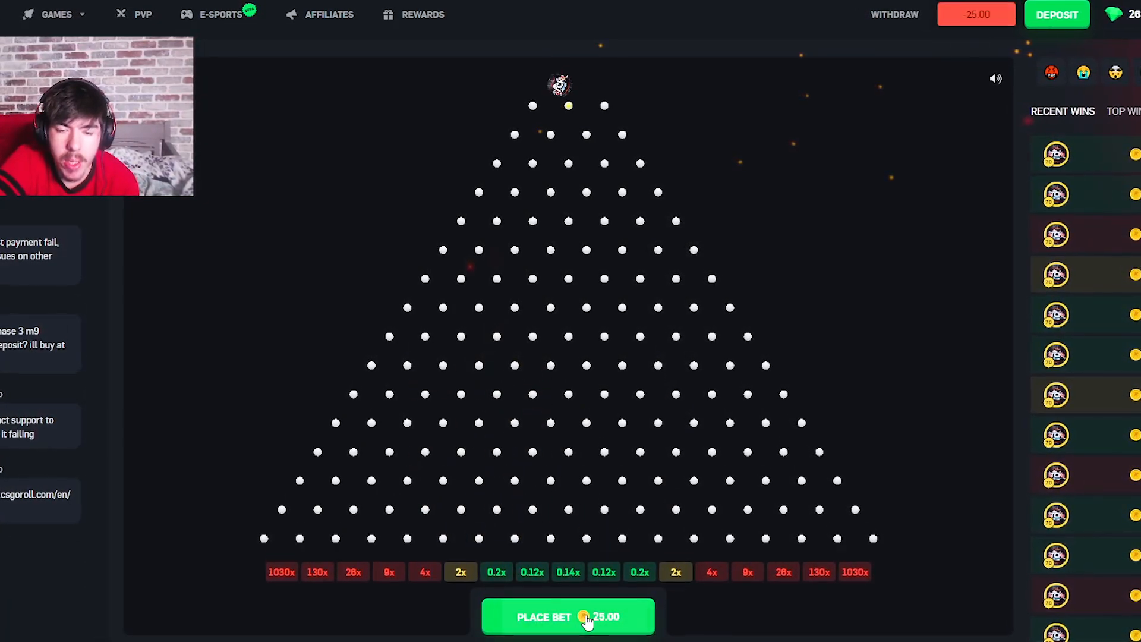
left_click(568, 617)
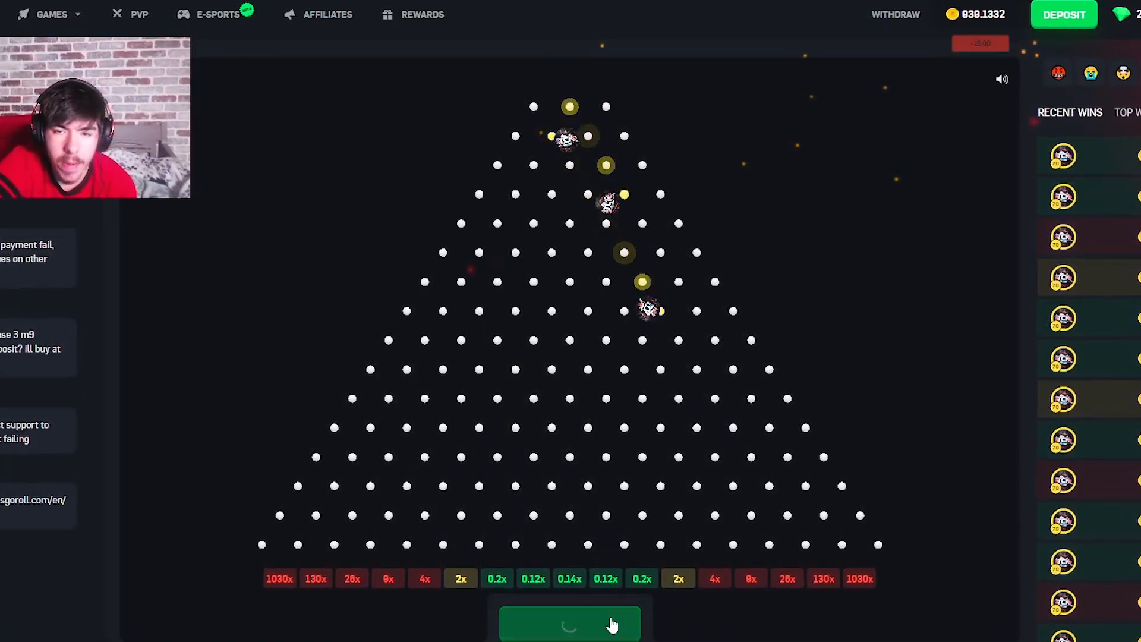